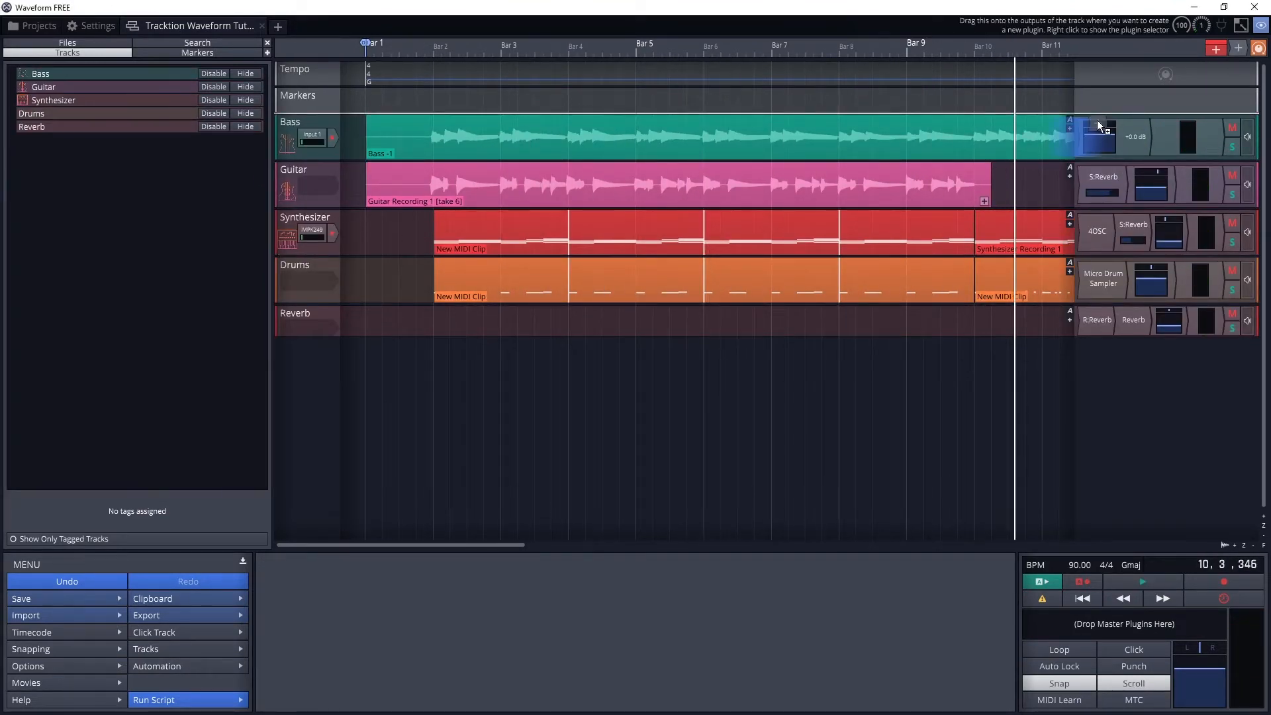
Inspect the Bass compressor and play back the finished mix before reverting the project.
{"action": "left_click", "coordinate": [1101, 137]}
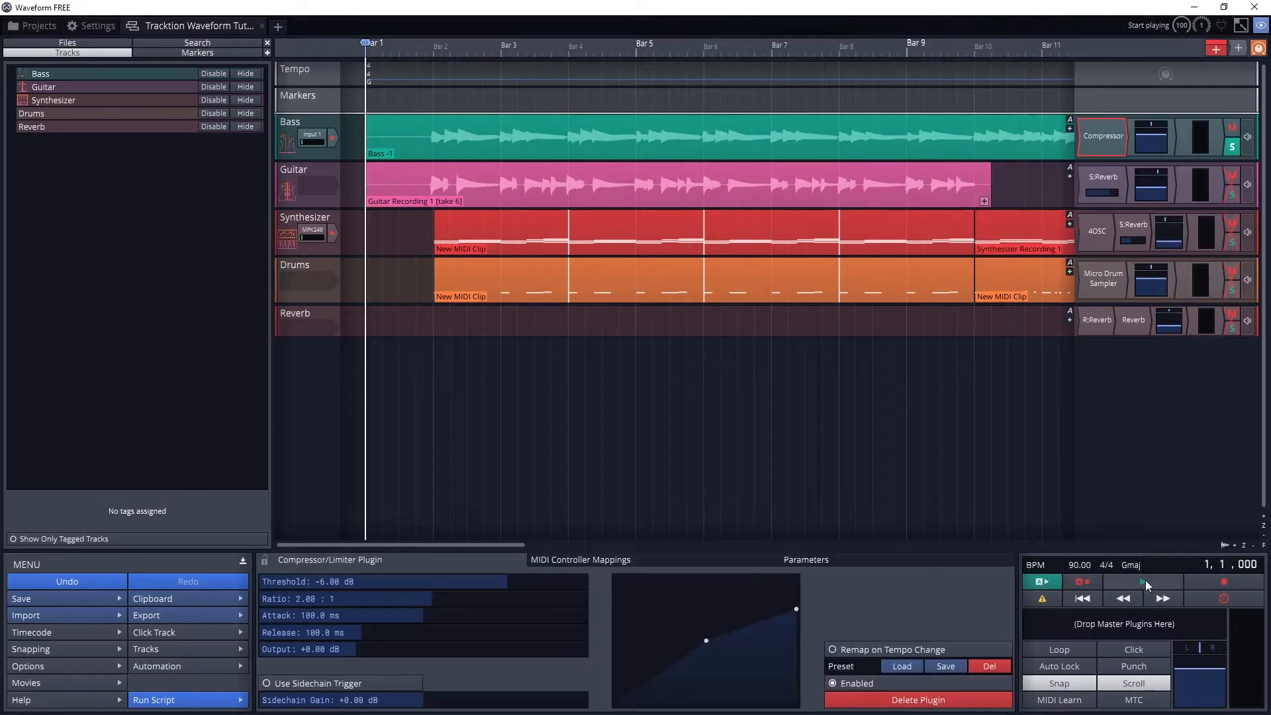
{"action": "left_click", "coordinate": [1144, 581]}
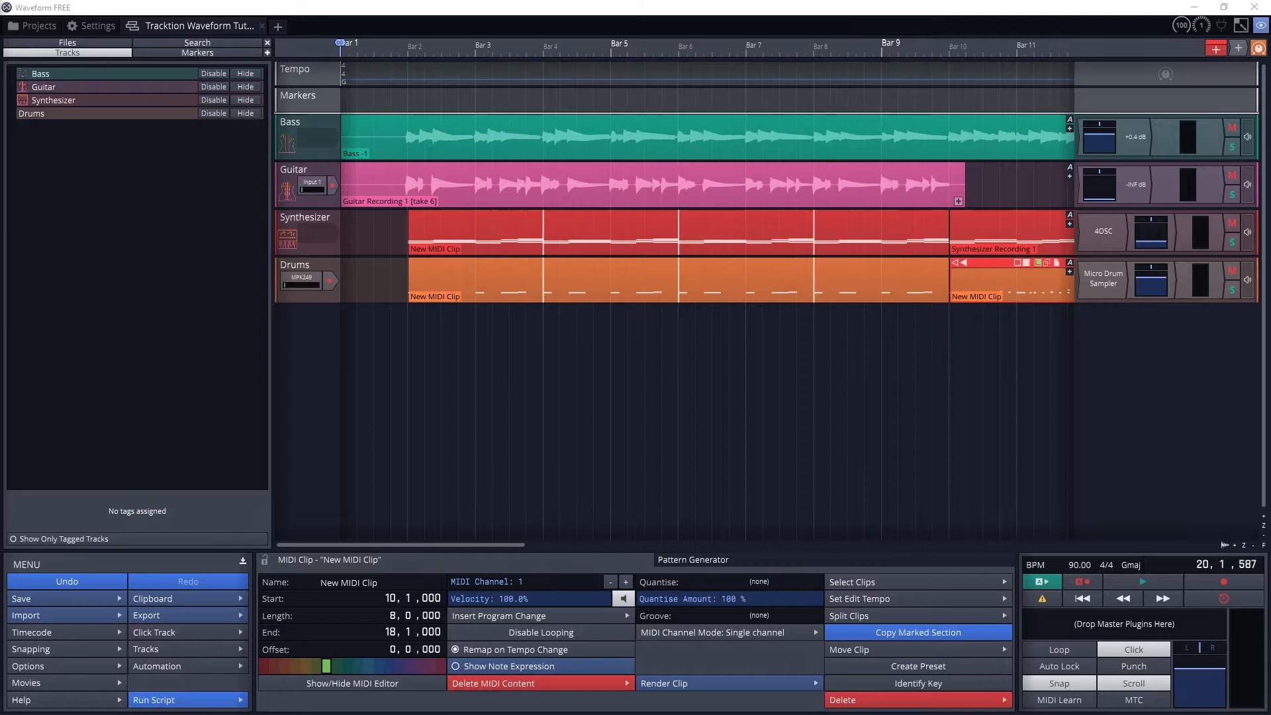
{"action": "mouse_move", "coordinate": [1028, 176]}
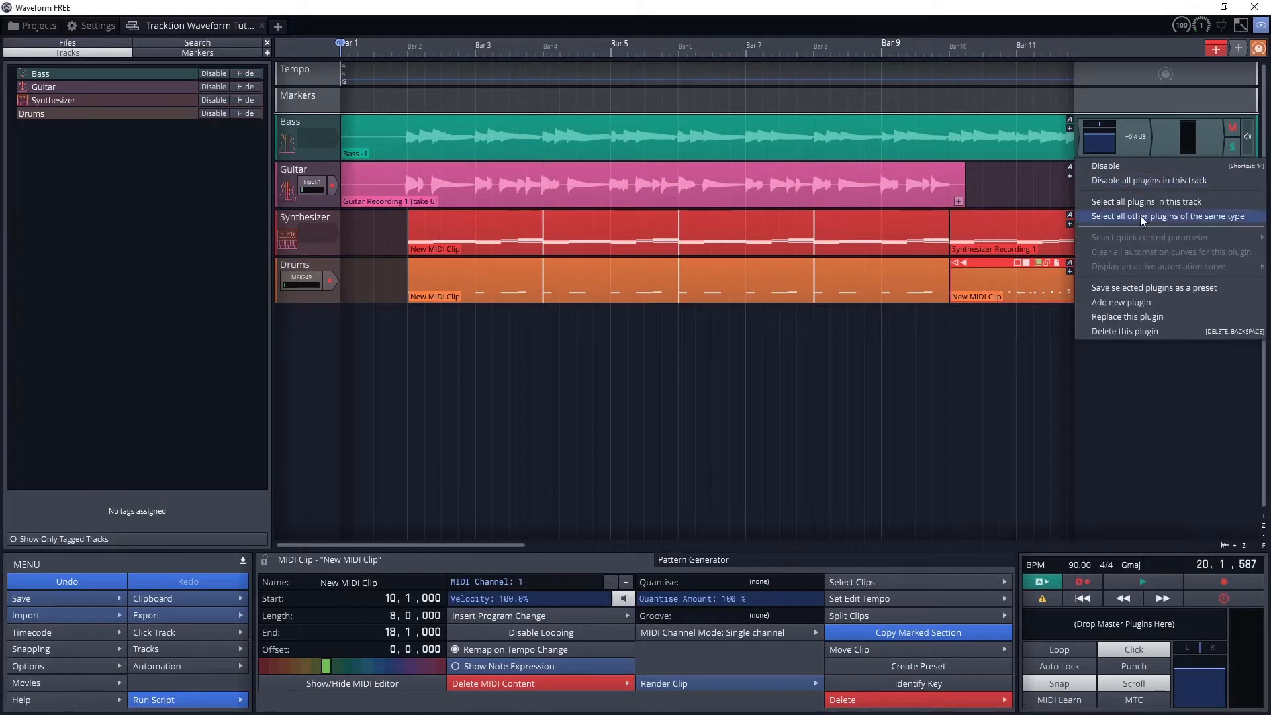
{"action": "mouse_move", "coordinate": [1126, 331]}
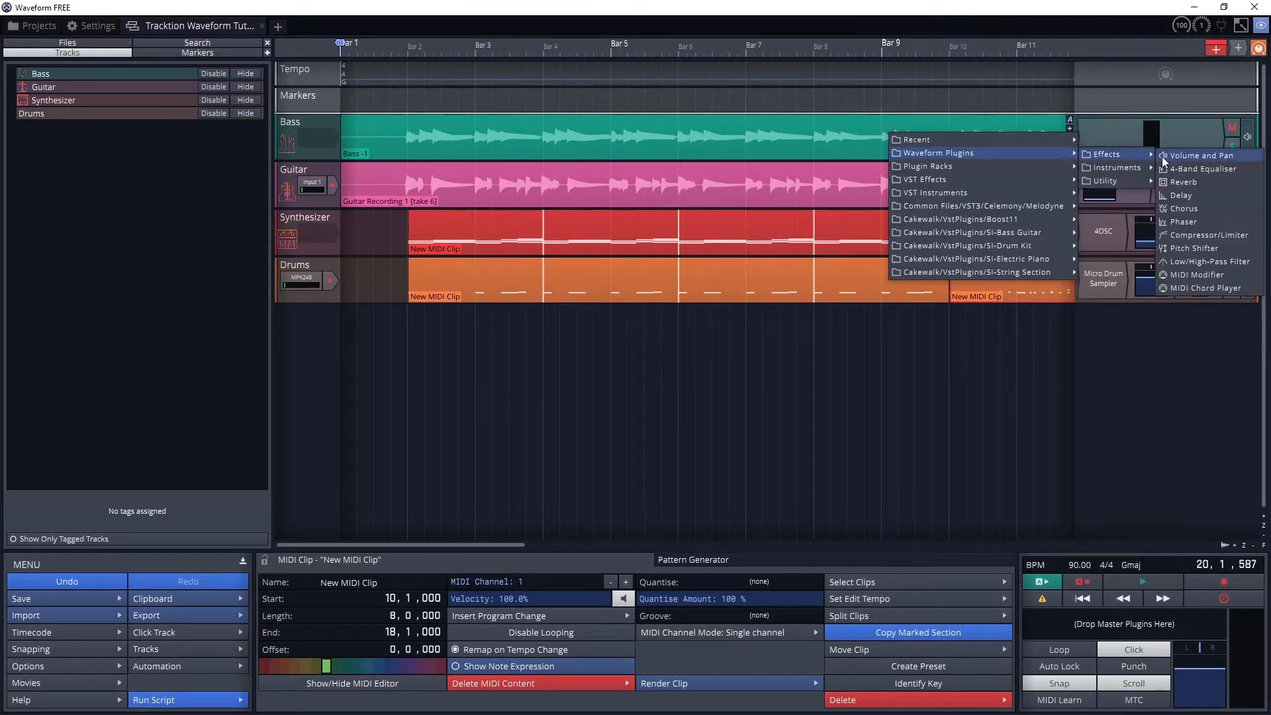
Add a Volume and Pan plugin to the Bass track.
{"action": "left_click", "coordinate": [1200, 155]}
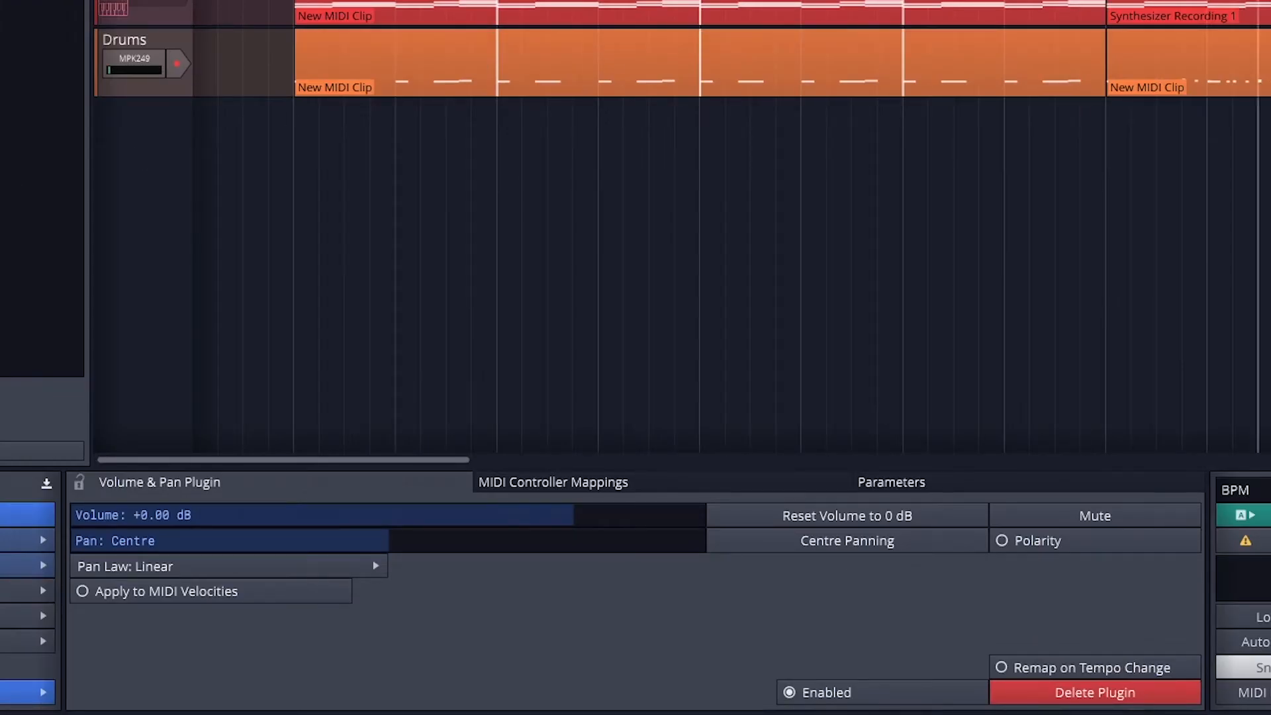
{"action": "left_click_drag", "start_coordinate": [572, 515], "coordinate": [486, 515]}
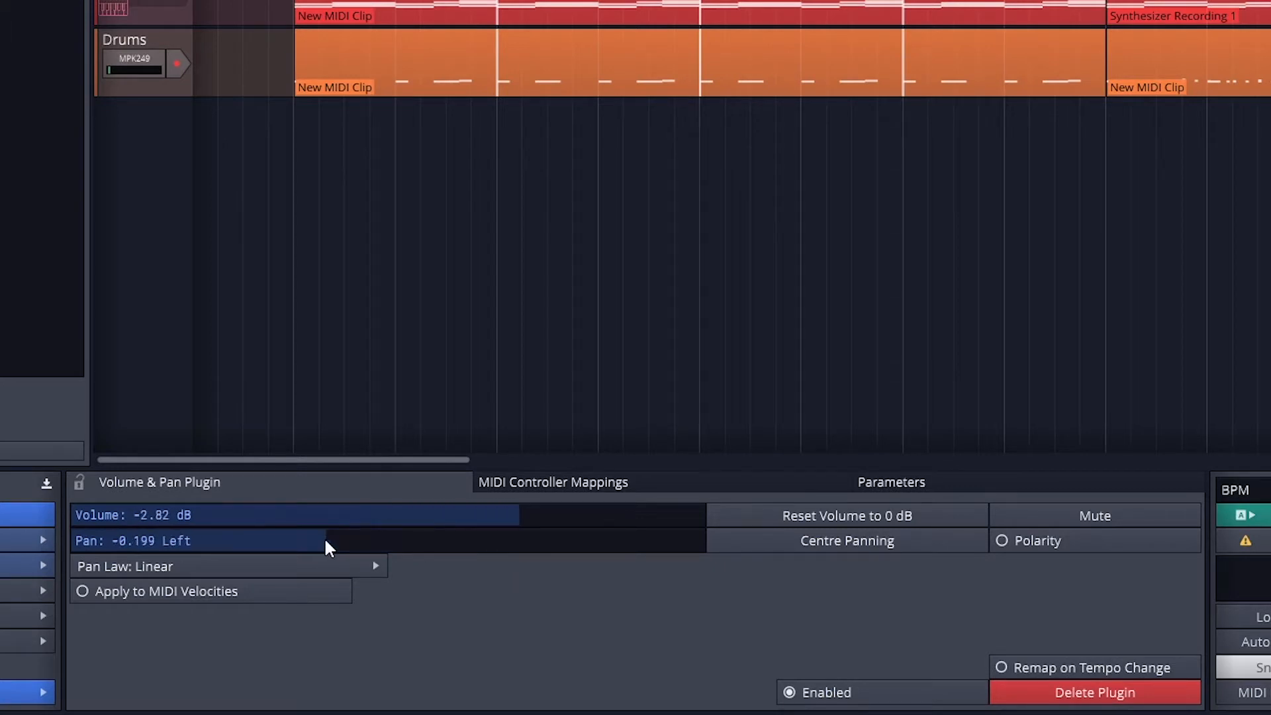
{"action": "left_click_drag", "start_coordinate": [329, 540], "coordinate": [470, 540]}
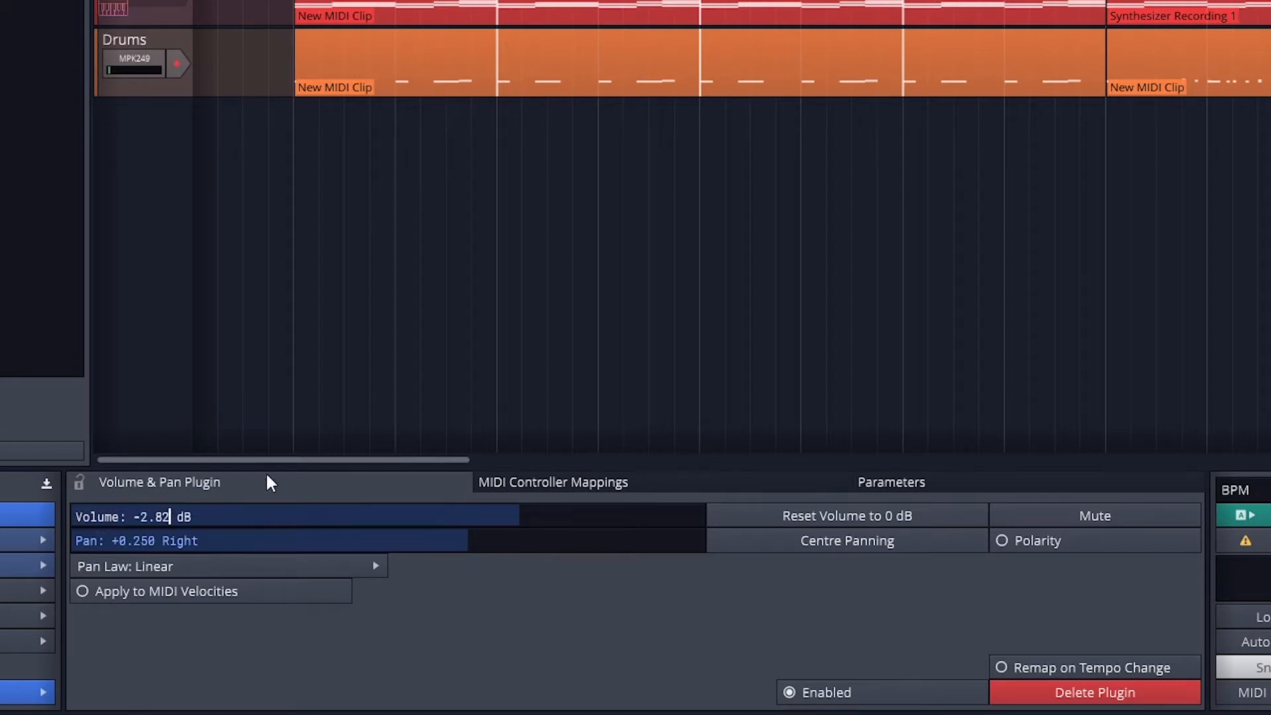
{"action": "type", "text": "-5"}
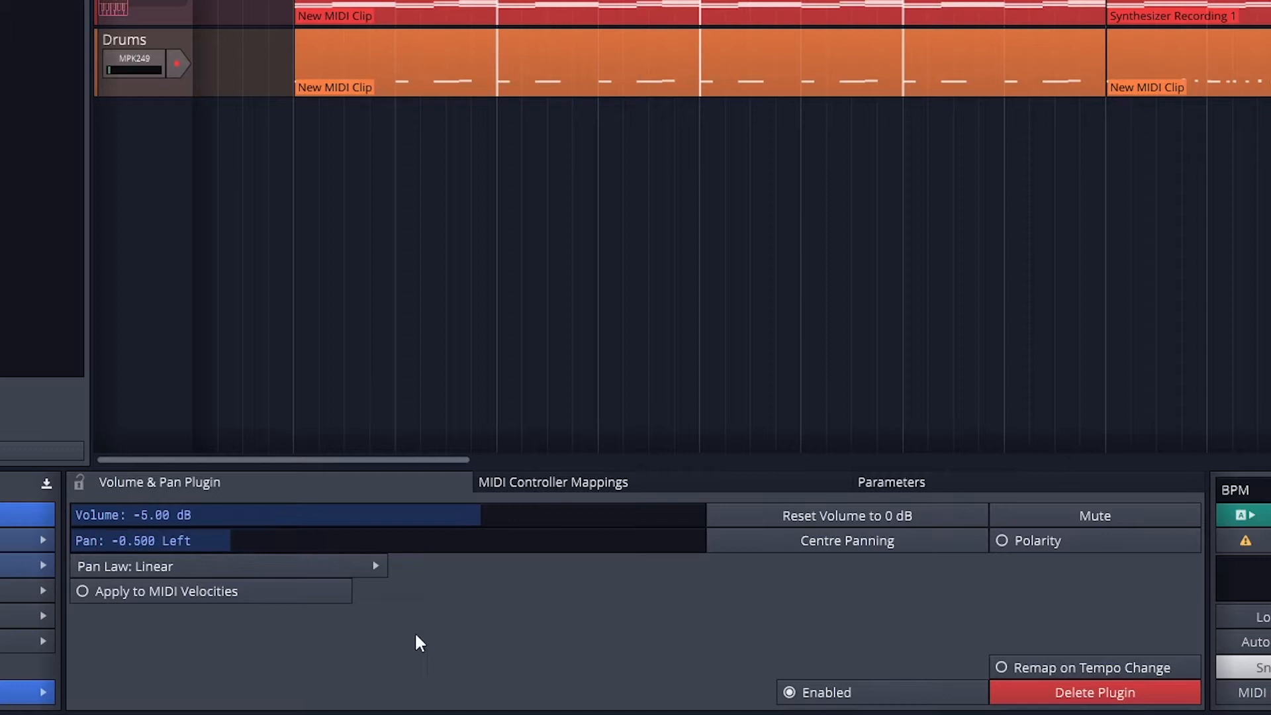
{"action": "left_click", "coordinate": [848, 515]}
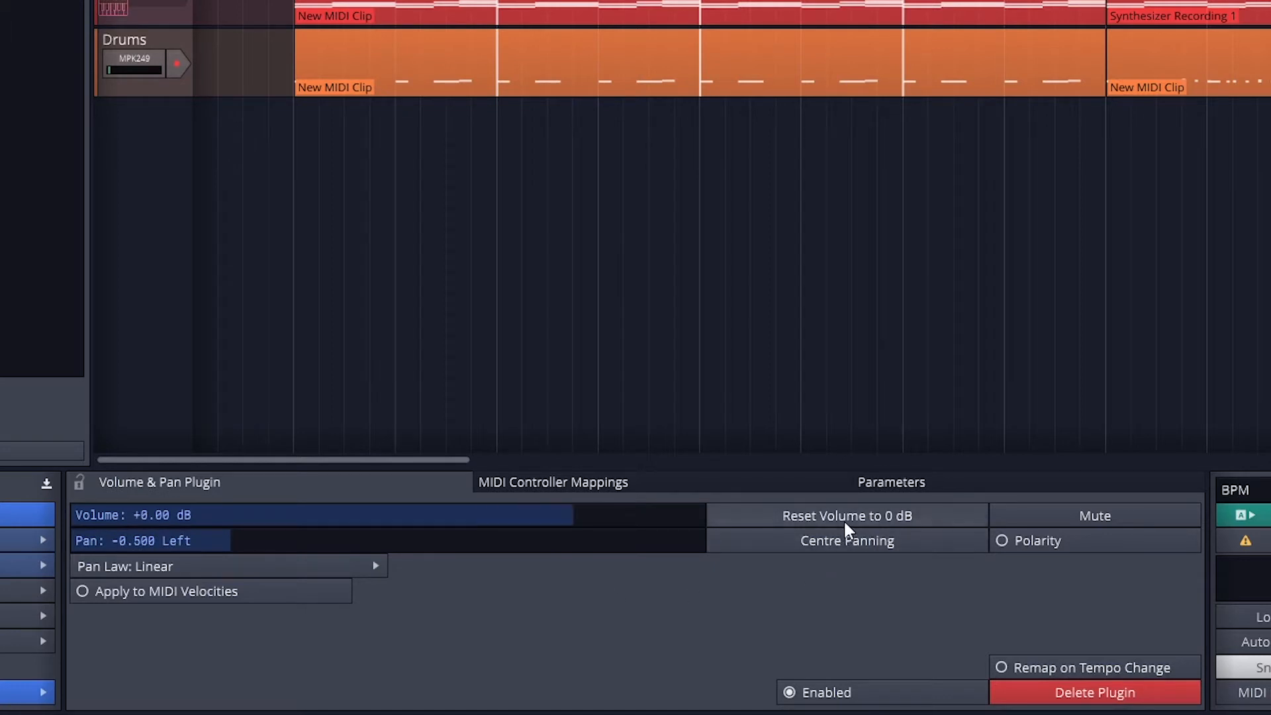
{"action": "mouse_move", "coordinate": [839, 550]}
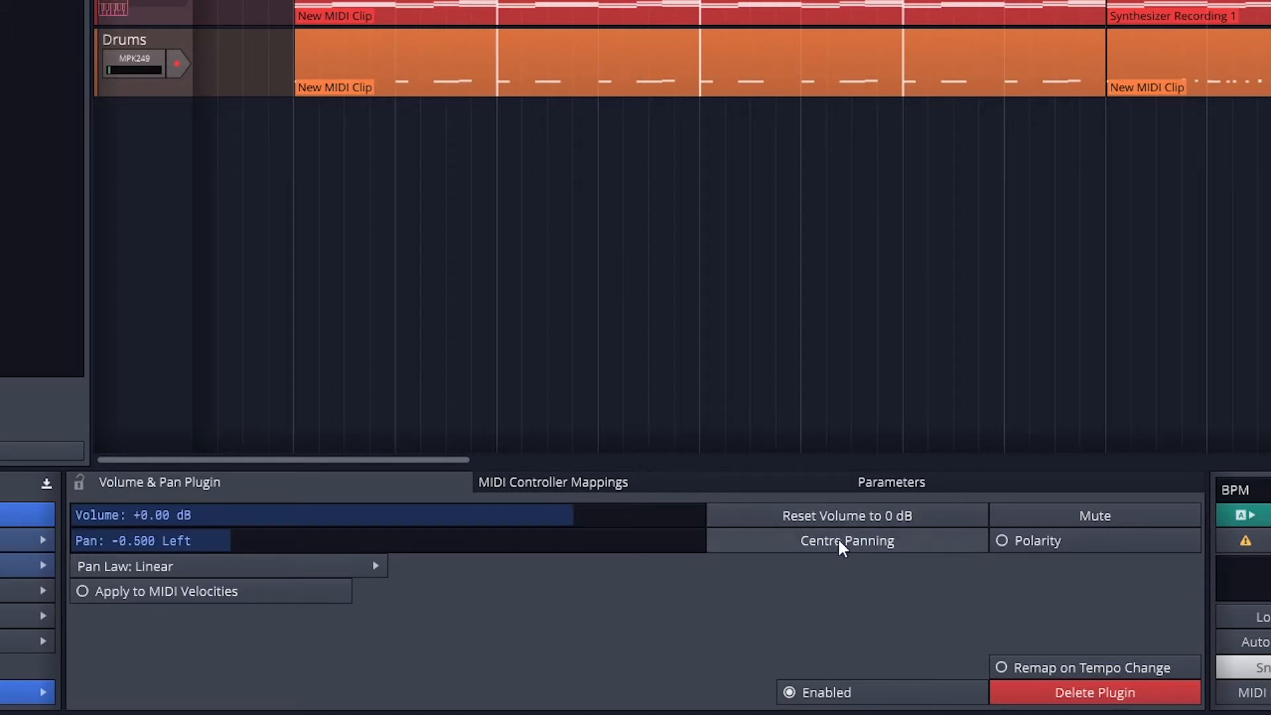
{"action": "left_click", "coordinate": [848, 540]}
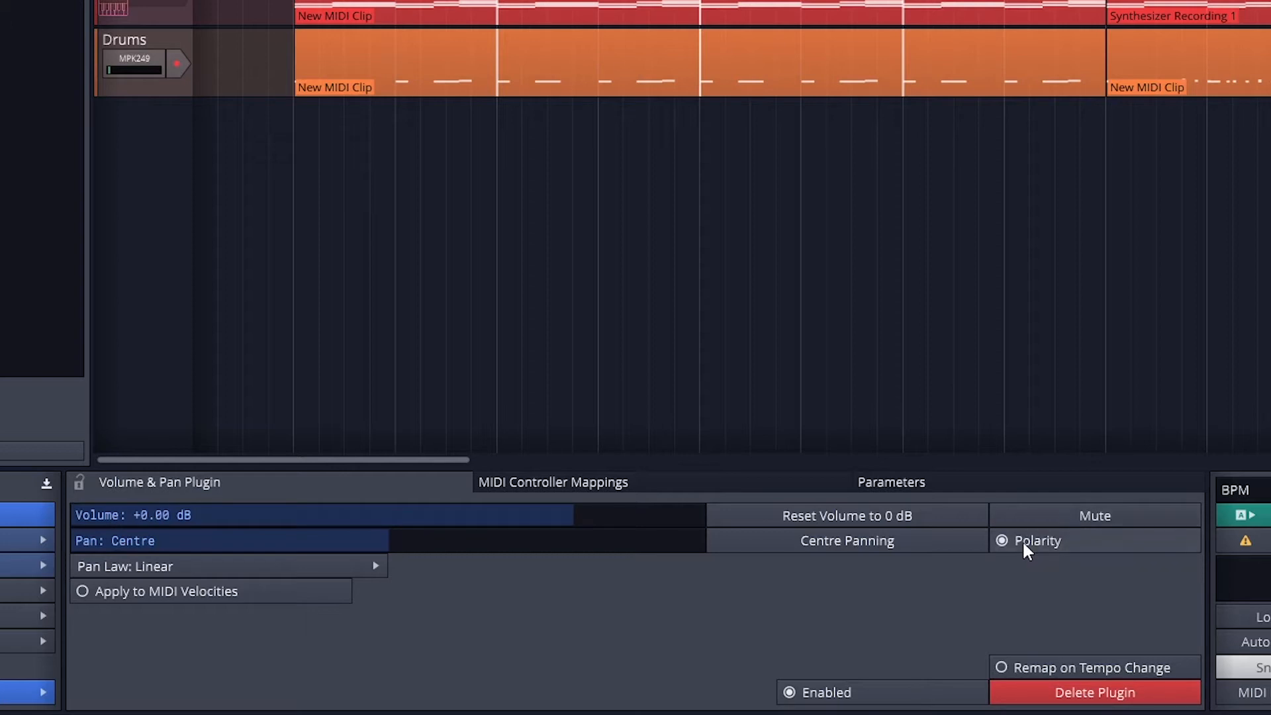
{"action": "left_click", "coordinate": [1001, 541]}
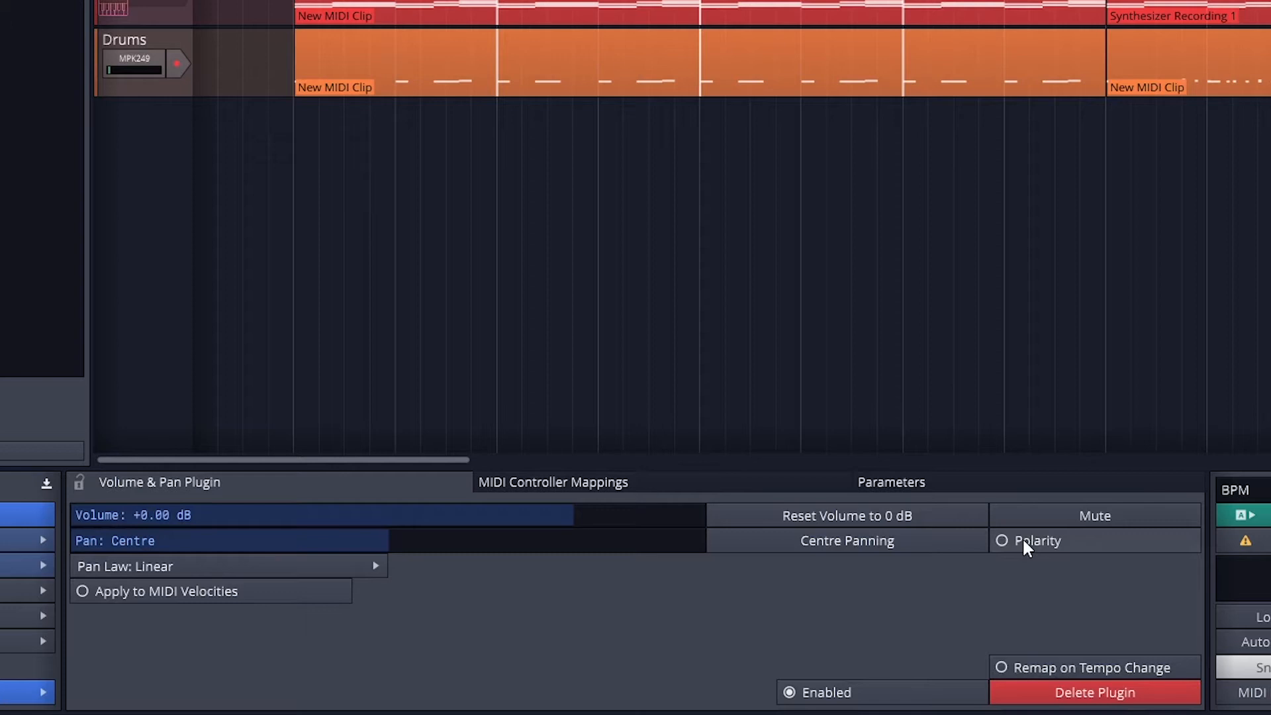
{"action": "mouse_move", "coordinate": [260, 643]}
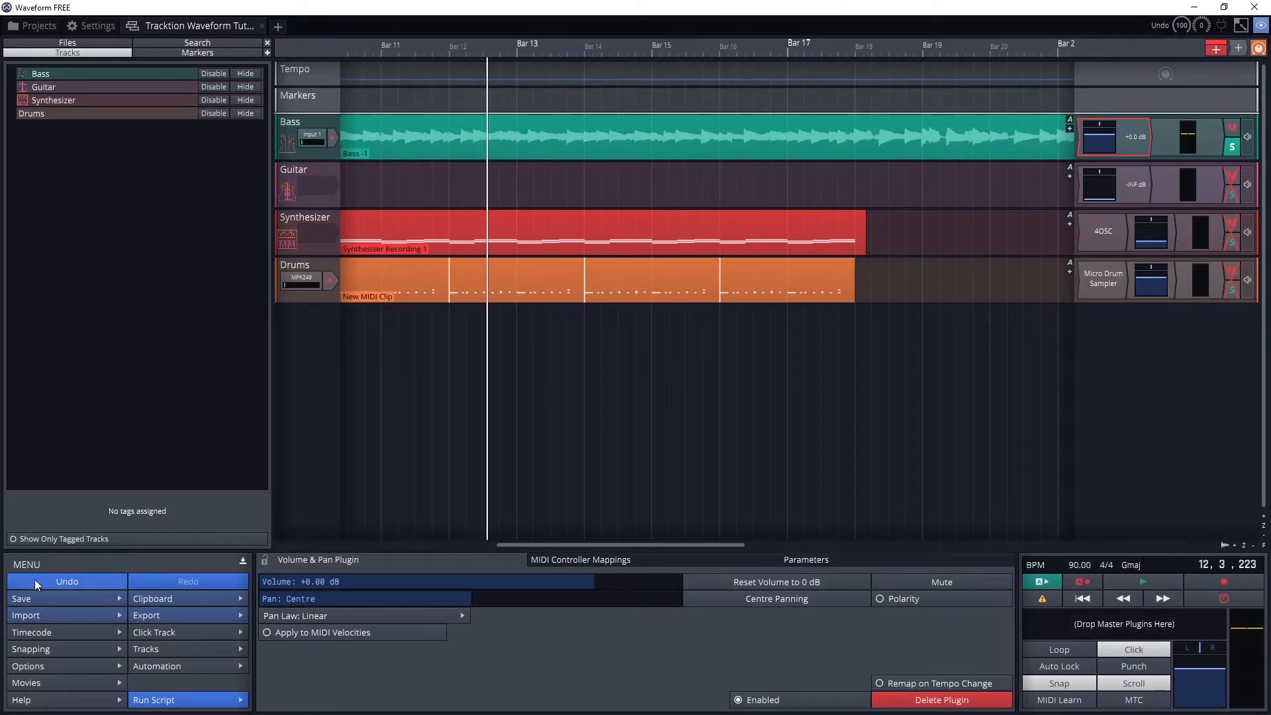
Undo the last edit, leaving the Bass Volume and Pan at -1.20 dB.
{"action": "left_click", "coordinate": [1144, 581]}
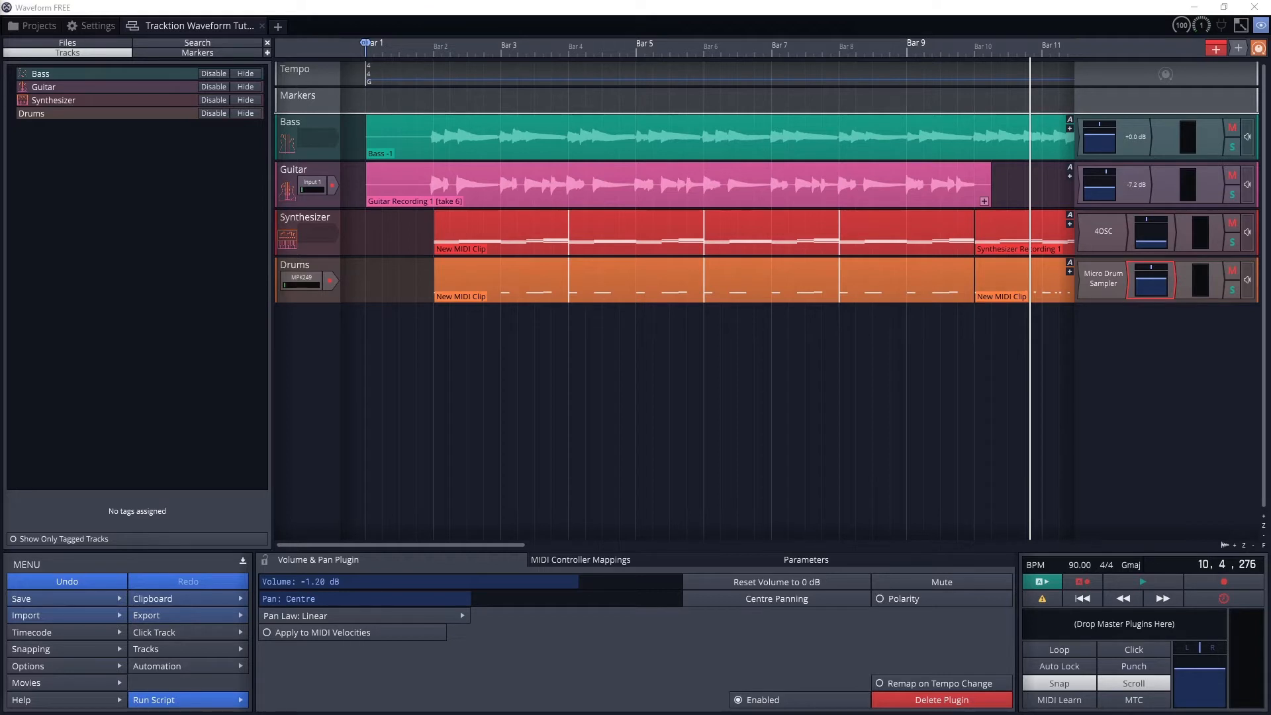
{"action": "mouse_move", "coordinate": [270, 390]}
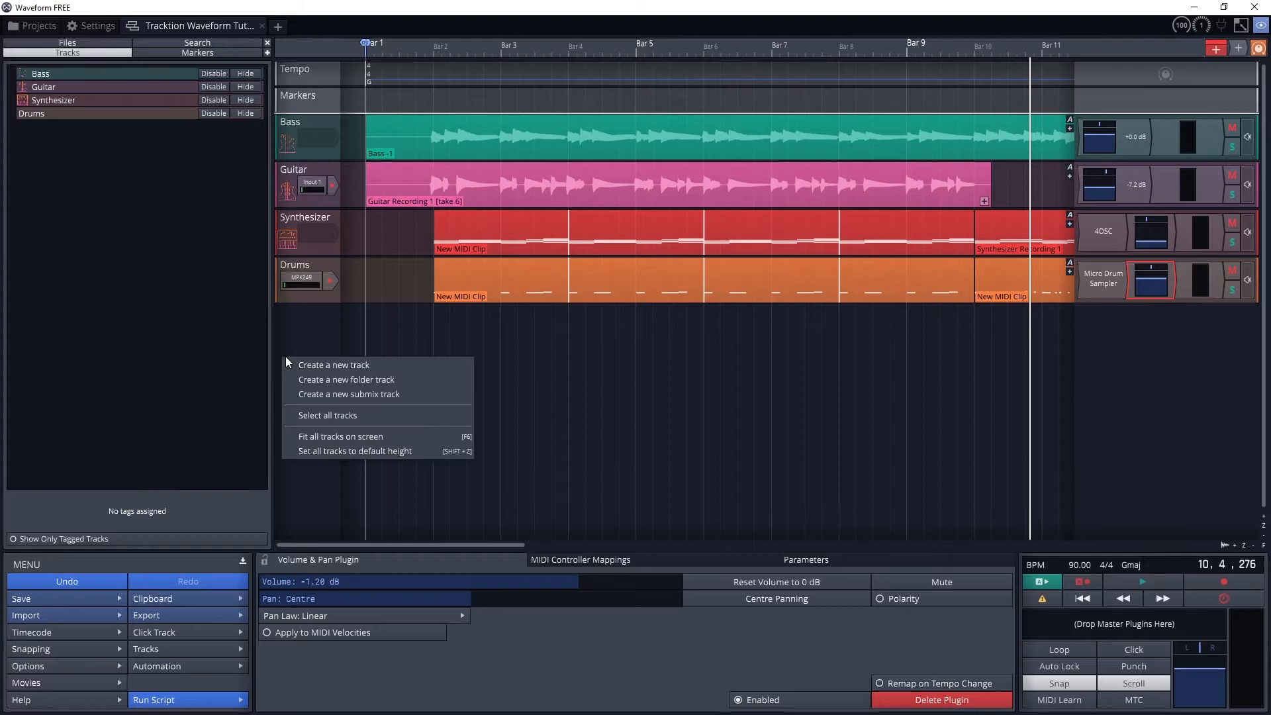
Create a fifth track named Reverb and put a Reverb plugin on it.
{"action": "left_click", "coordinate": [334, 366]}
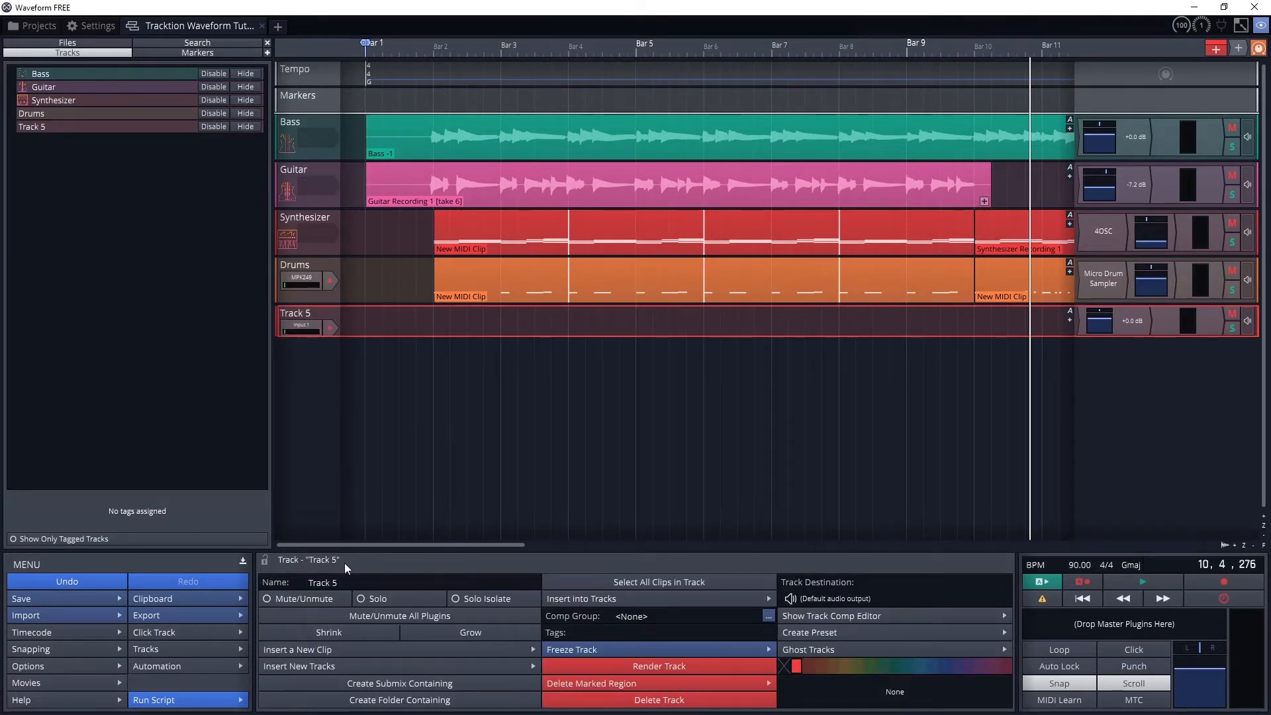
{"action": "type", "text": "Reverb"}
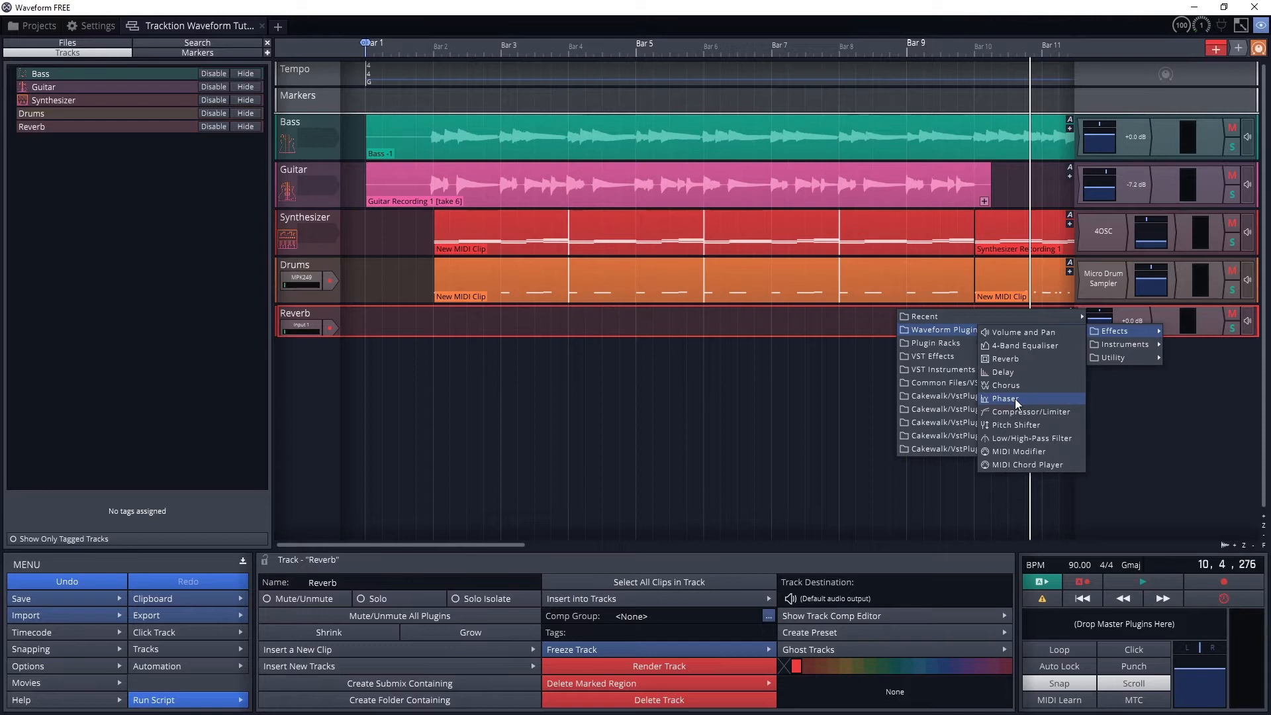
{"action": "left_click", "coordinate": [1005, 358]}
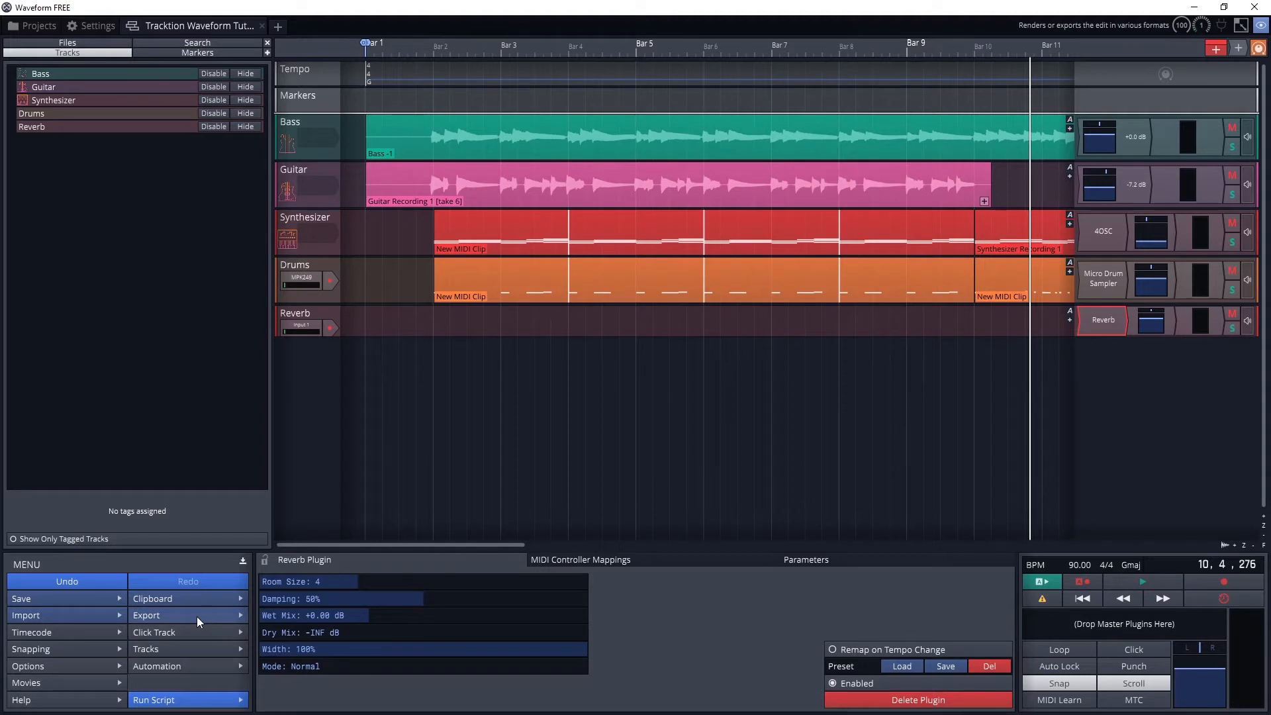
{"action": "mouse_move", "coordinate": [193, 628]}
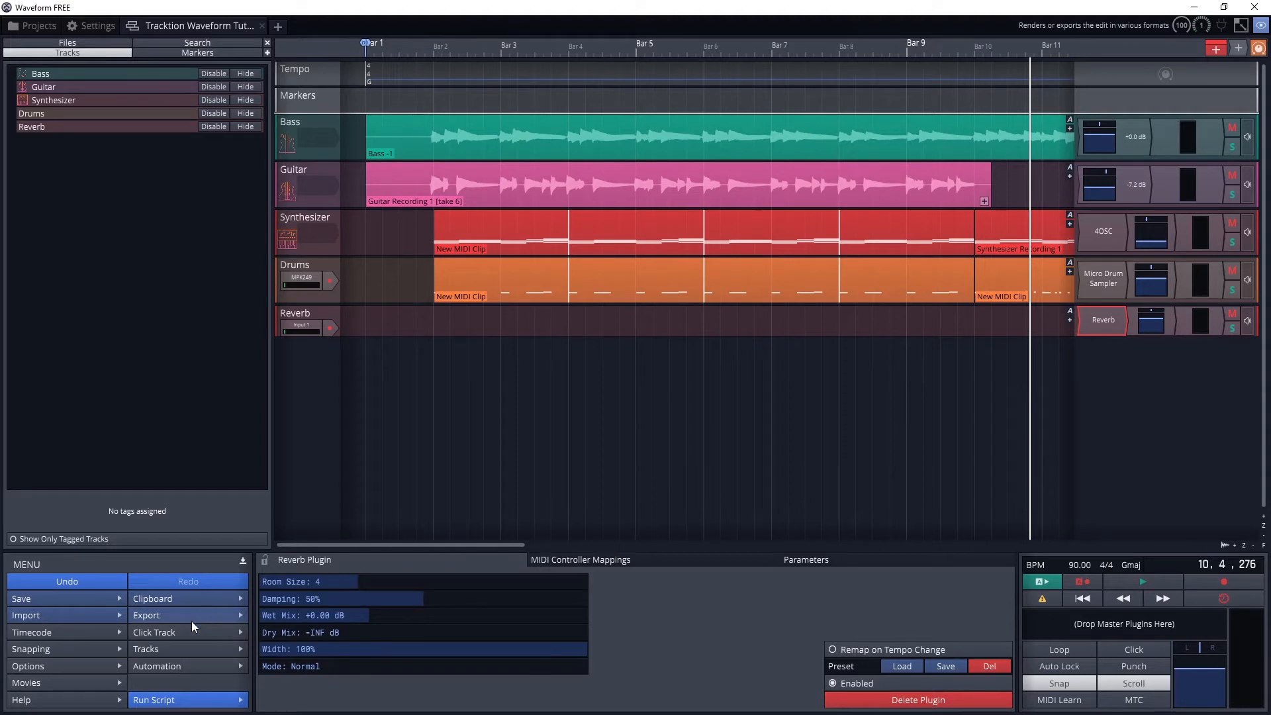
{"action": "mouse_move", "coordinate": [1141, 116]}
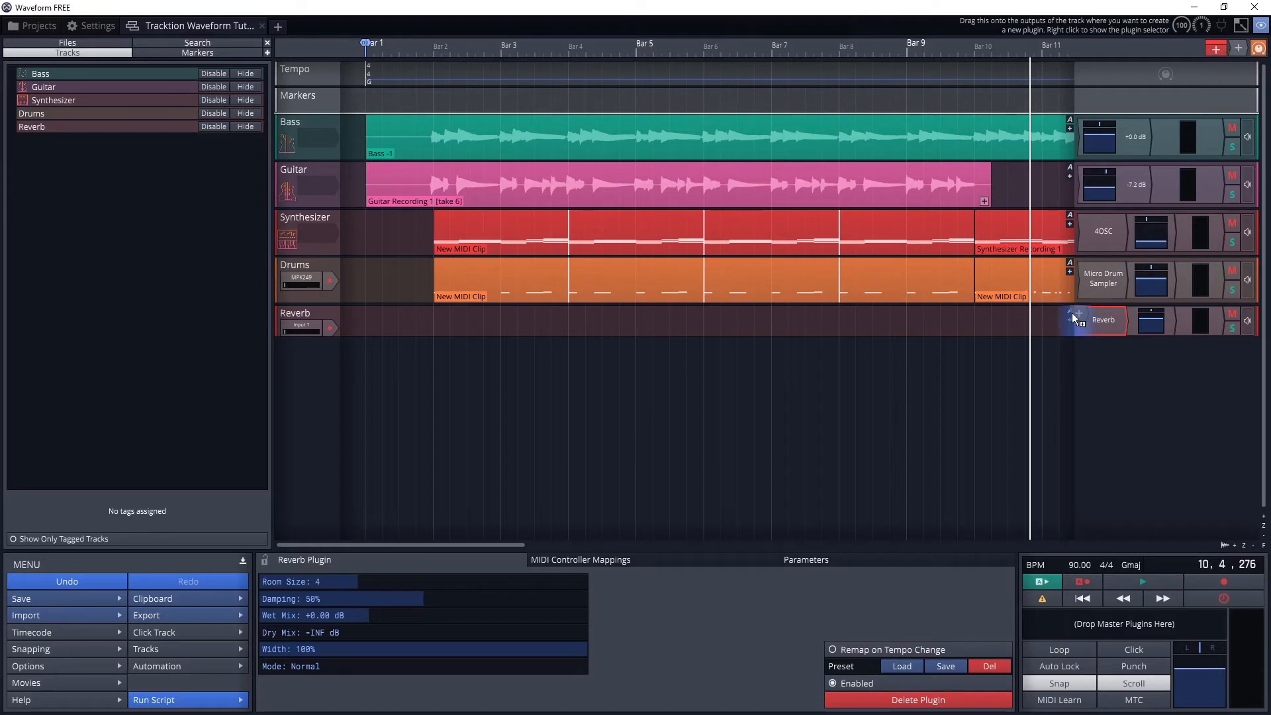
Insert an Aux Return ahead of the Reverb plugin and rename bus #1 to Reverb.
{"action": "left_click", "coordinate": [1076, 315]}
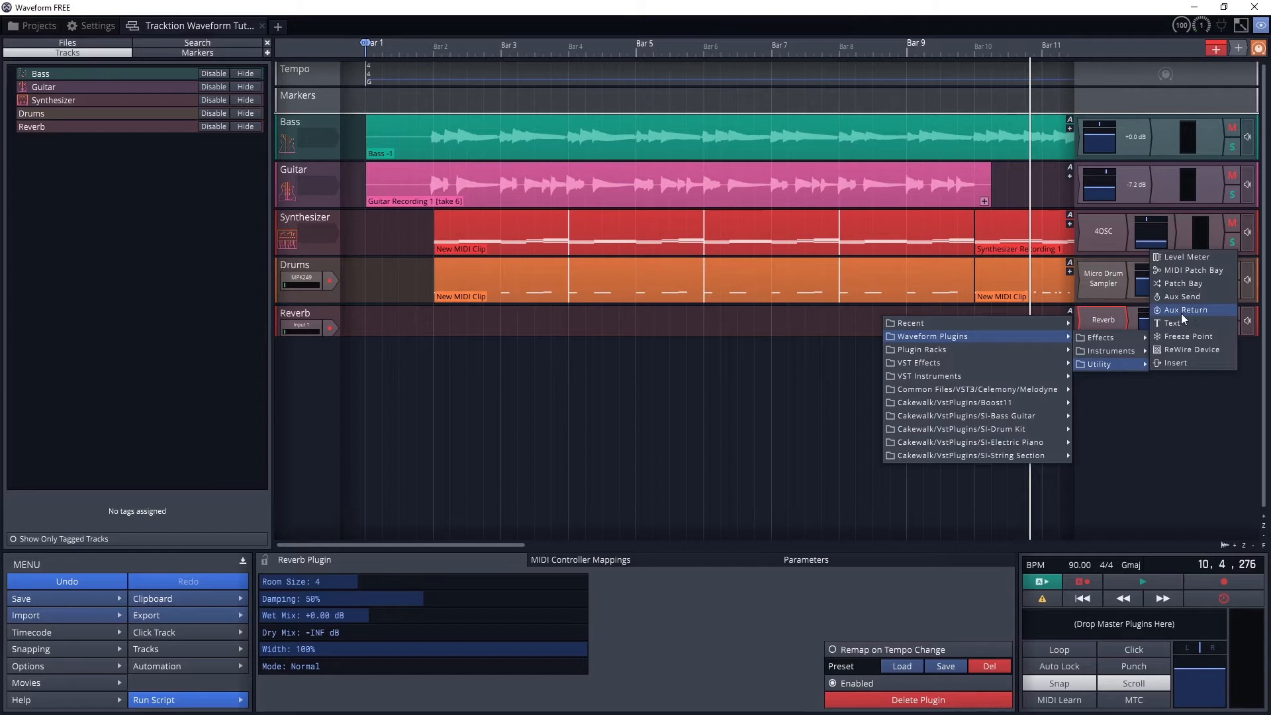
{"action": "left_click", "coordinate": [1185, 310]}
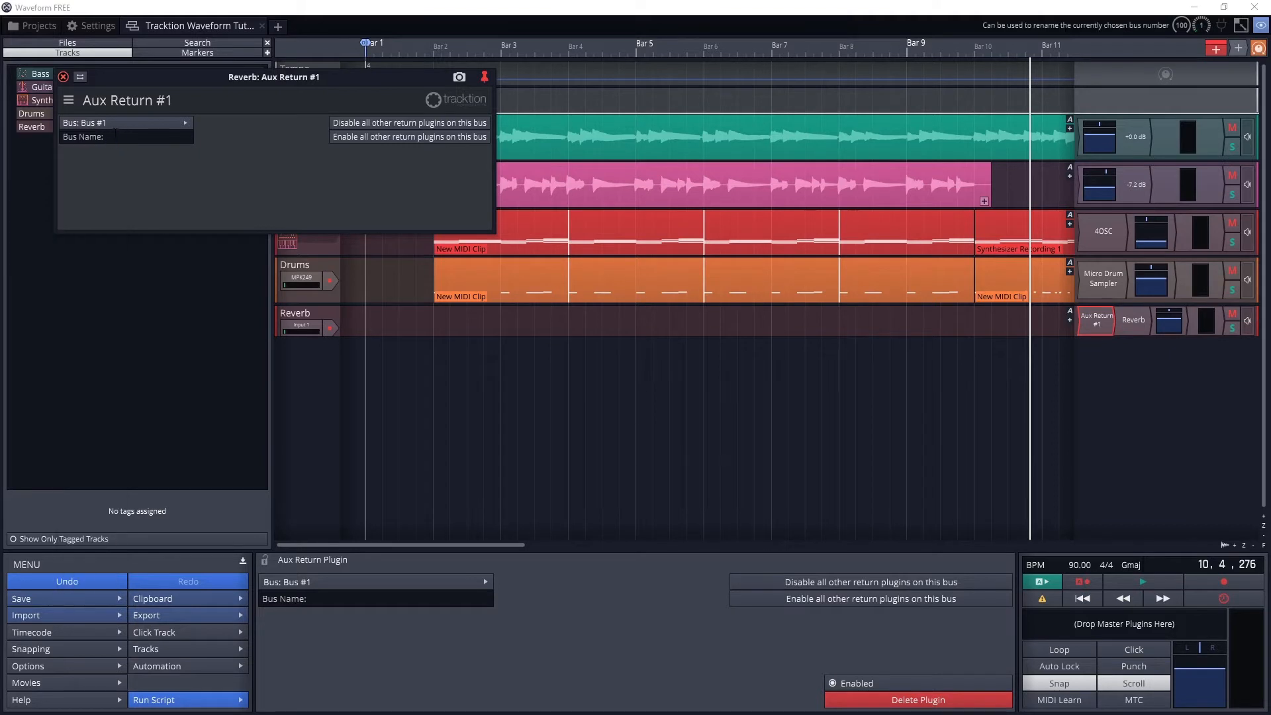
{"action": "type", "text": "Reverb"}
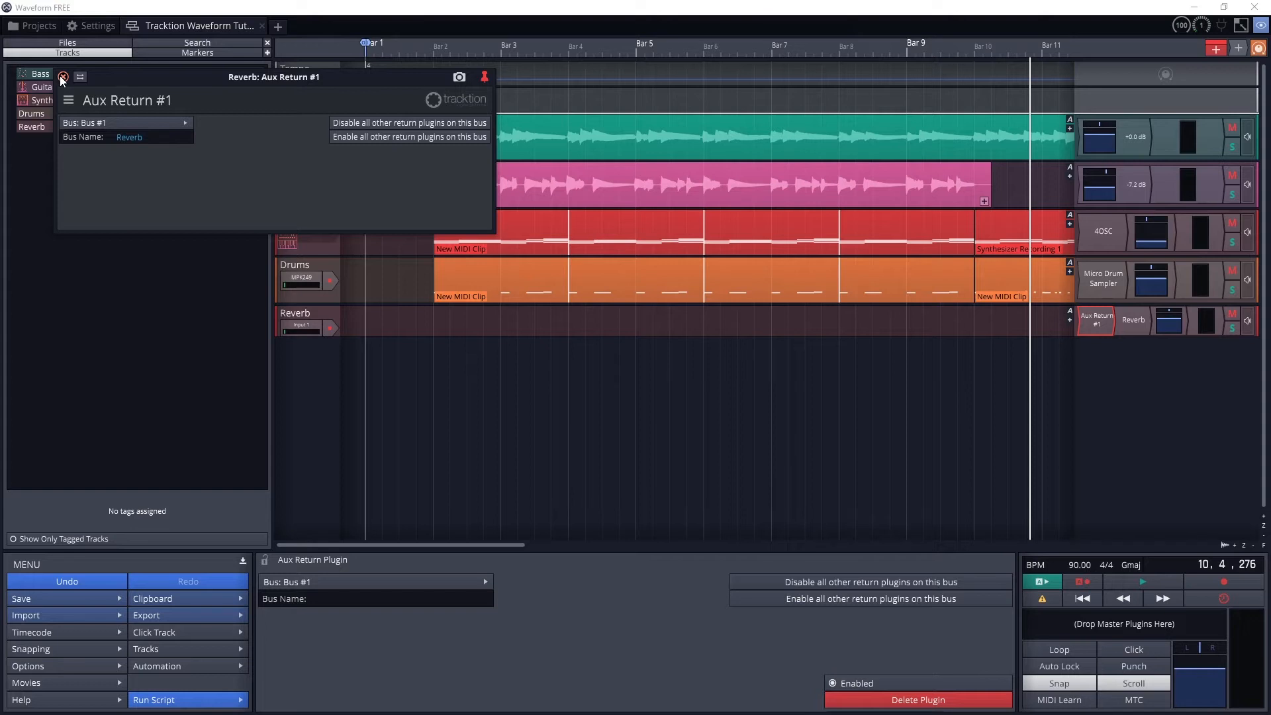
{"action": "left_click", "coordinate": [64, 76]}
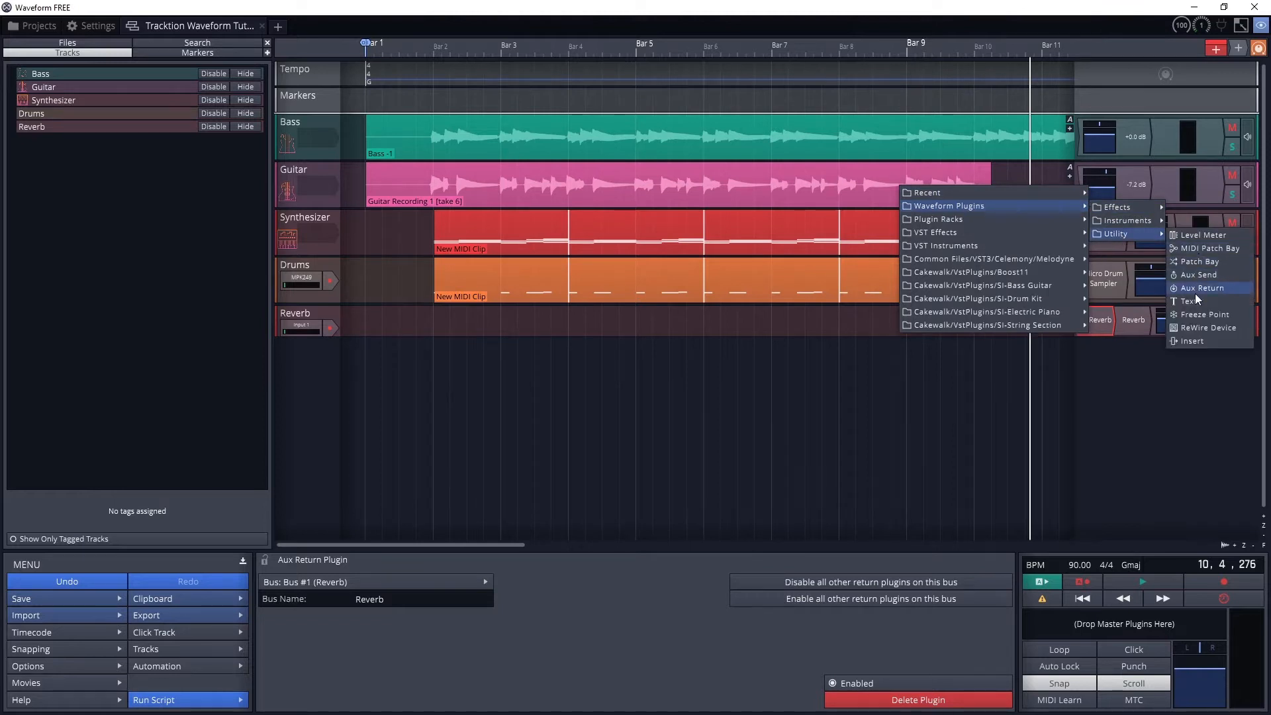
Give Guitar and Synthesizer reverb sends, with the Synthesizer send at +2.50 dB after 4OSC.
{"action": "left_click", "coordinate": [1197, 274]}
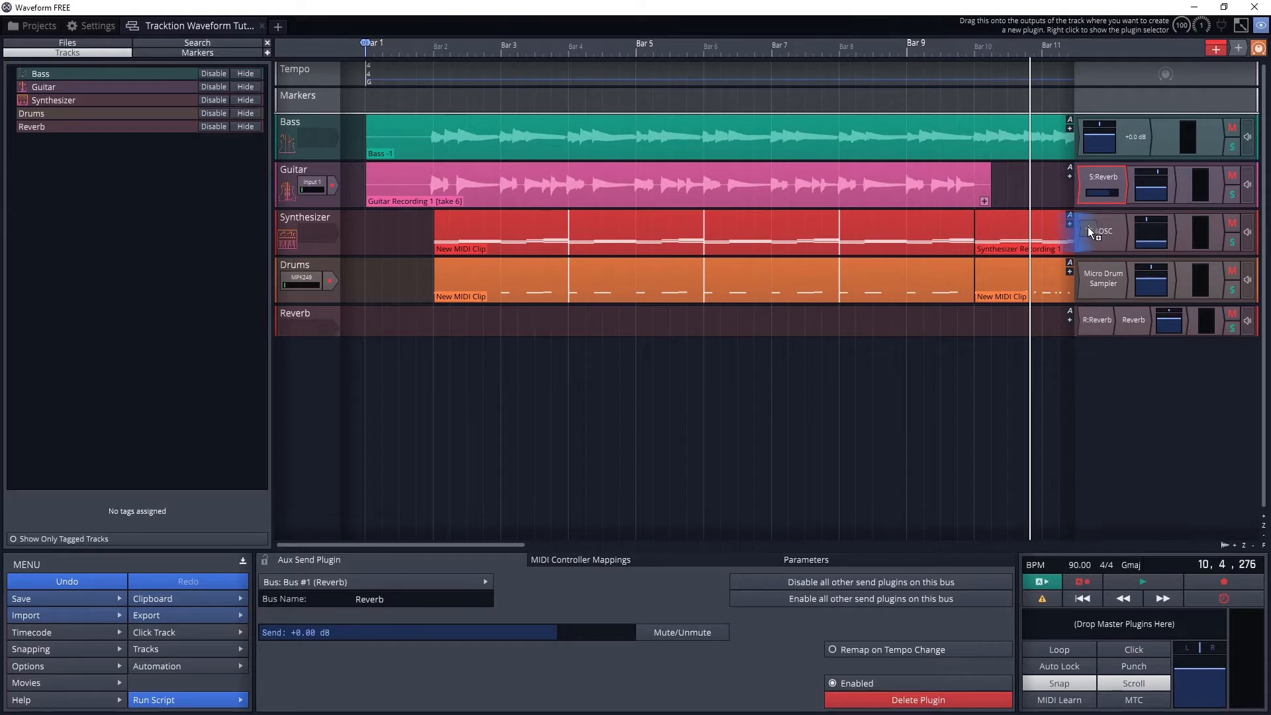
{"action": "right_click", "coordinate": [1091, 232]}
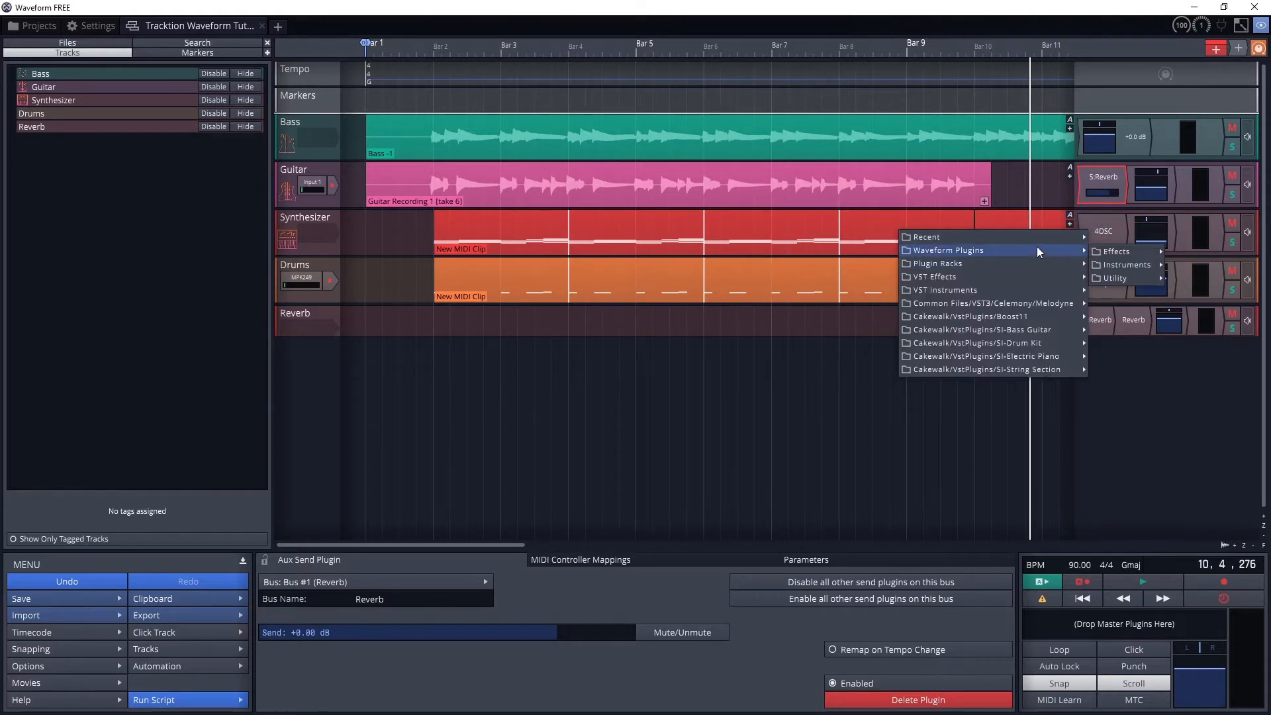
{"action": "mouse_move", "coordinate": [1127, 264]}
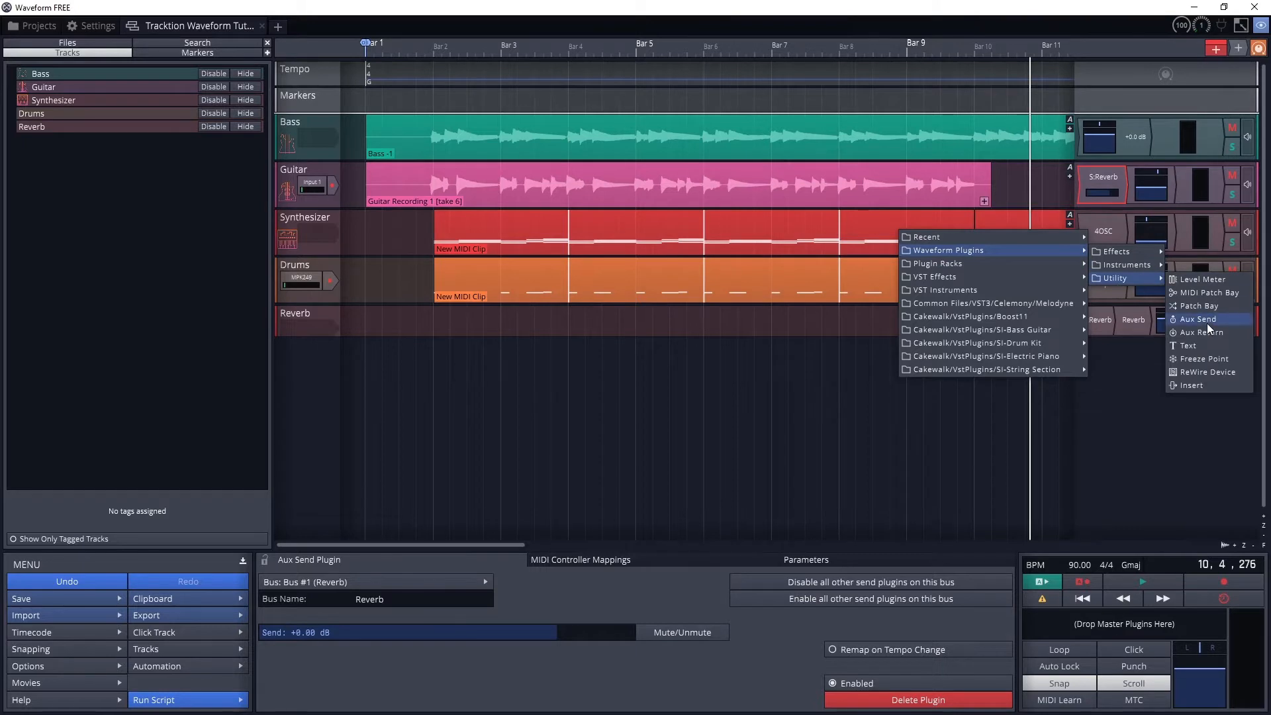
{"action": "left_click", "coordinate": [1197, 318]}
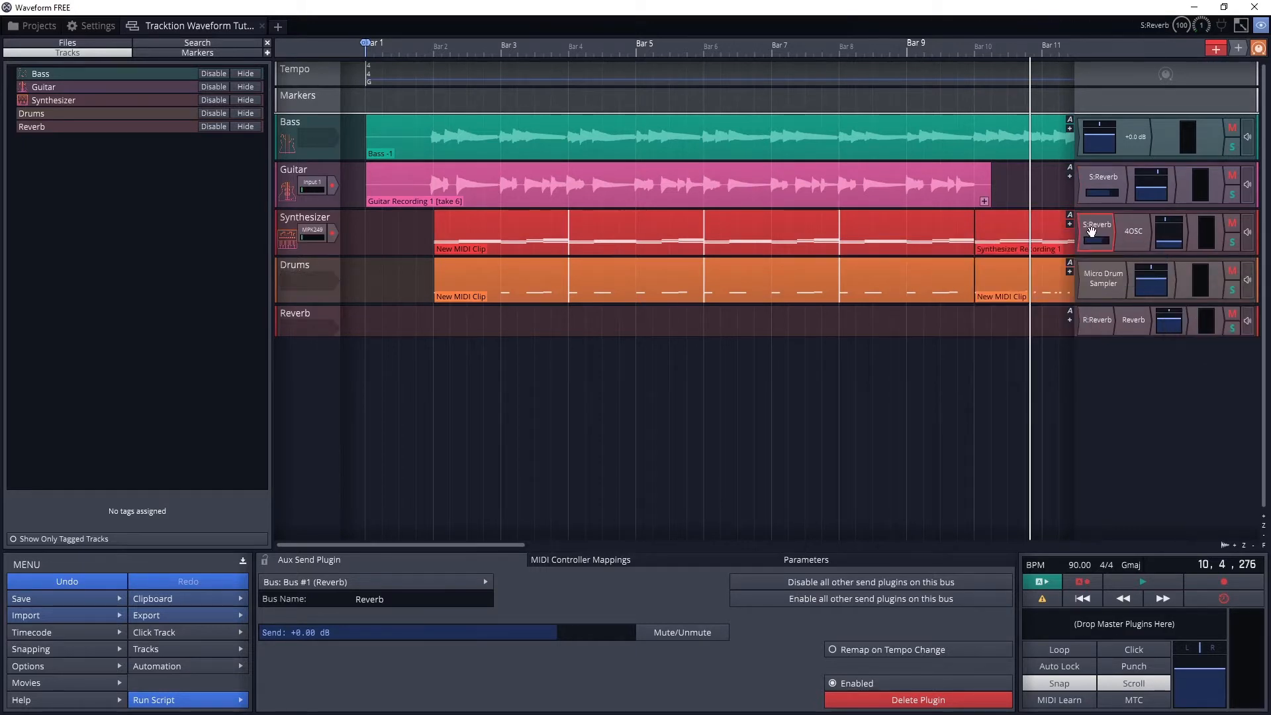
{"action": "left_click", "coordinate": [1095, 231]}
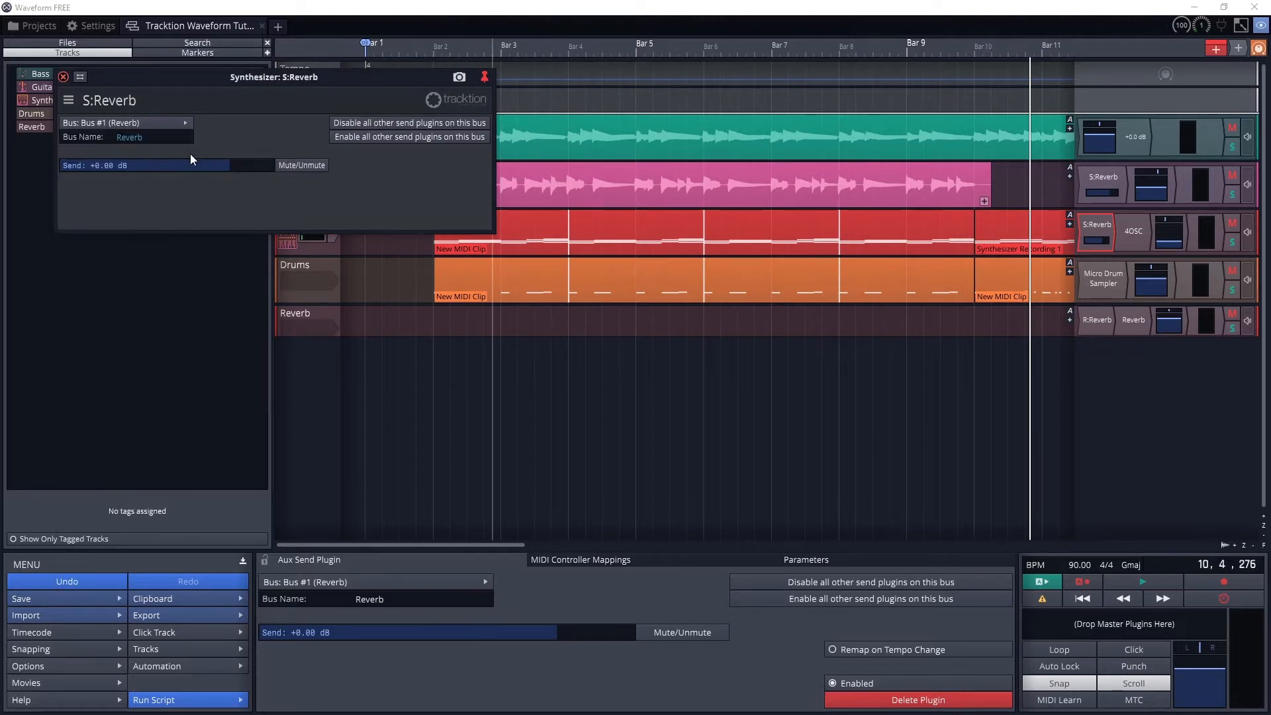
{"action": "mouse_move", "coordinate": [224, 172]}
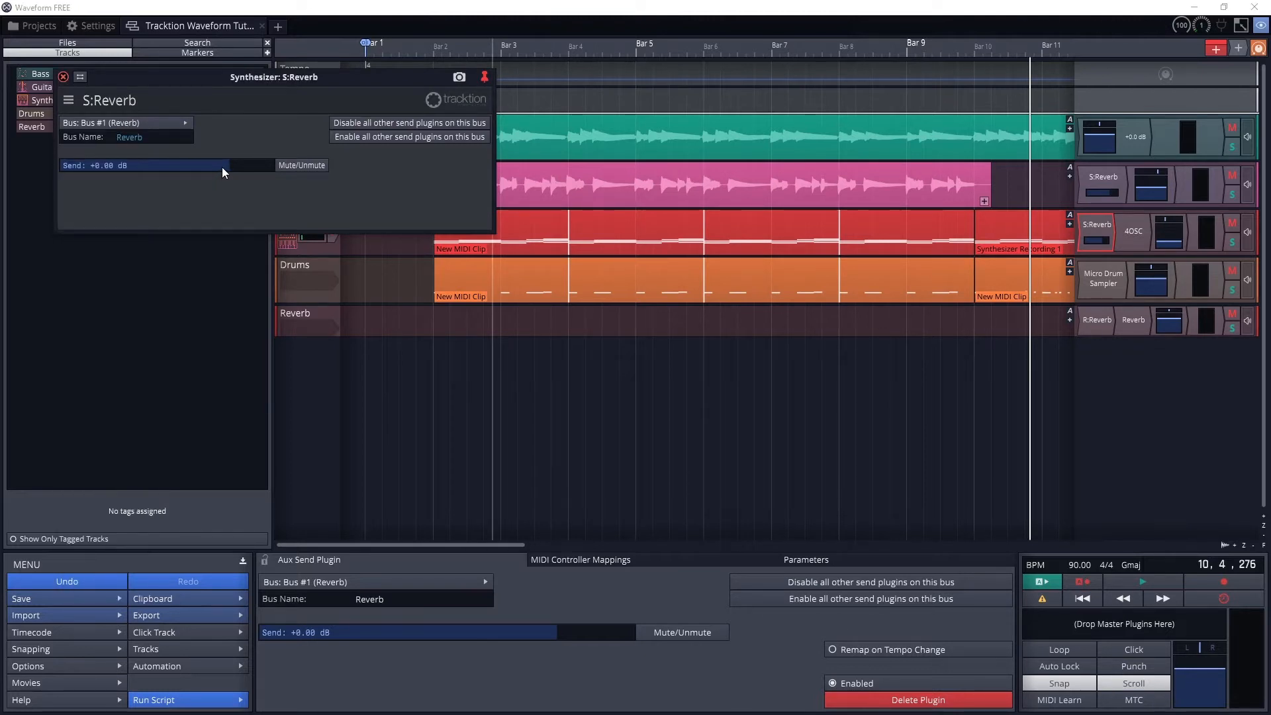
{"action": "left_click_drag", "start_coordinate": [226, 166], "coordinate": [158, 165]}
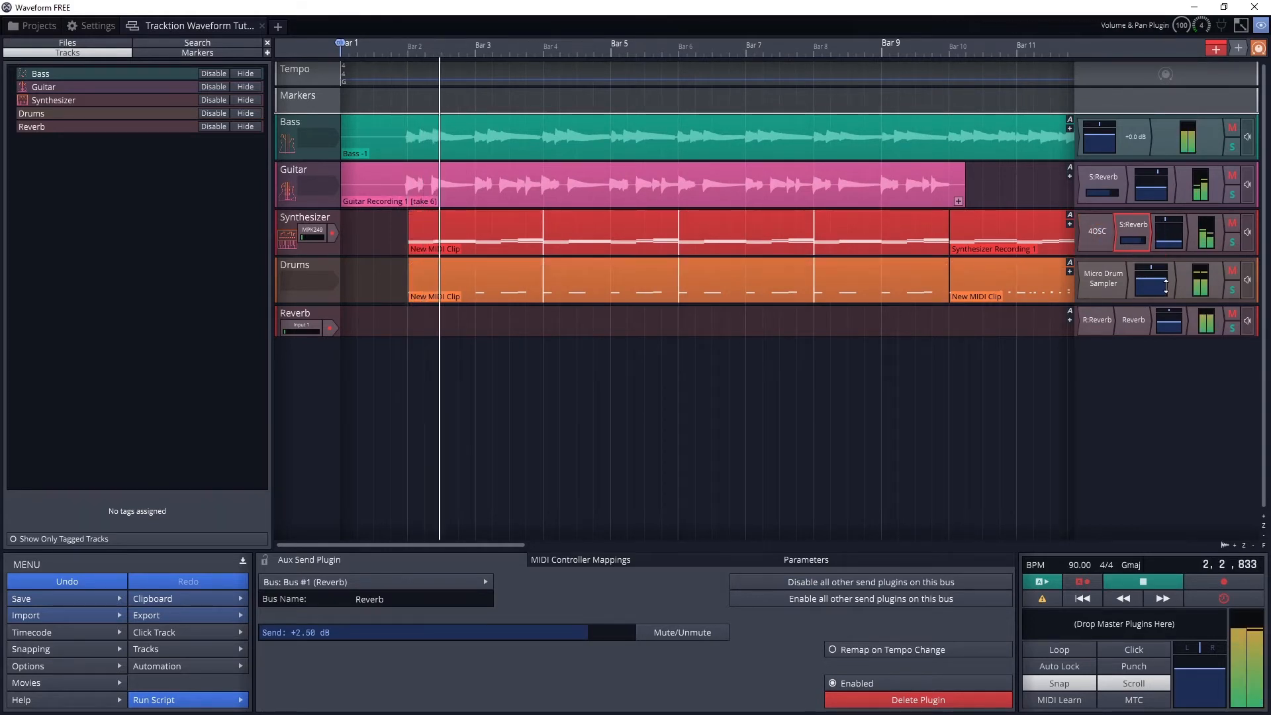
Turn the Reverb return track's Volume and Pan down to about -15.83 dB.
{"action": "left_click", "coordinate": [1133, 223]}
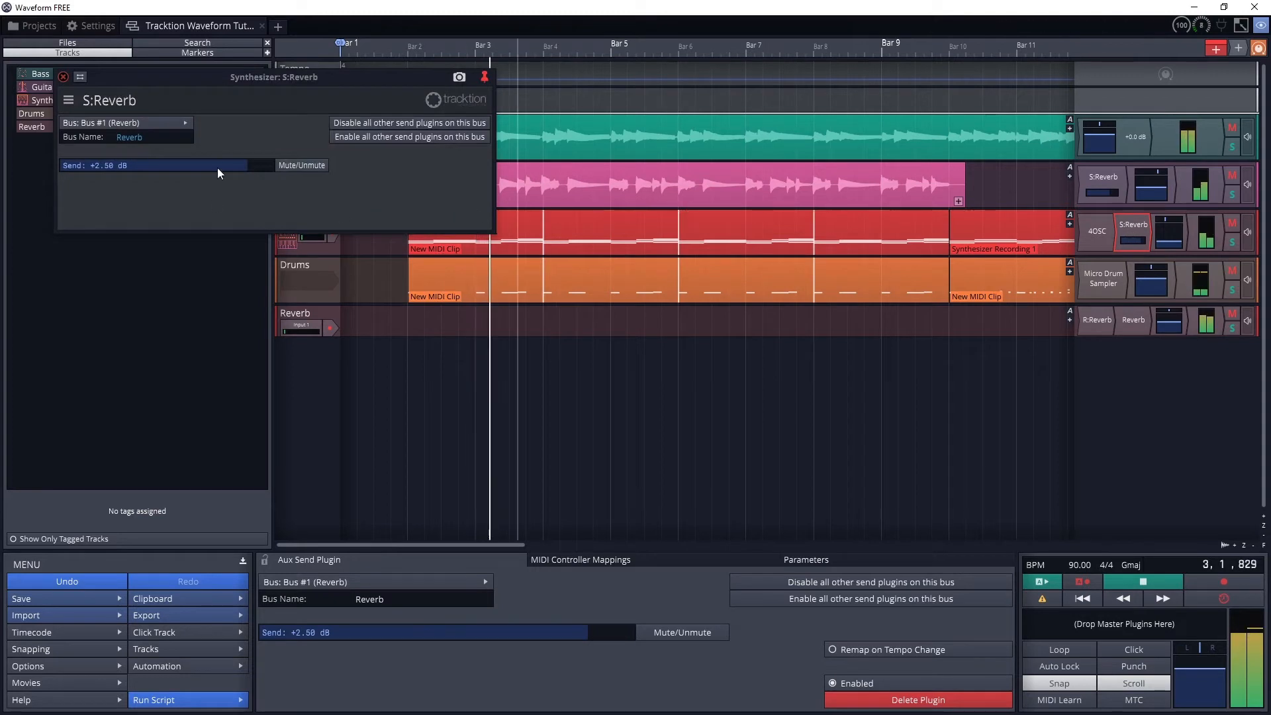
{"action": "left_click_drag", "start_coordinate": [235, 166], "coordinate": [170, 166]}
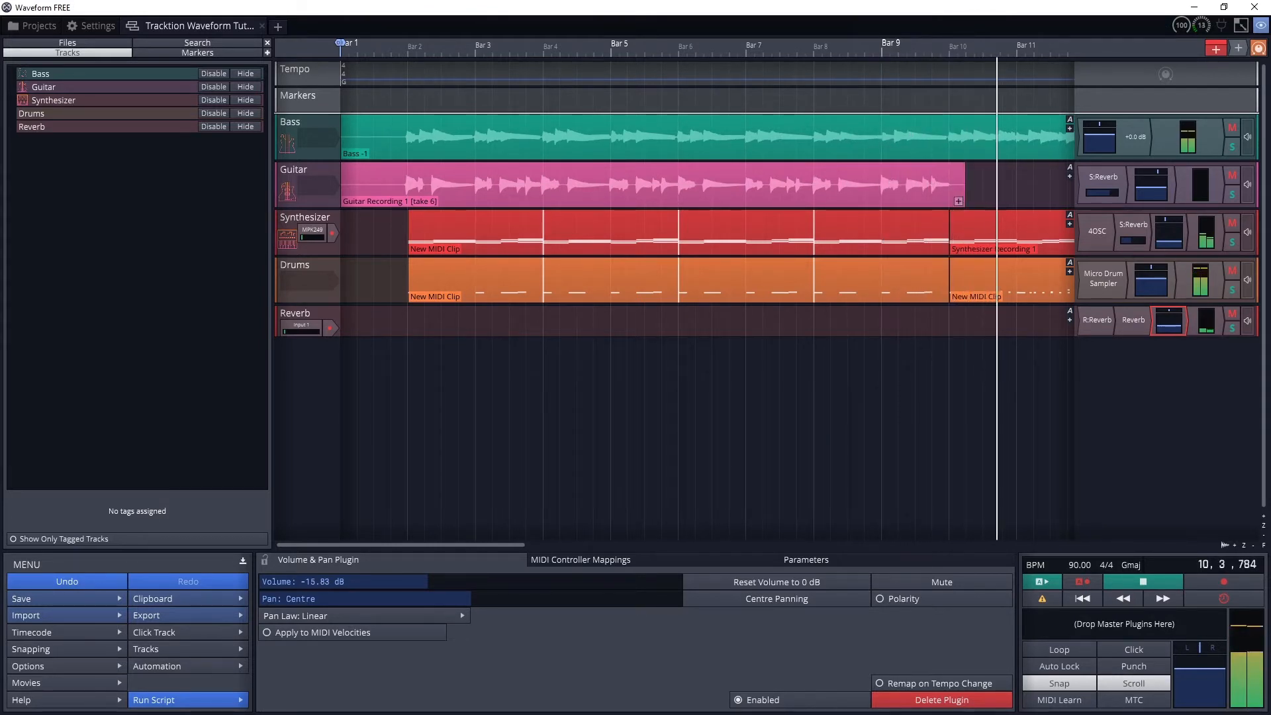
{"action": "scroll", "scroll_direction": "right", "scroll_amount": 3}
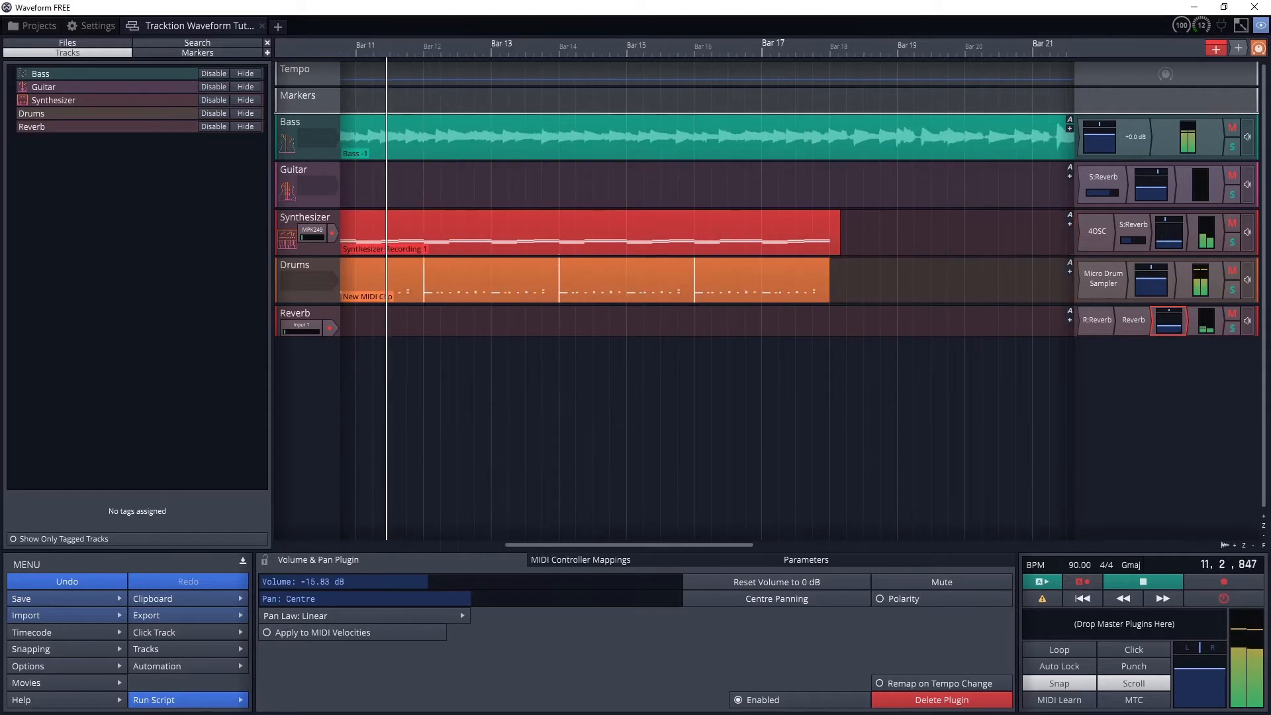
Group Bass, Guitar and Synthesizer into a new submix track named Instruments.
{"action": "left_click", "coordinate": [1143, 581]}
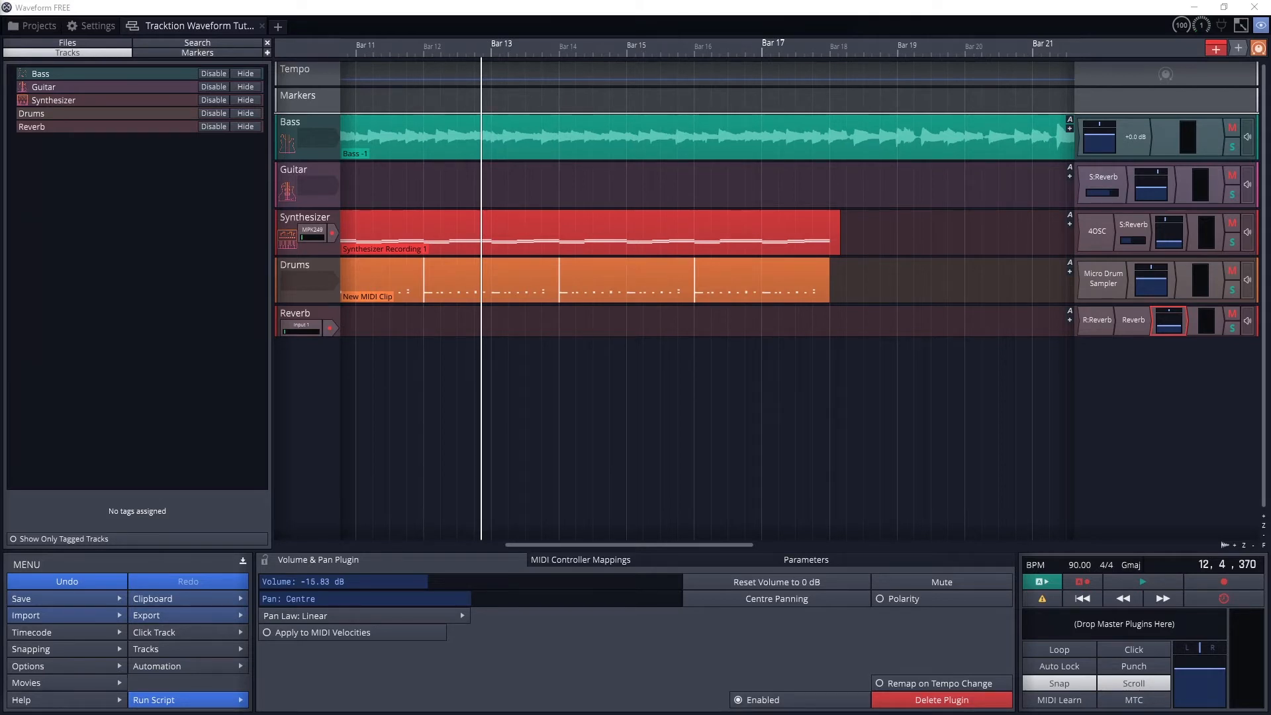
{"action": "mouse_move", "coordinate": [272, 217]}
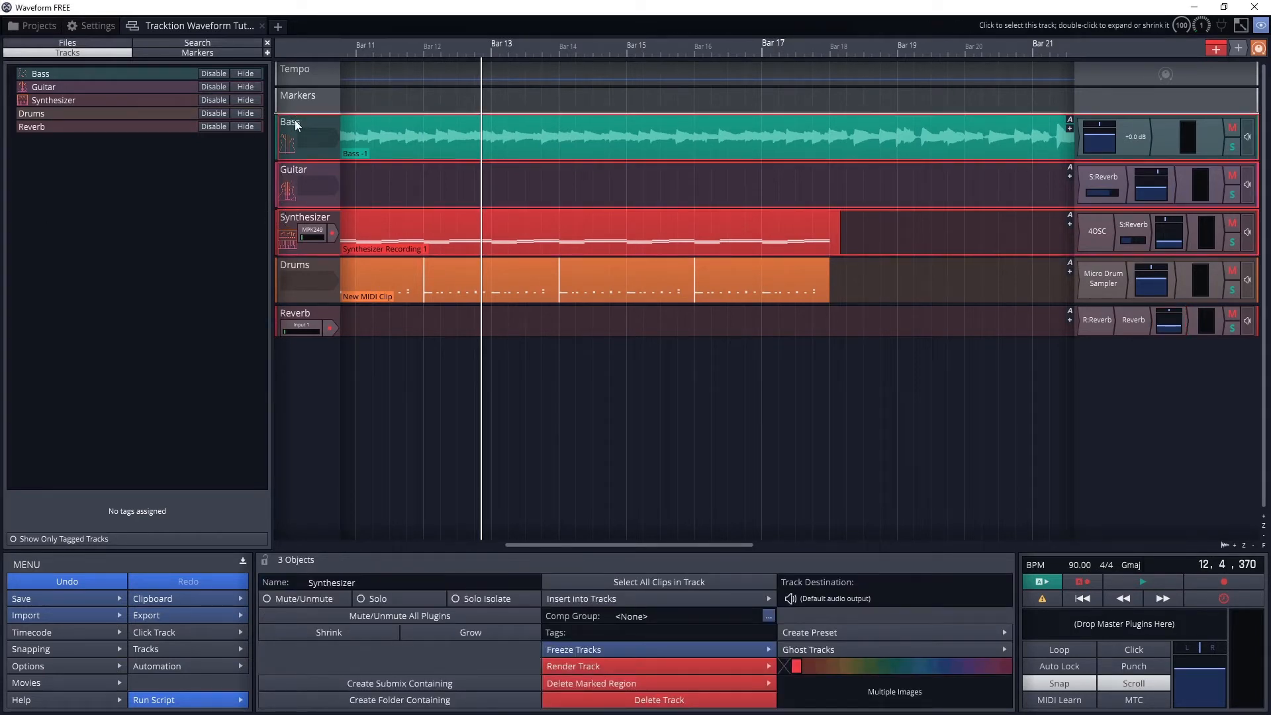
{"action": "right_click", "coordinate": [298, 126]}
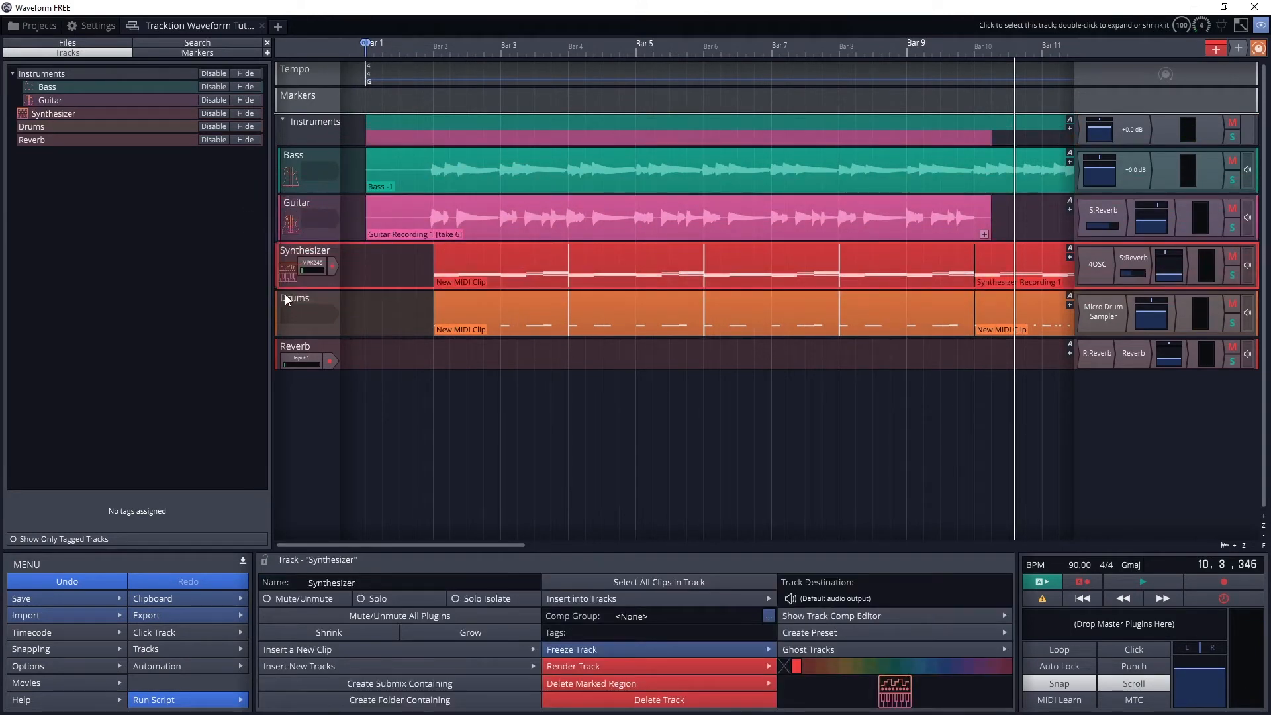
{"action": "left_click", "coordinate": [314, 217]}
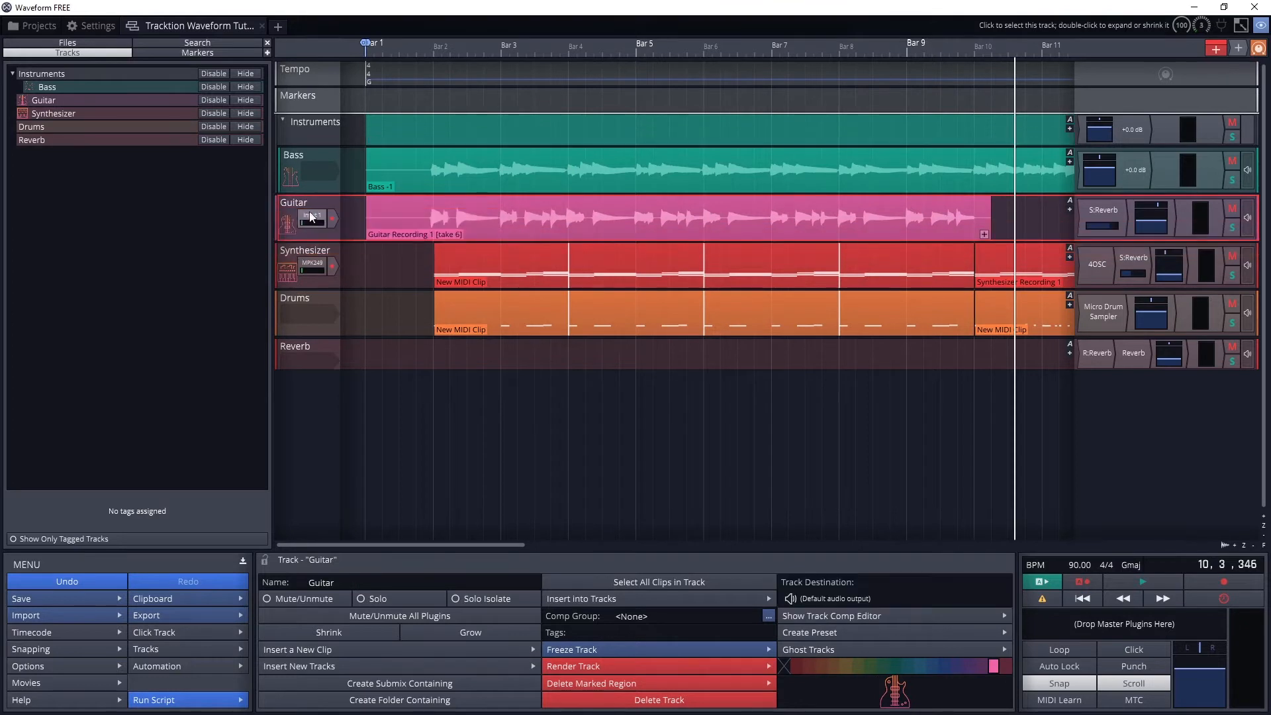
{"action": "left_click", "coordinate": [40, 88]}
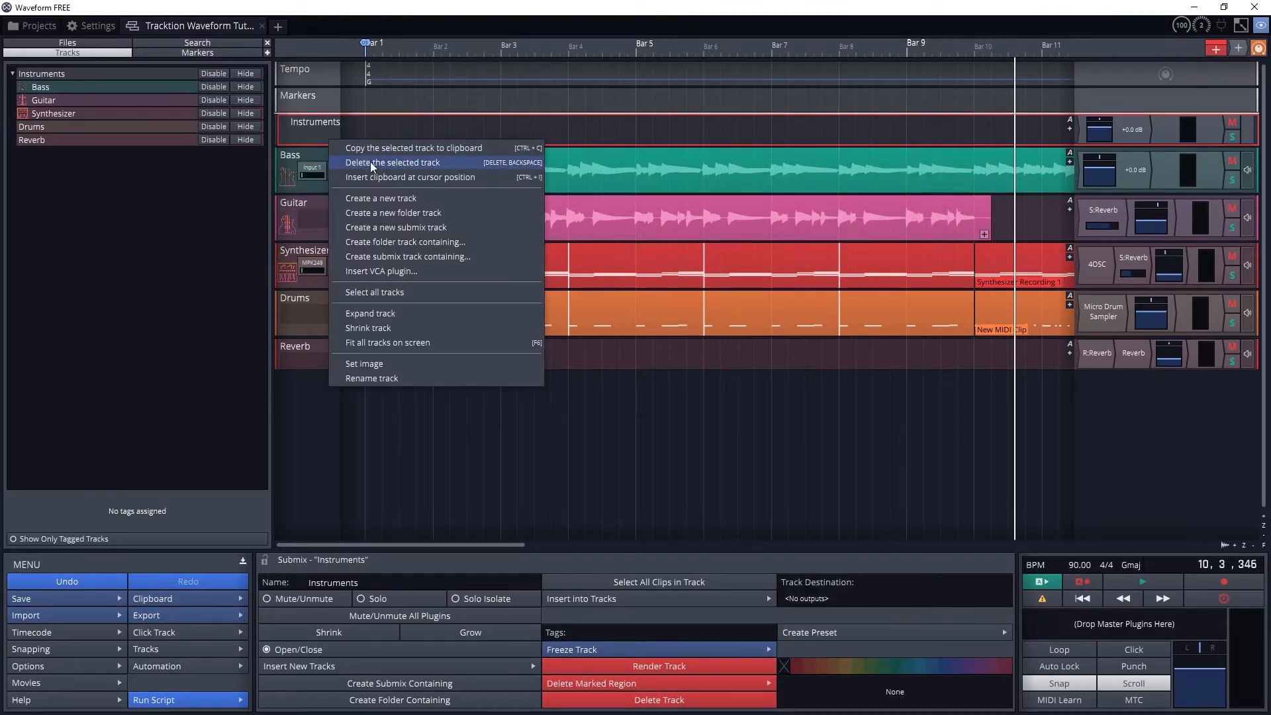
{"action": "left_click", "coordinate": [393, 162]}
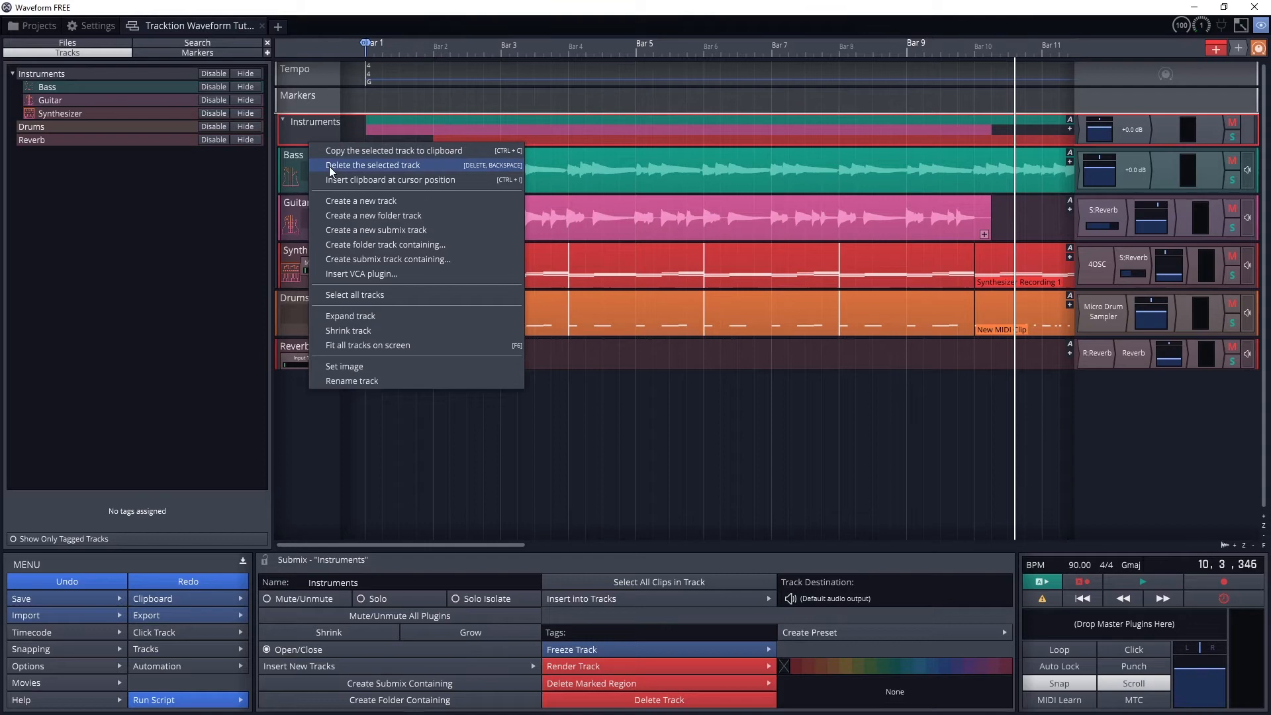
{"action": "left_click", "coordinate": [373, 164]}
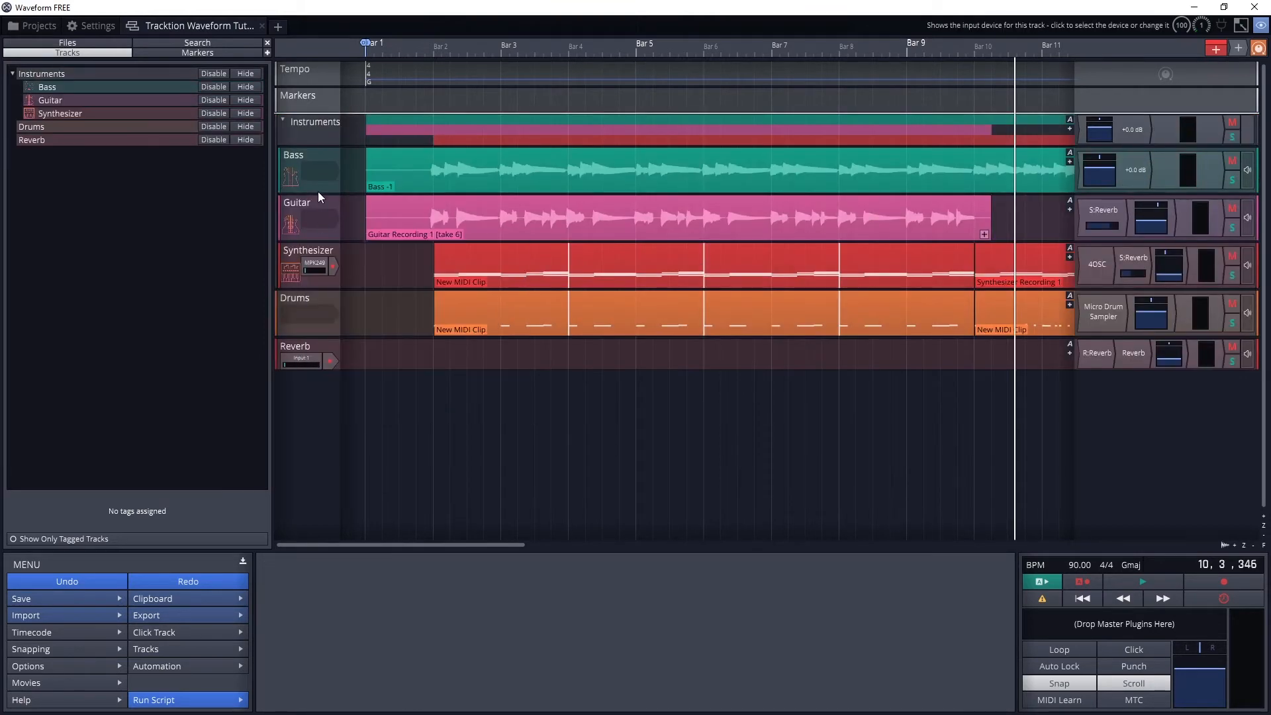
Audition the Instruments submix at about -16.6, -35.7, +6 and +2.5 dB before removing it.
{"action": "left_click", "coordinate": [1099, 130]}
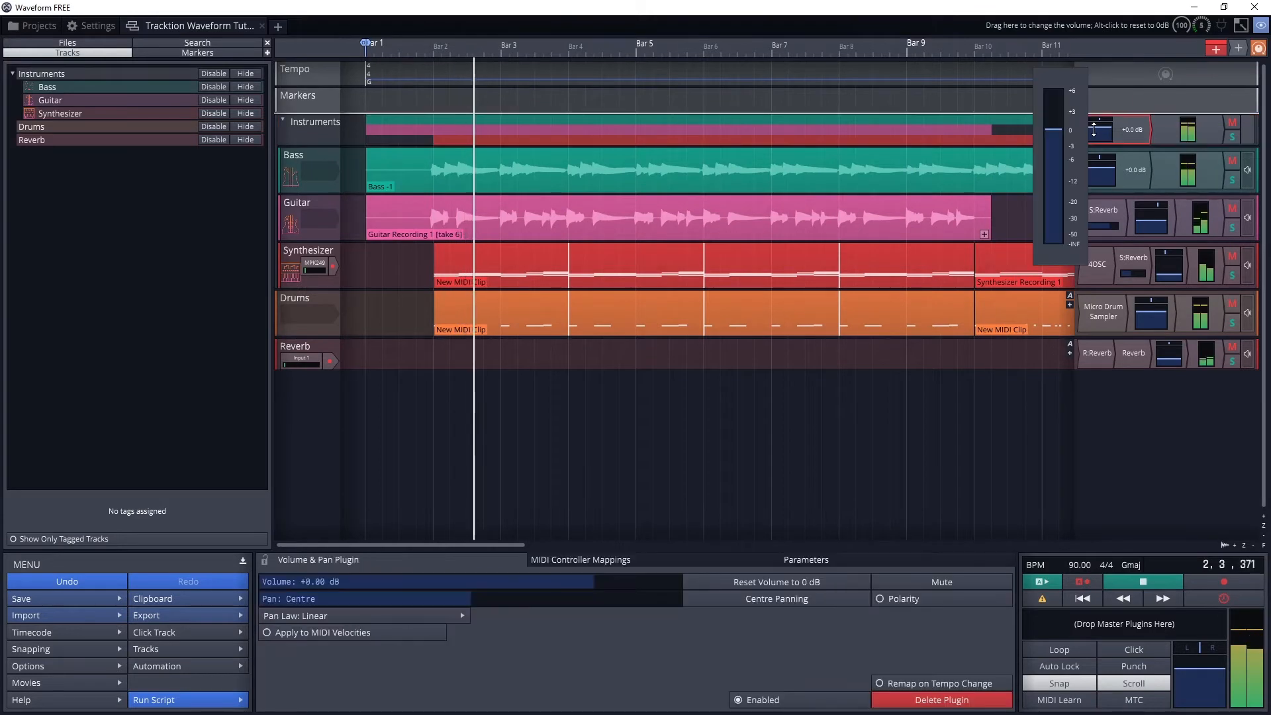
{"action": "left_click_drag", "start_coordinate": [1094, 129], "coordinate": [1085, 179]}
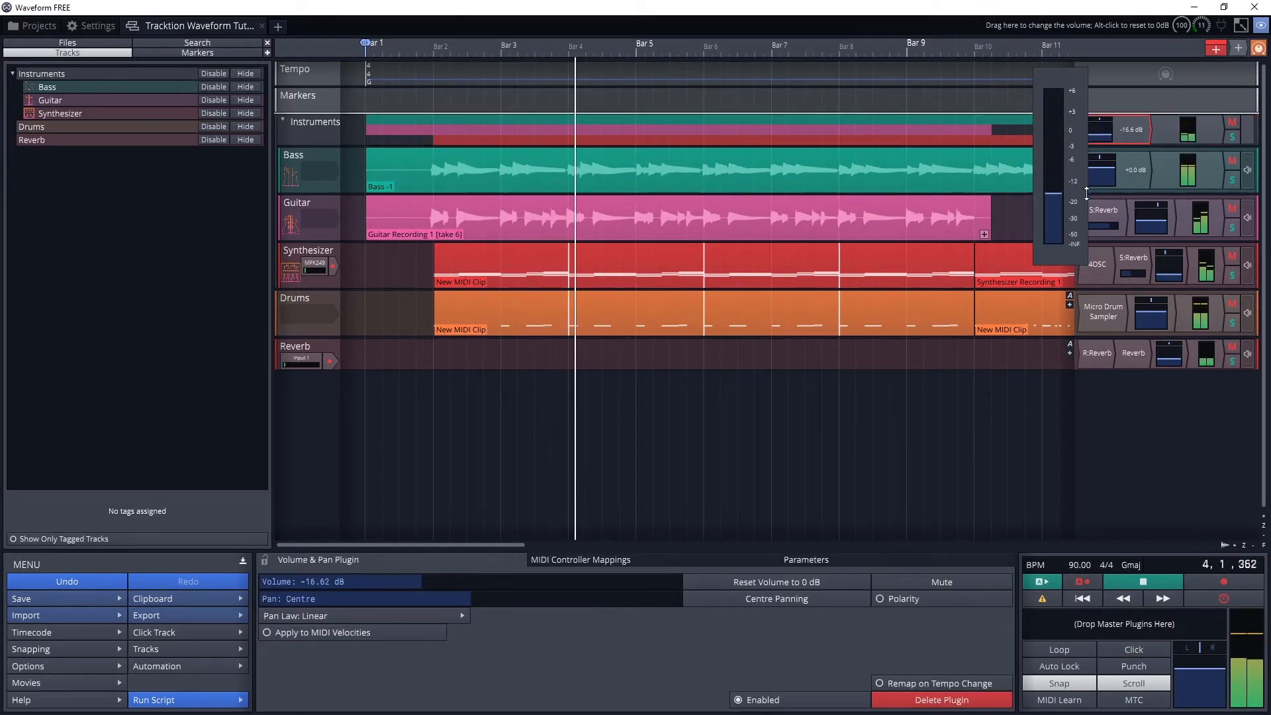
{"action": "left_click_drag", "start_coordinate": [1054, 195], "coordinate": [1054, 222]}
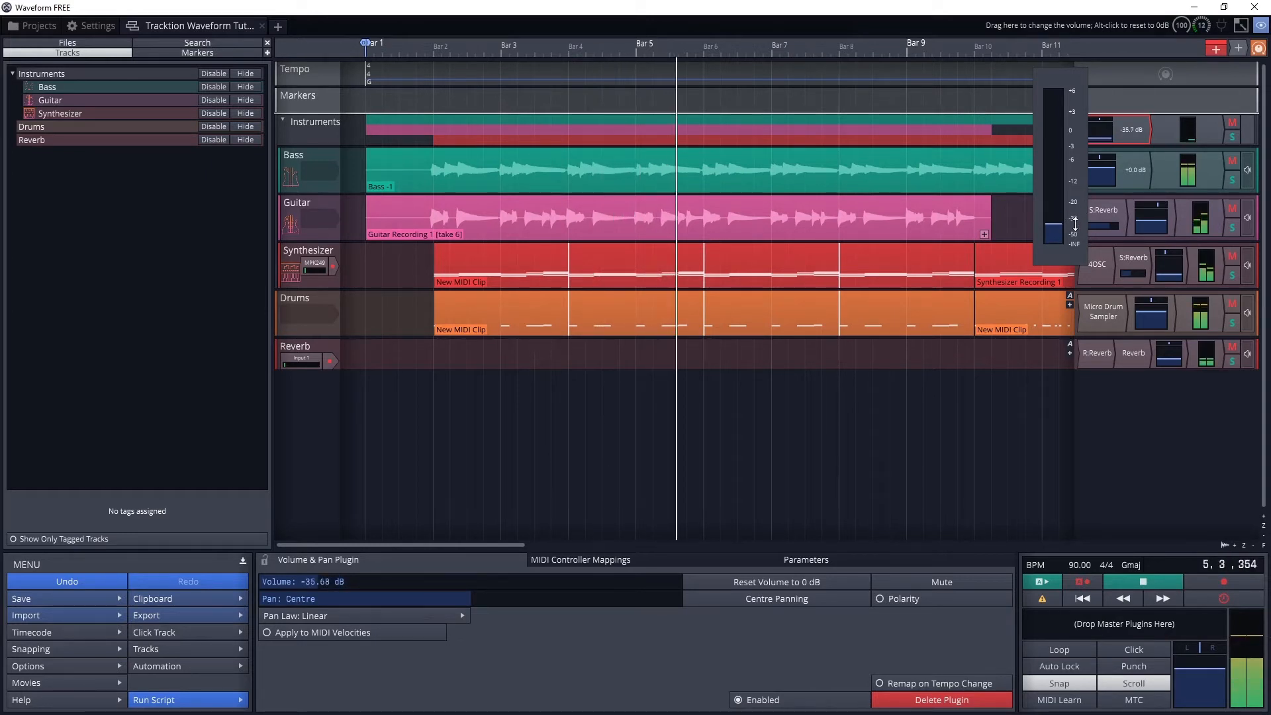
{"action": "left_click_drag", "start_coordinate": [1051, 221], "coordinate": [1061, 89]}
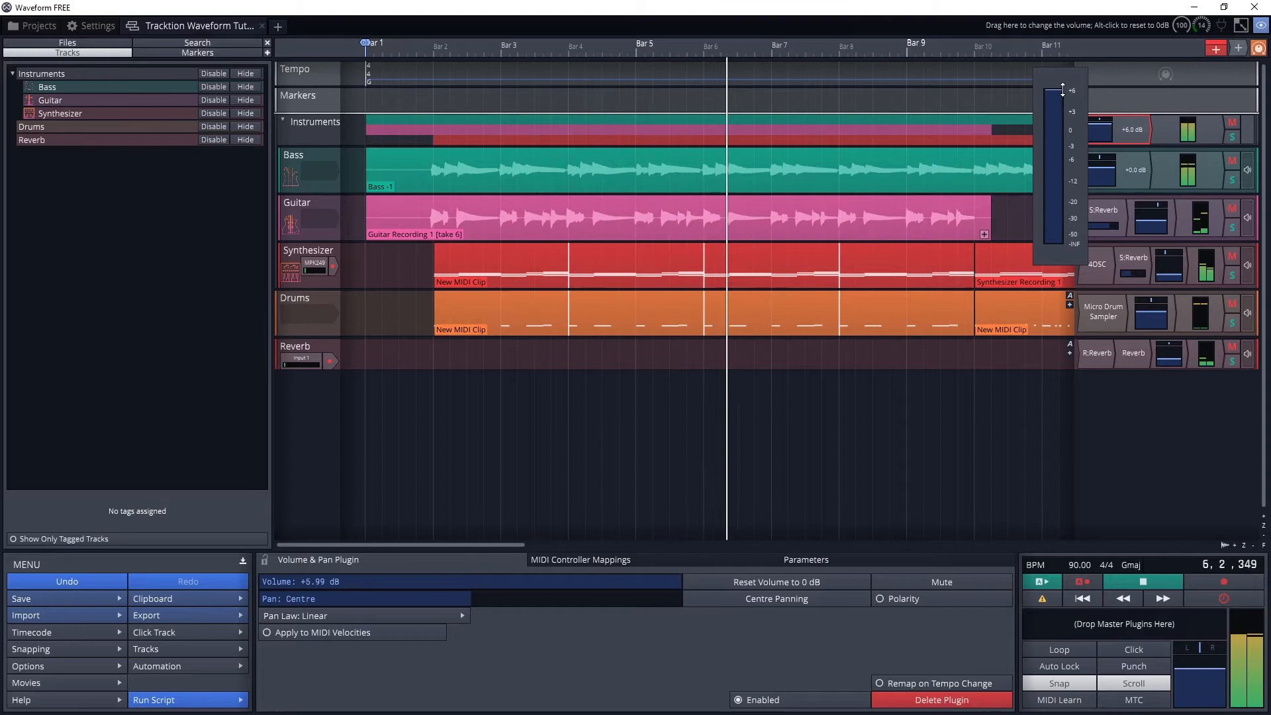
{"action": "left_click_drag", "start_coordinate": [1064, 89], "coordinate": [1057, 114]}
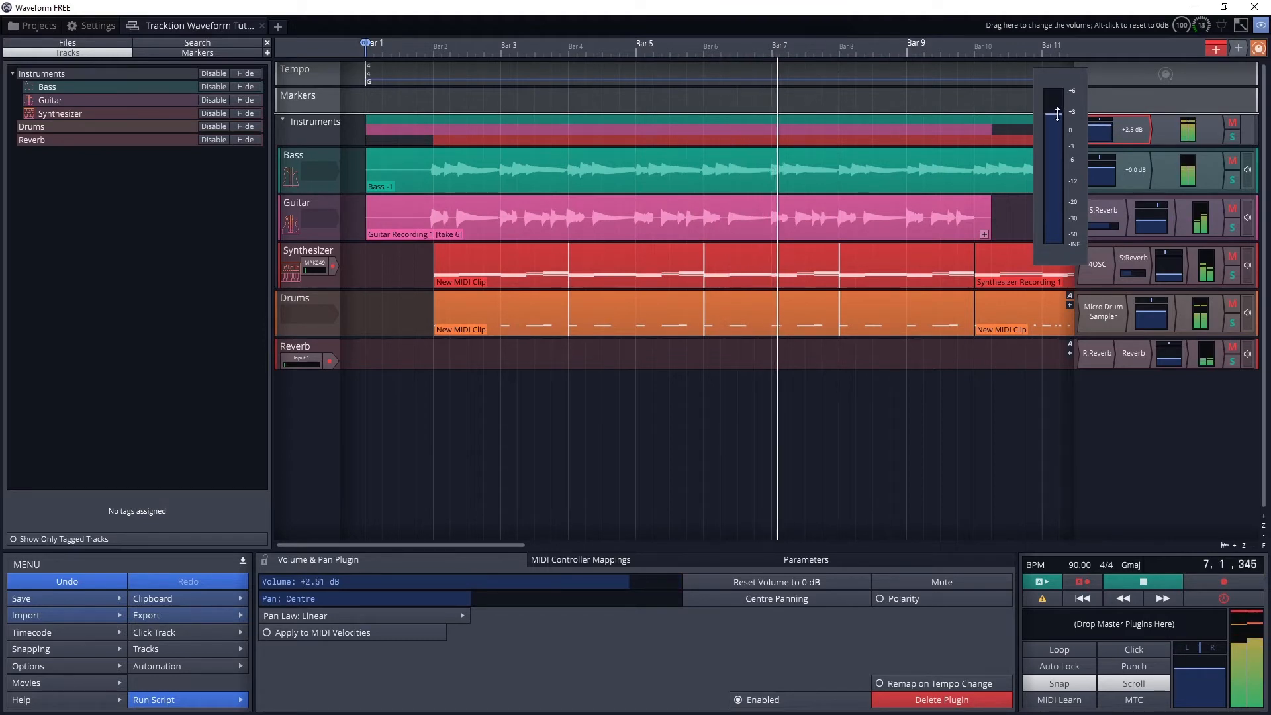
{"action": "left_click_drag", "start_coordinate": [1057, 112], "coordinate": [1064, 77]}
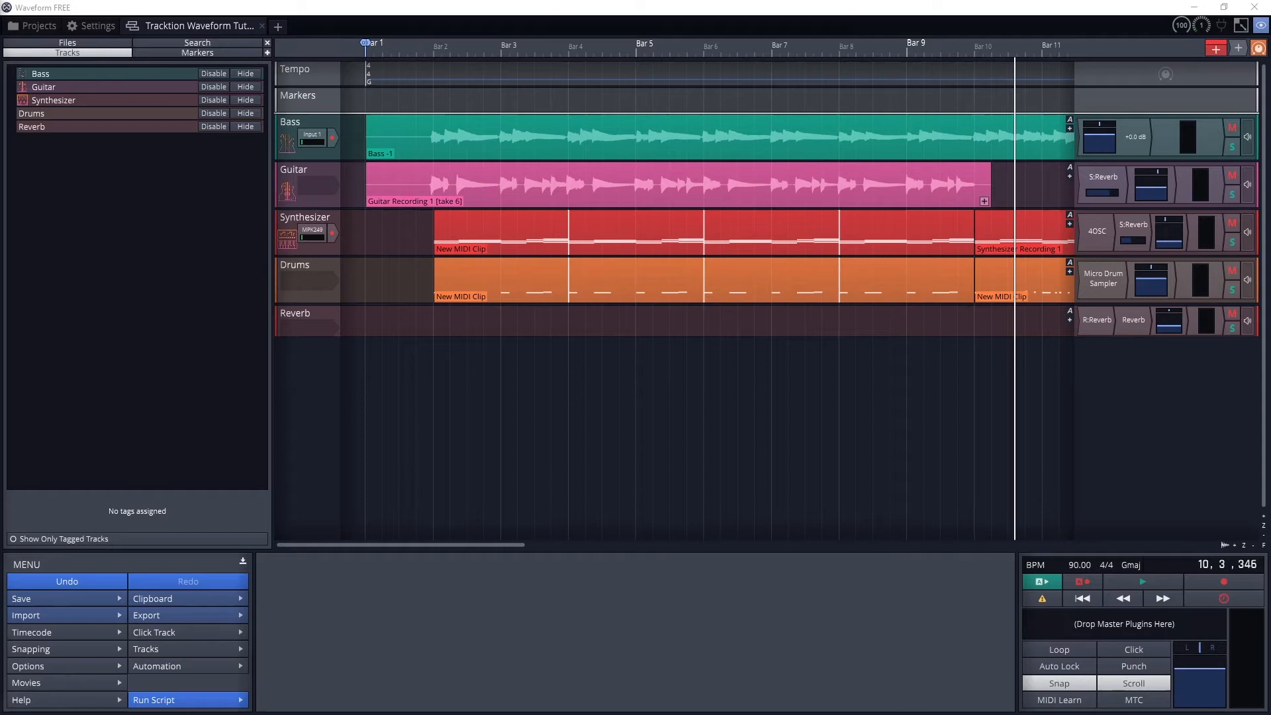
{"action": "mouse_move", "coordinate": [488, 387]}
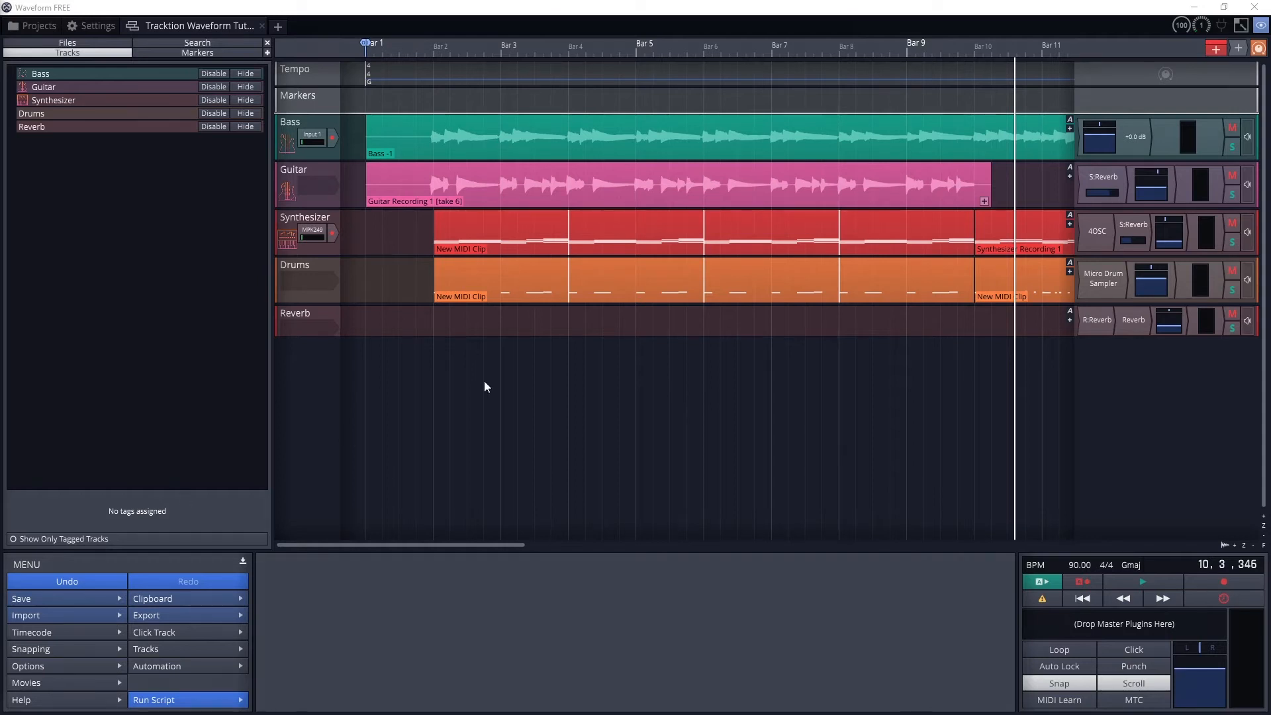
{"action": "mouse_move", "coordinate": [1195, 70]}
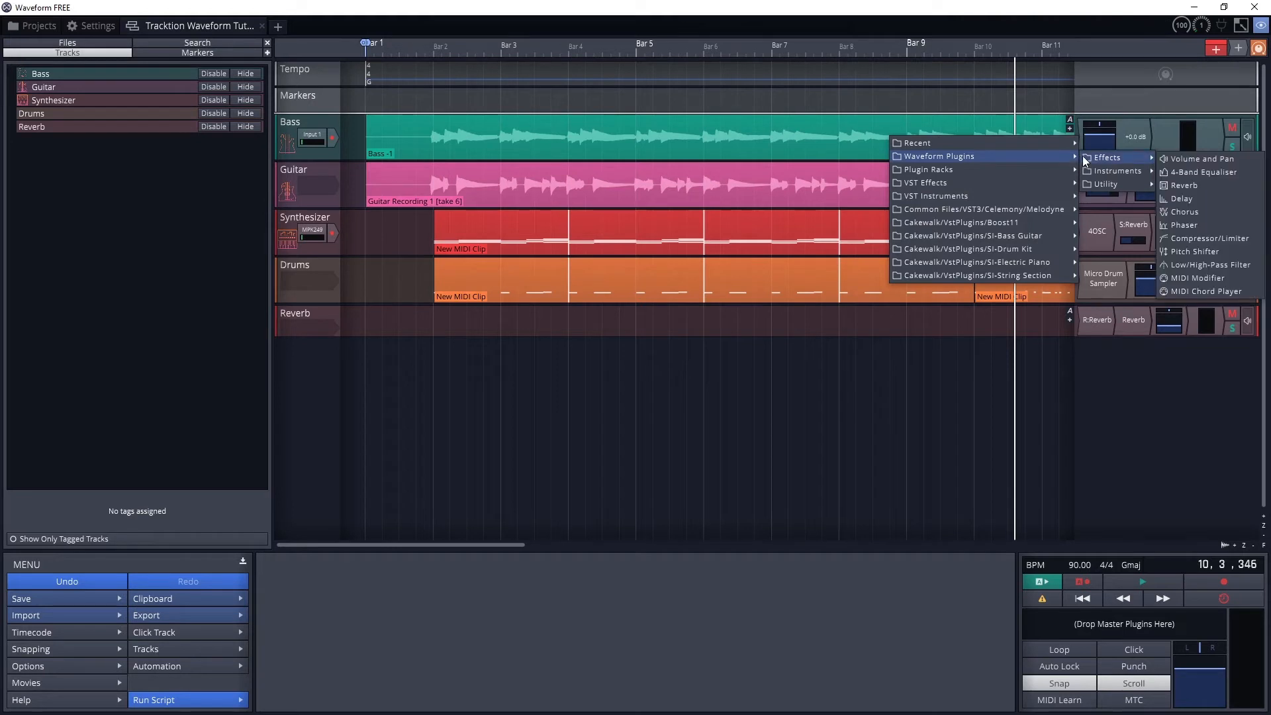
{"action": "mouse_move", "coordinate": [1209, 238]}
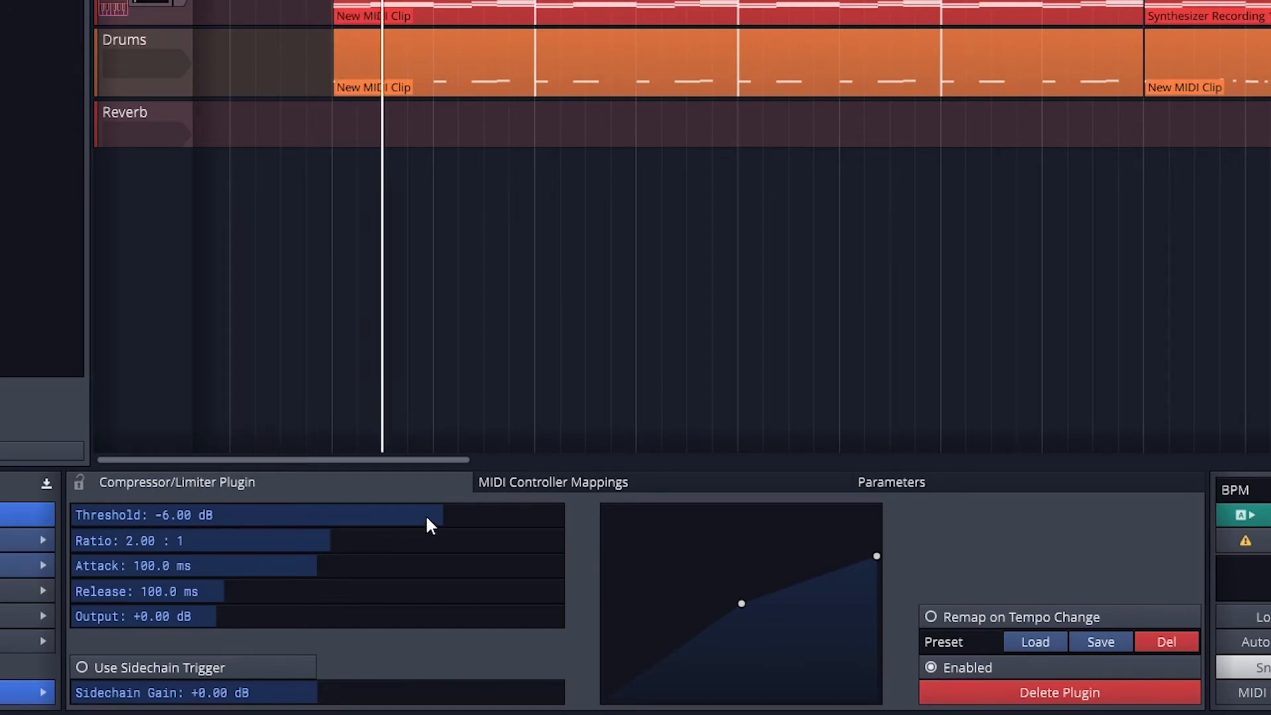
Lower the compressor threshold and try ratios around 1.19:1 and 2.81:1, bypassing to compare.
{"action": "left_click_drag", "start_coordinate": [429, 515], "coordinate": [365, 519]}
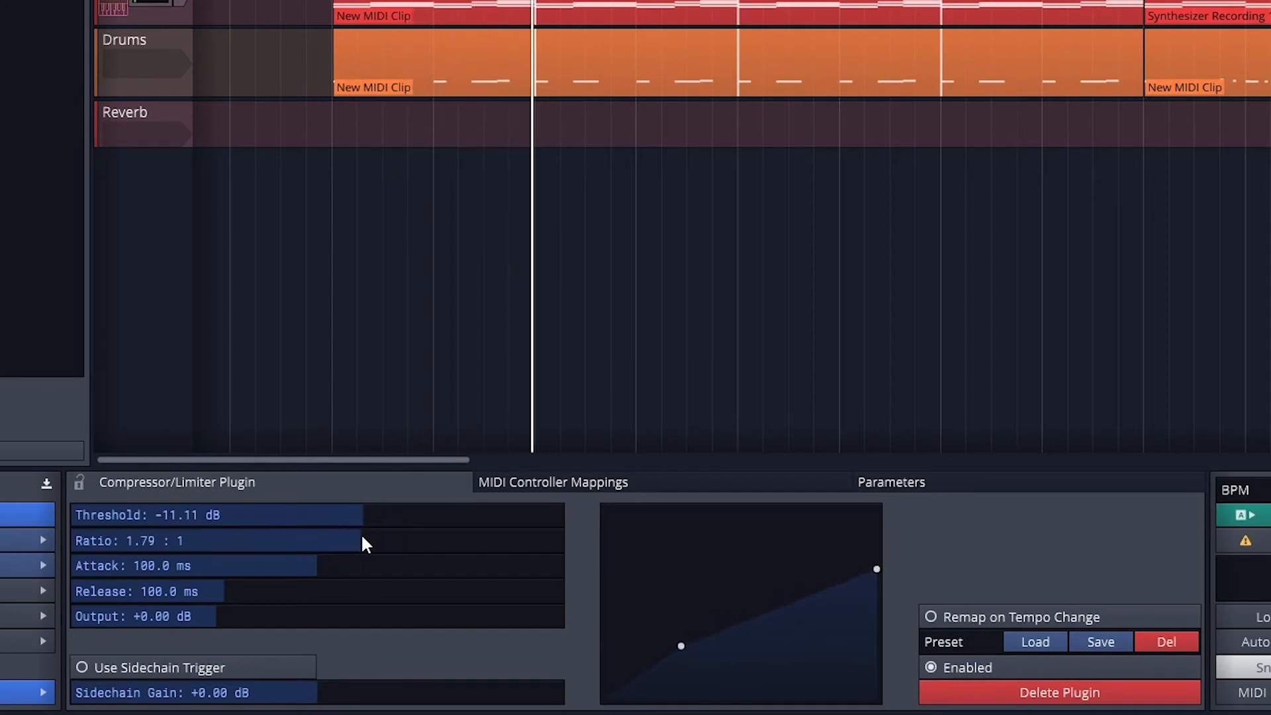
{"action": "left_click_drag", "start_coordinate": [362, 540], "coordinate": [508, 540]}
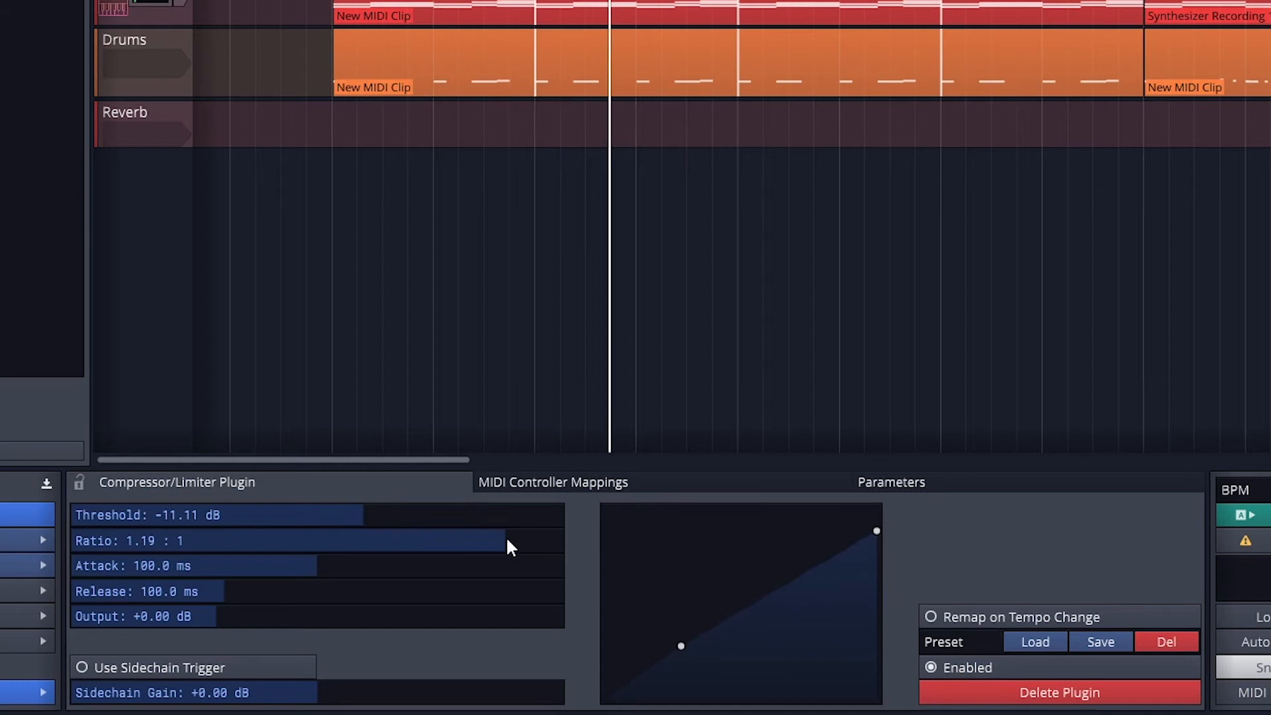
{"action": "left_click_drag", "start_coordinate": [511, 540], "coordinate": [272, 540]}
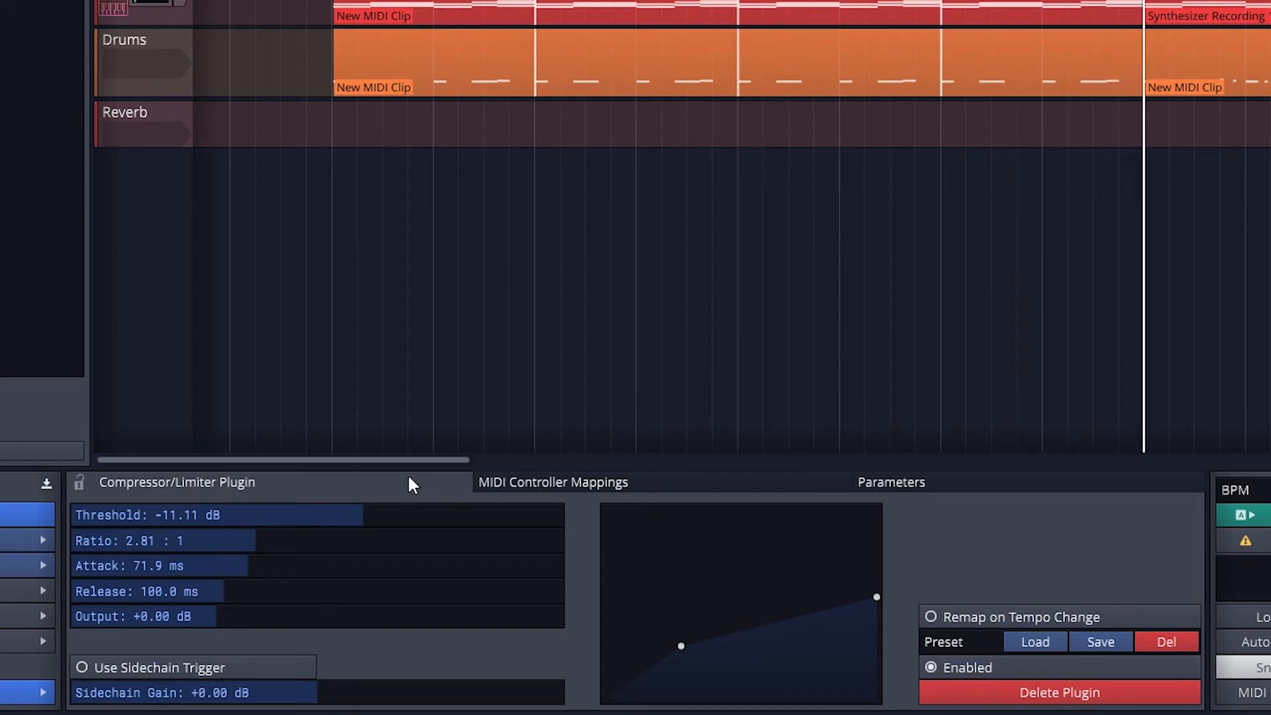
{"action": "left_click", "coordinate": [930, 667]}
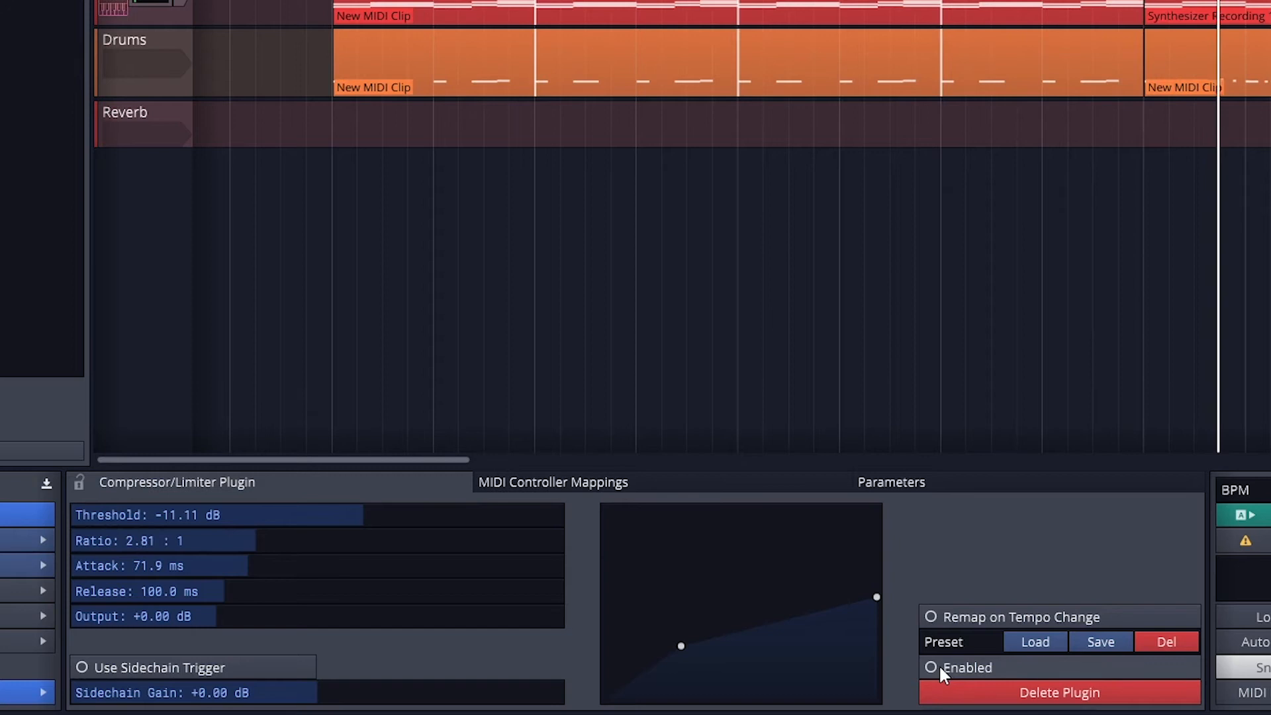
{"action": "left_click", "coordinate": [929, 667]}
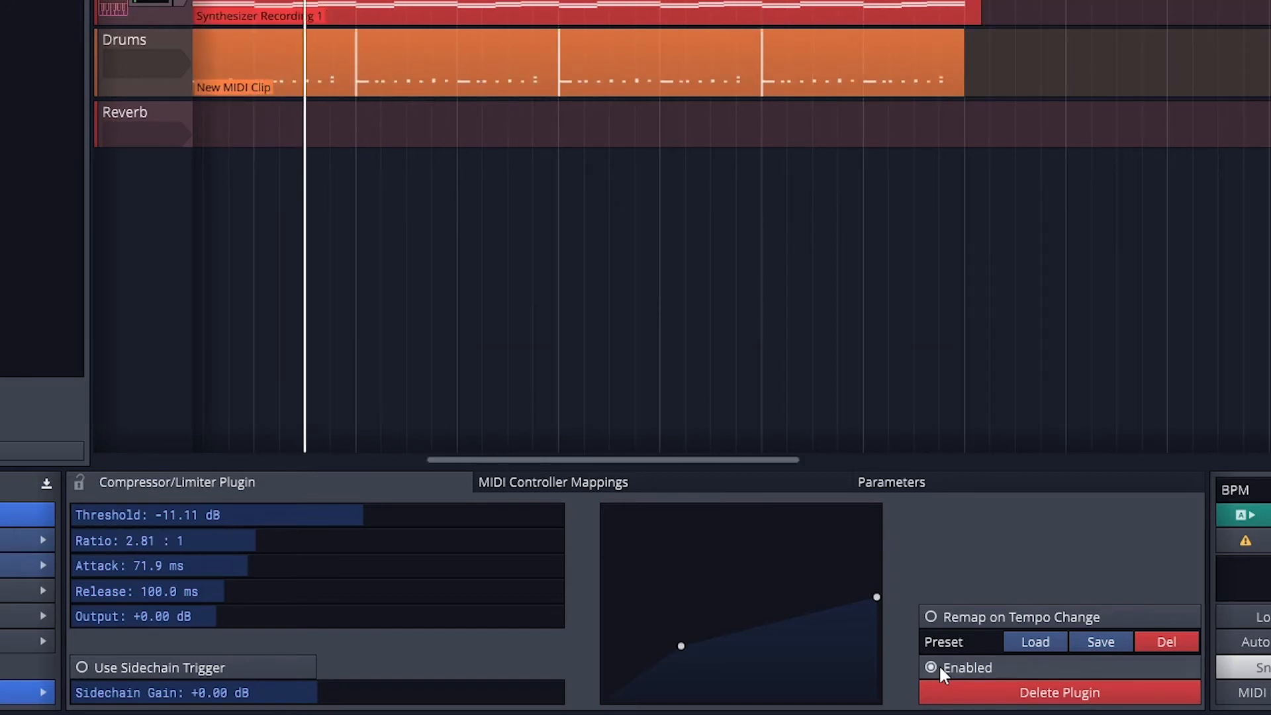
Settle the compressor at about -15.8 dB threshold, 4:1 ratio and +2.4 dB output, toggling it to compare.
{"action": "left_click_drag", "start_coordinate": [680, 646], "coordinate": [665, 656]}
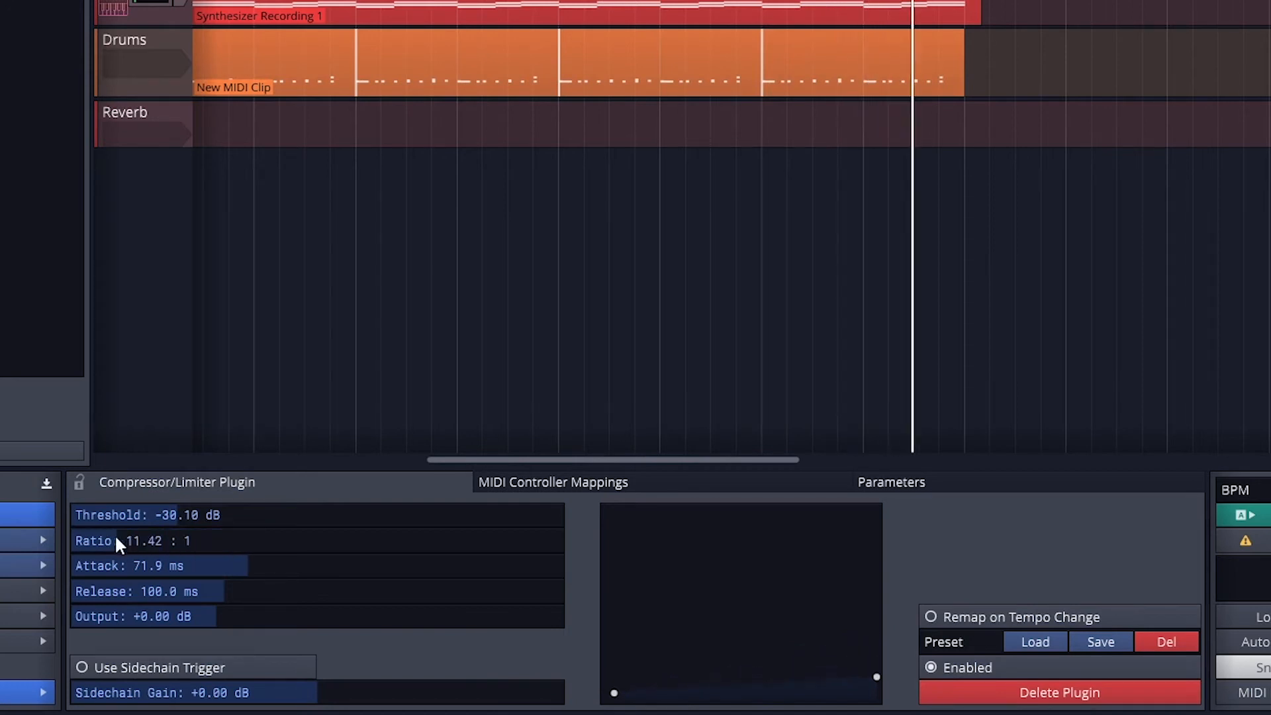
{"action": "left_click_drag", "start_coordinate": [118, 540], "coordinate": [92, 541]}
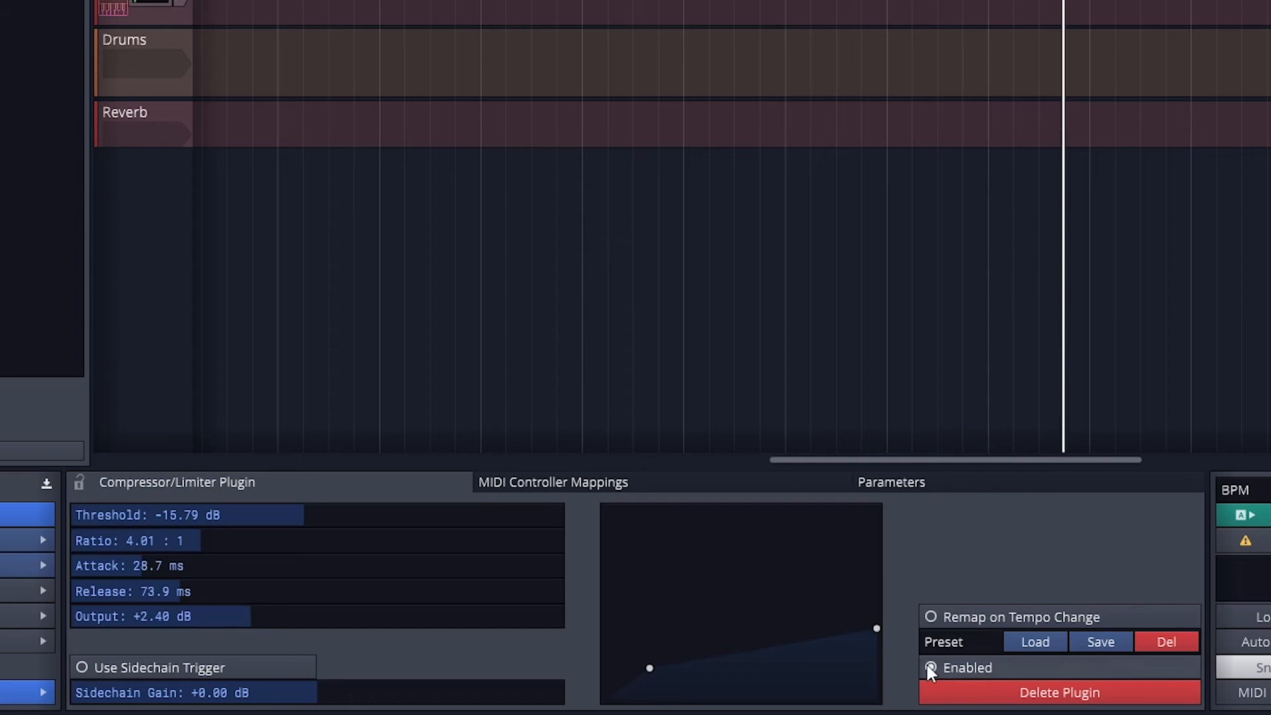
{"action": "left_click", "coordinate": [929, 667]}
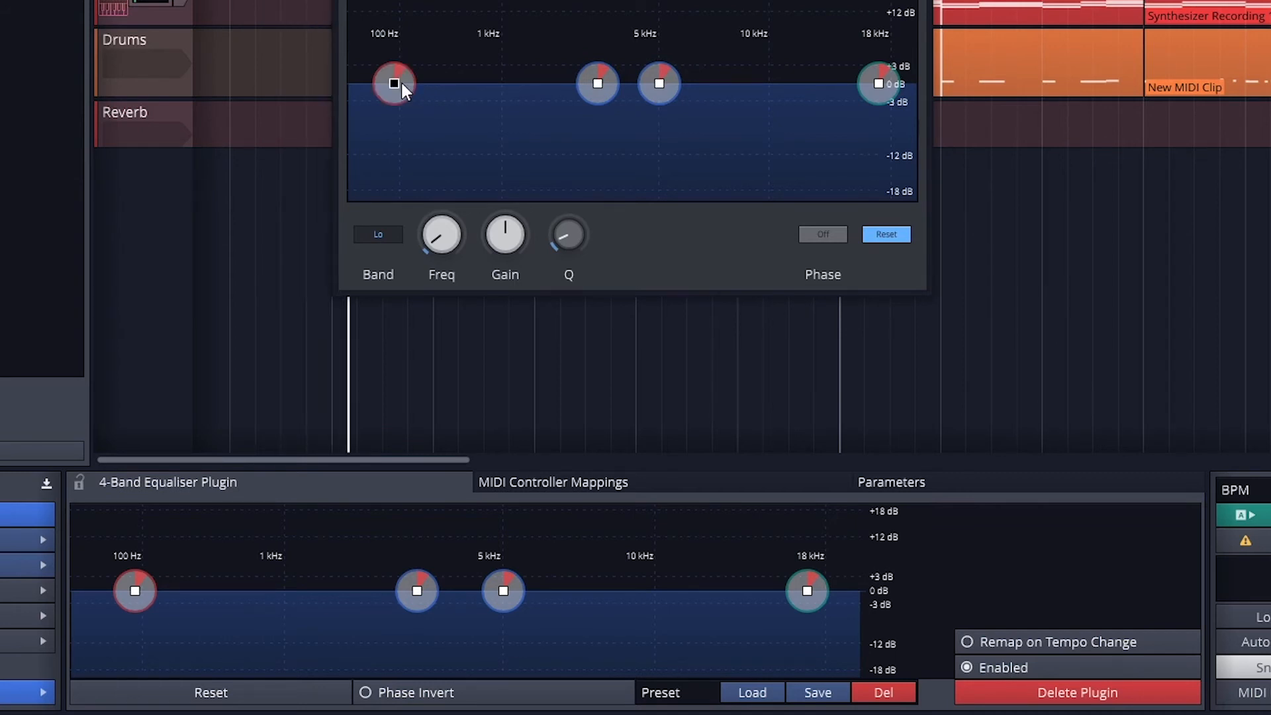
Raise the low band to about 341 Hz with roughly +1.8 dB gain, checking the mid band briefly.
{"action": "left_click_drag", "start_coordinate": [393, 83], "coordinate": [442, 83]}
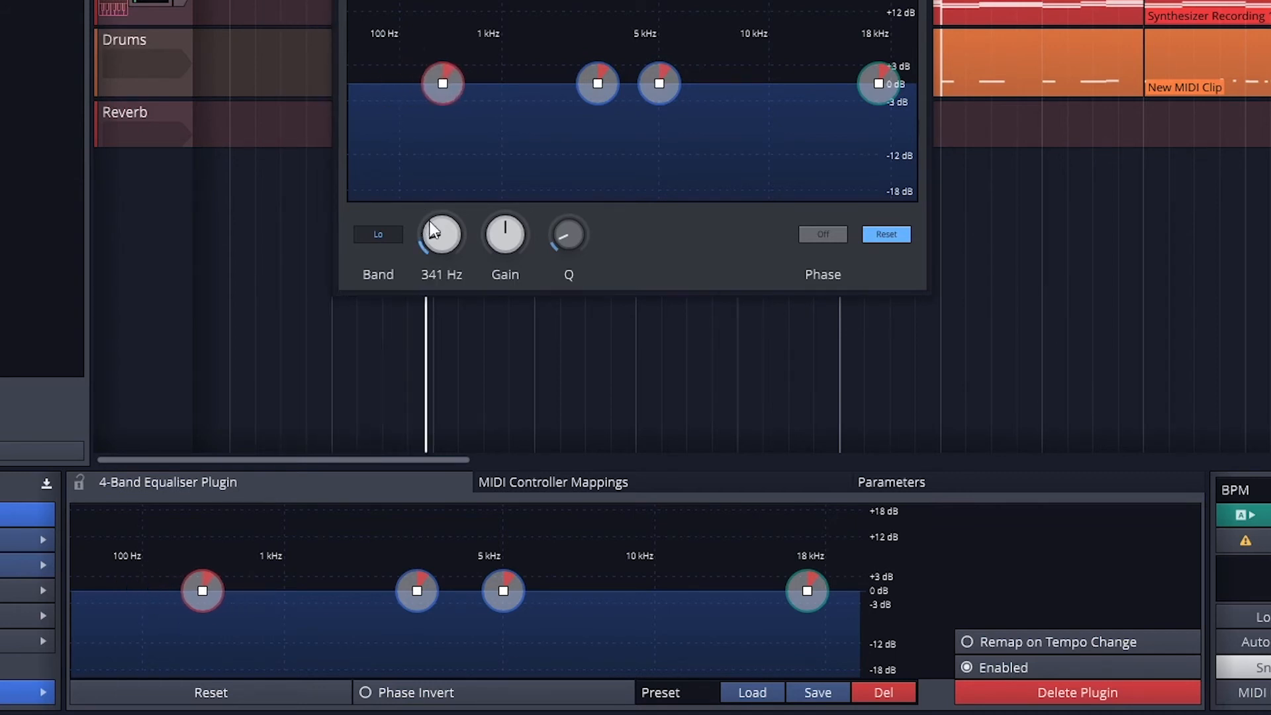
{"action": "left_click_drag", "start_coordinate": [505, 234], "coordinate": [504, 211]}
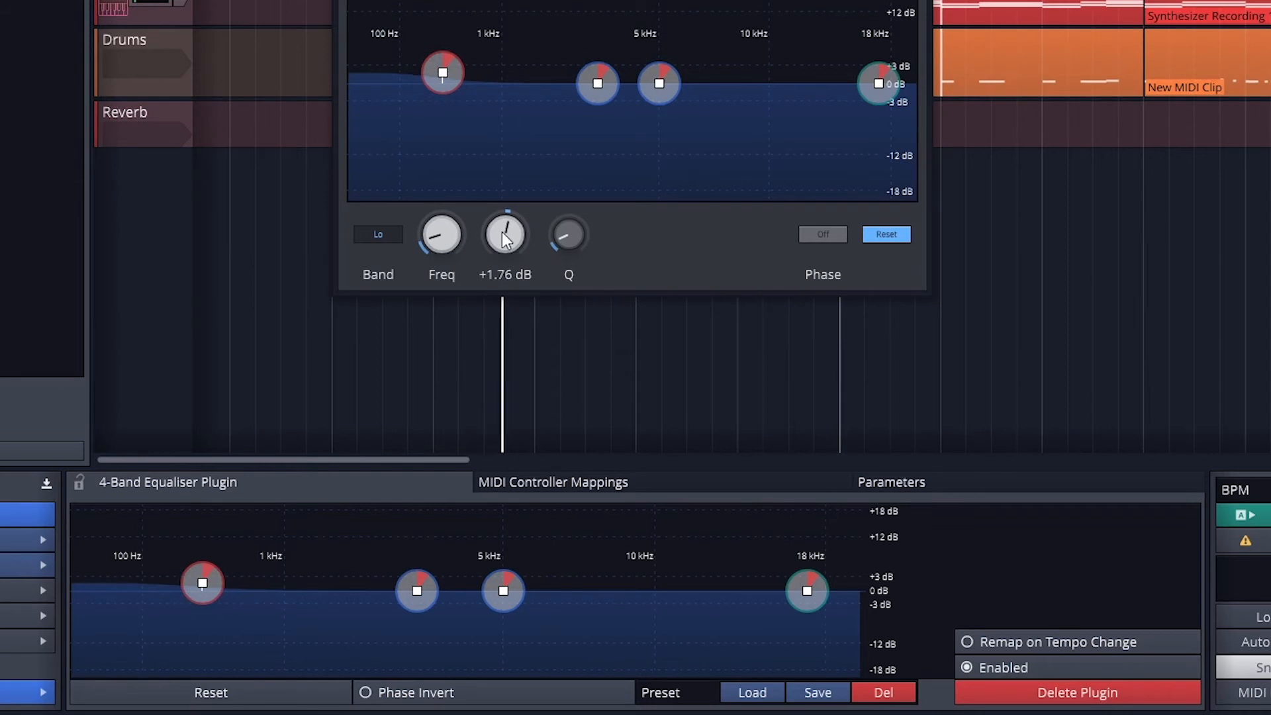
{"action": "left_click", "coordinate": [378, 233]}
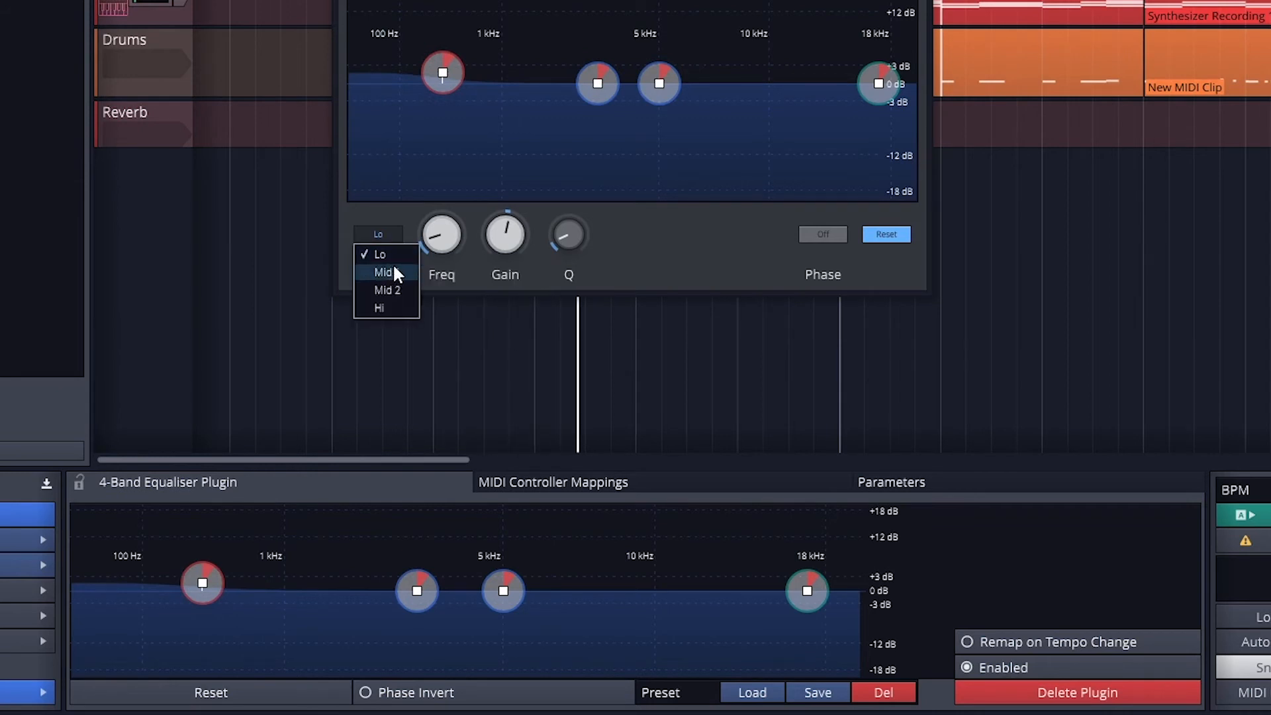
{"action": "left_click", "coordinate": [381, 273]}
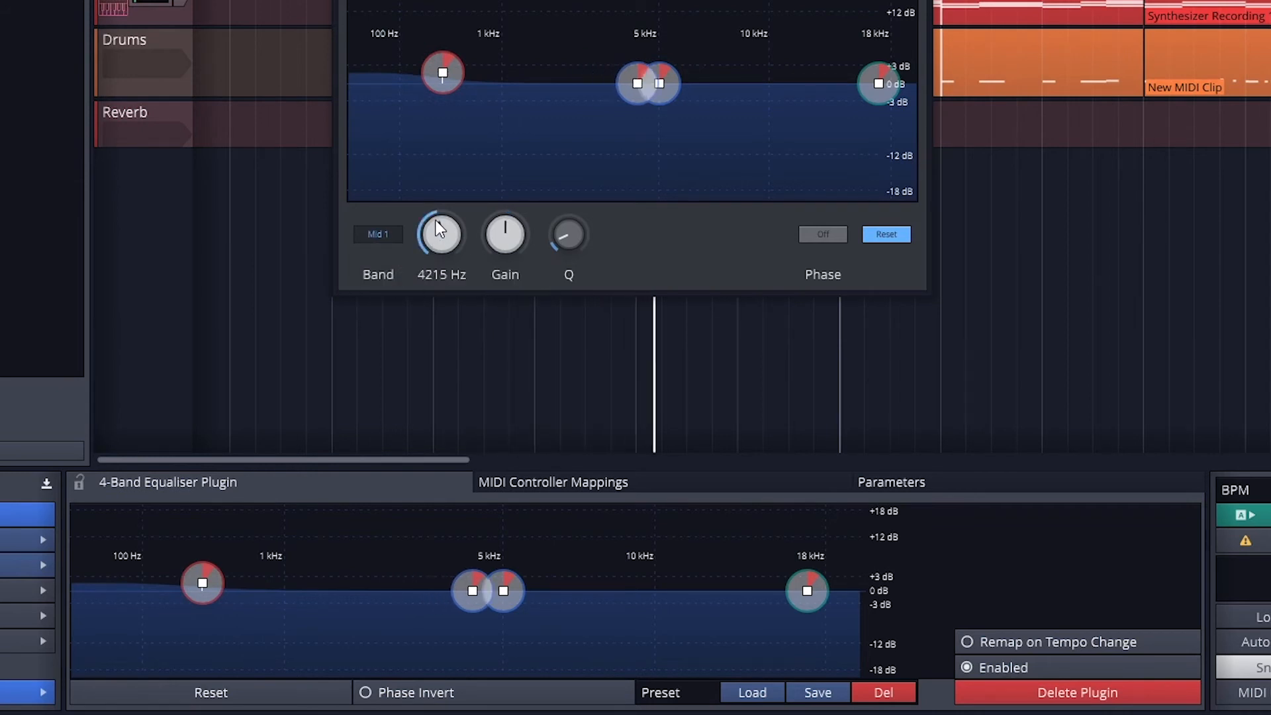
{"action": "left_click", "coordinate": [379, 234]}
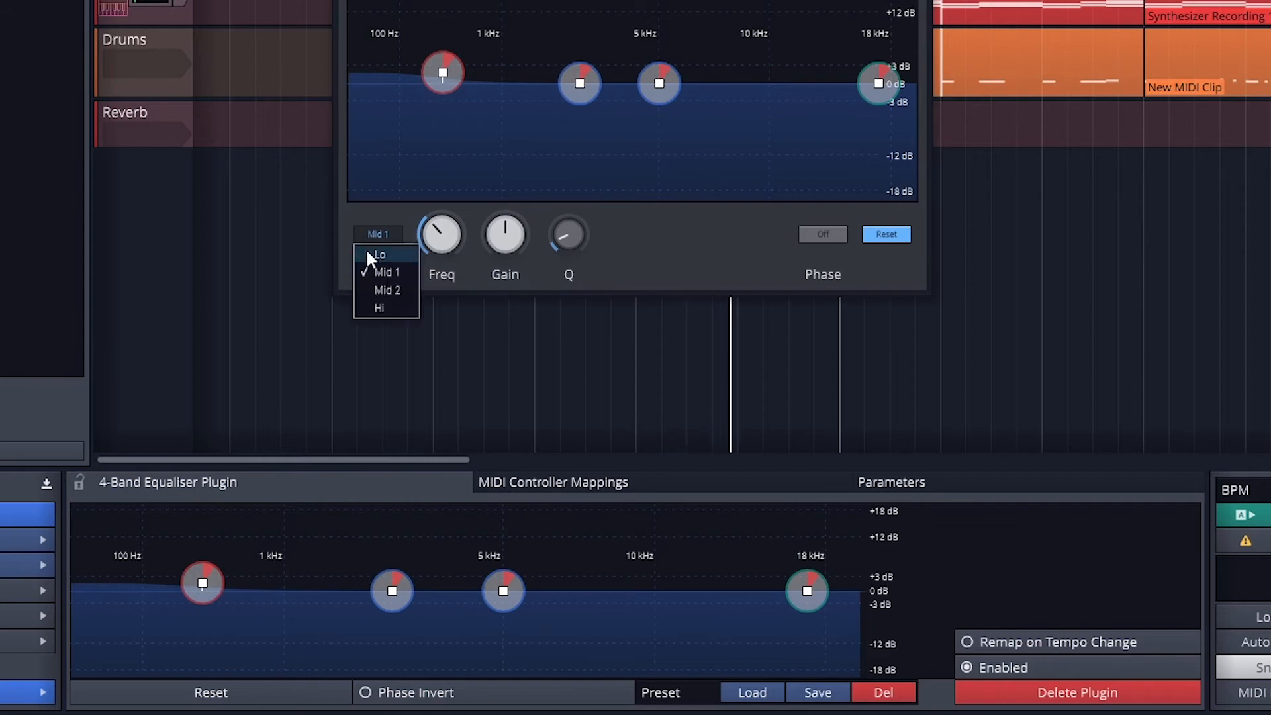
{"action": "left_click", "coordinate": [380, 254]}
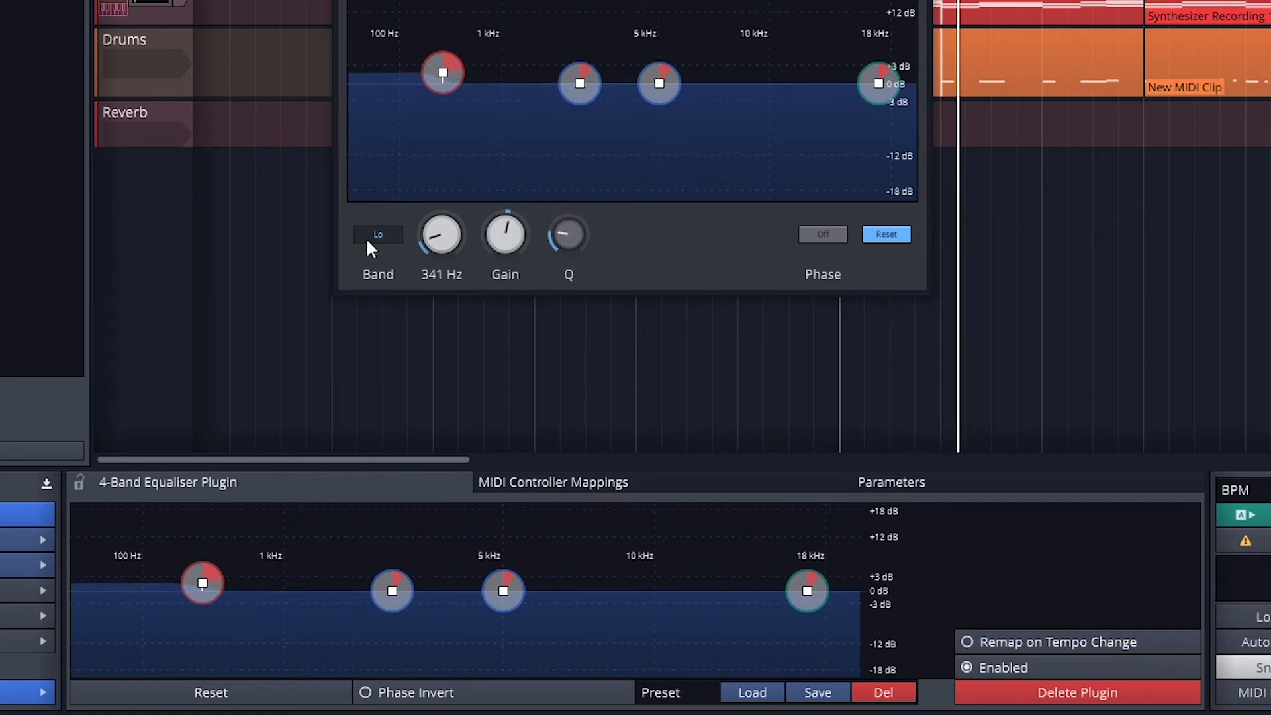
Move the first mid band to about 2 kHz and the second mid band up near 7 kHz.
{"action": "left_click", "coordinate": [377, 234]}
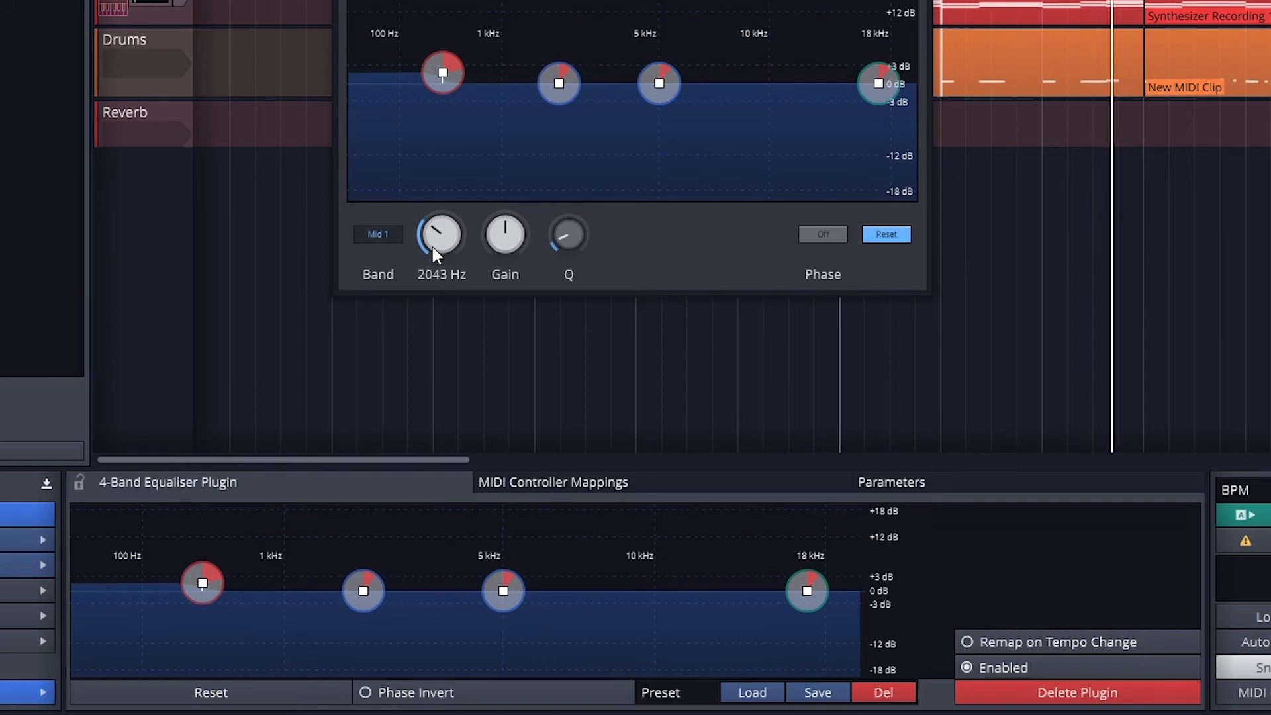
{"action": "left_click_drag", "start_coordinate": [558, 83], "coordinate": [544, 111]}
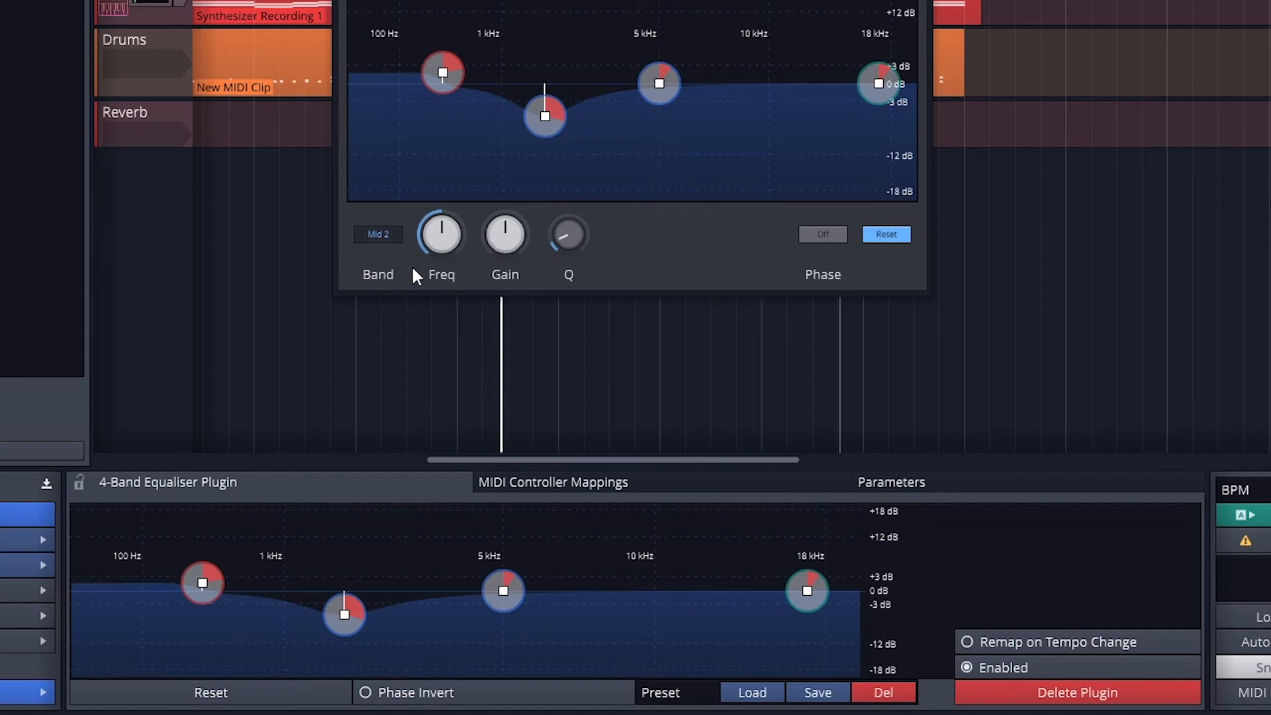
{"action": "left_click_drag", "start_coordinate": [440, 234], "coordinate": [441, 219]}
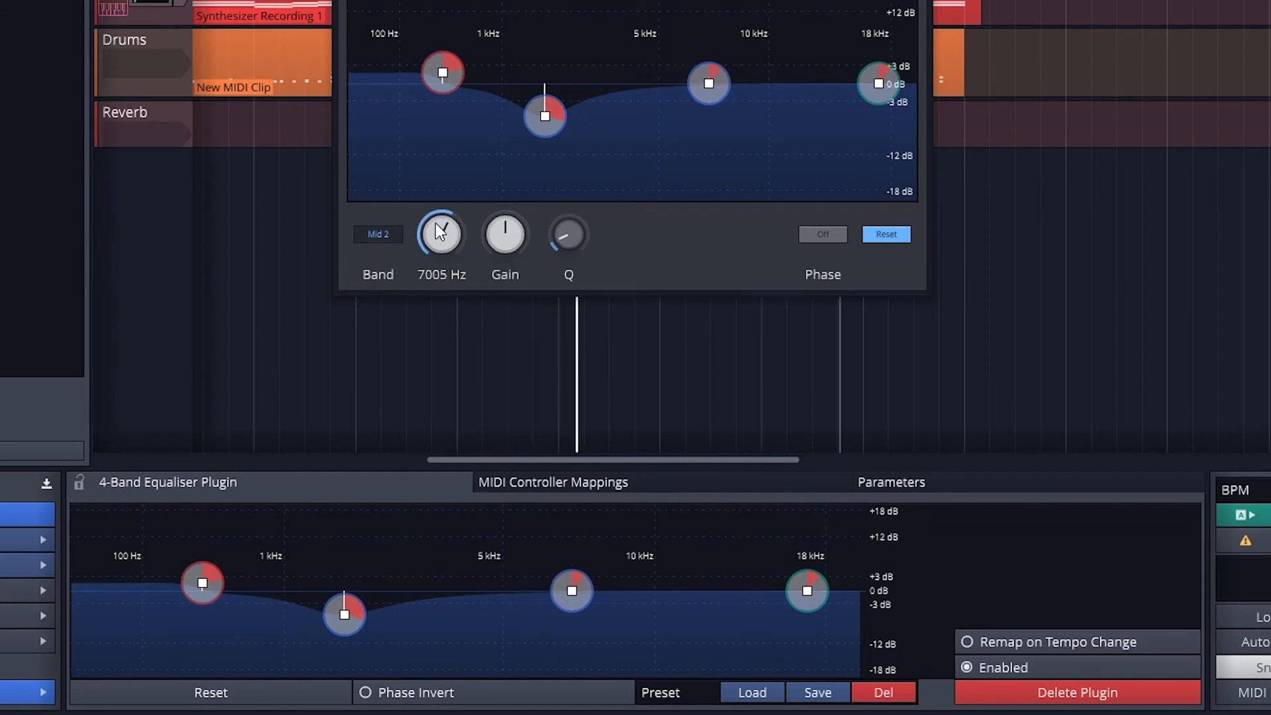
{"action": "left_click_drag", "start_coordinate": [707, 83], "coordinate": [690, 63]}
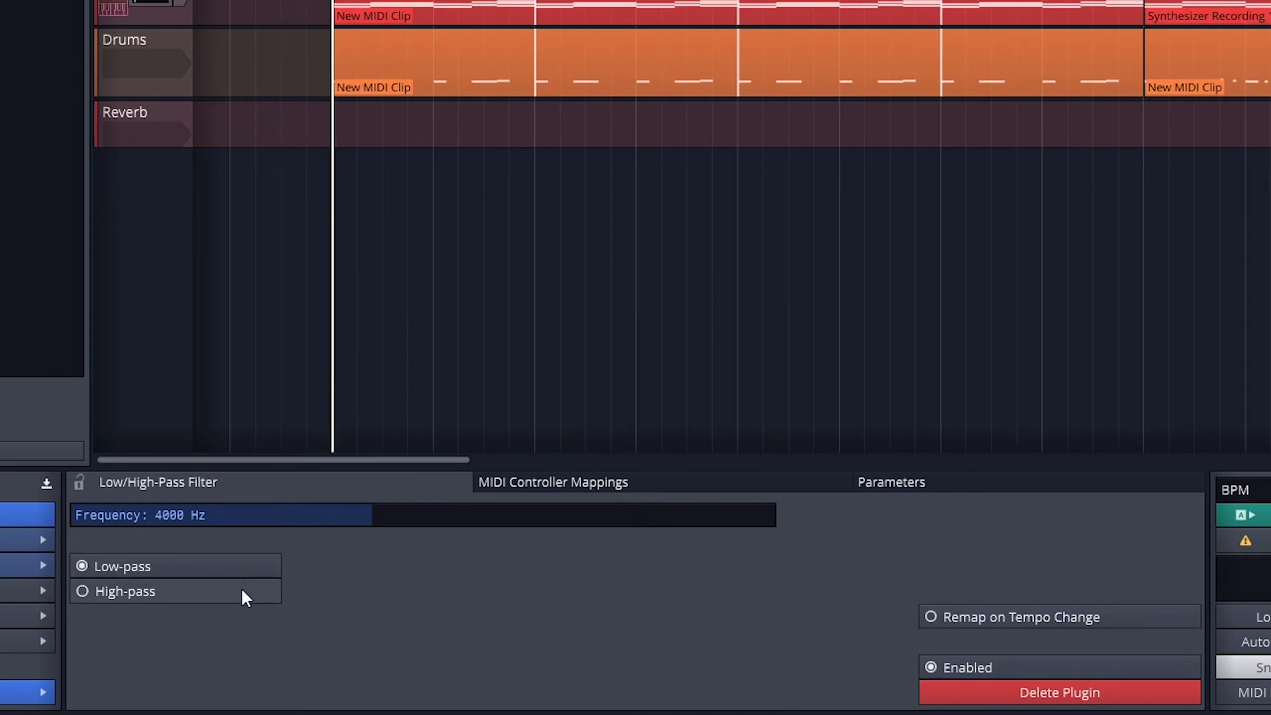
Try the filter as high-pass, sweeping the cutoff between 200 Hz and 1 kHz, and bypass it to compare.
{"action": "left_click", "coordinate": [82, 591]}
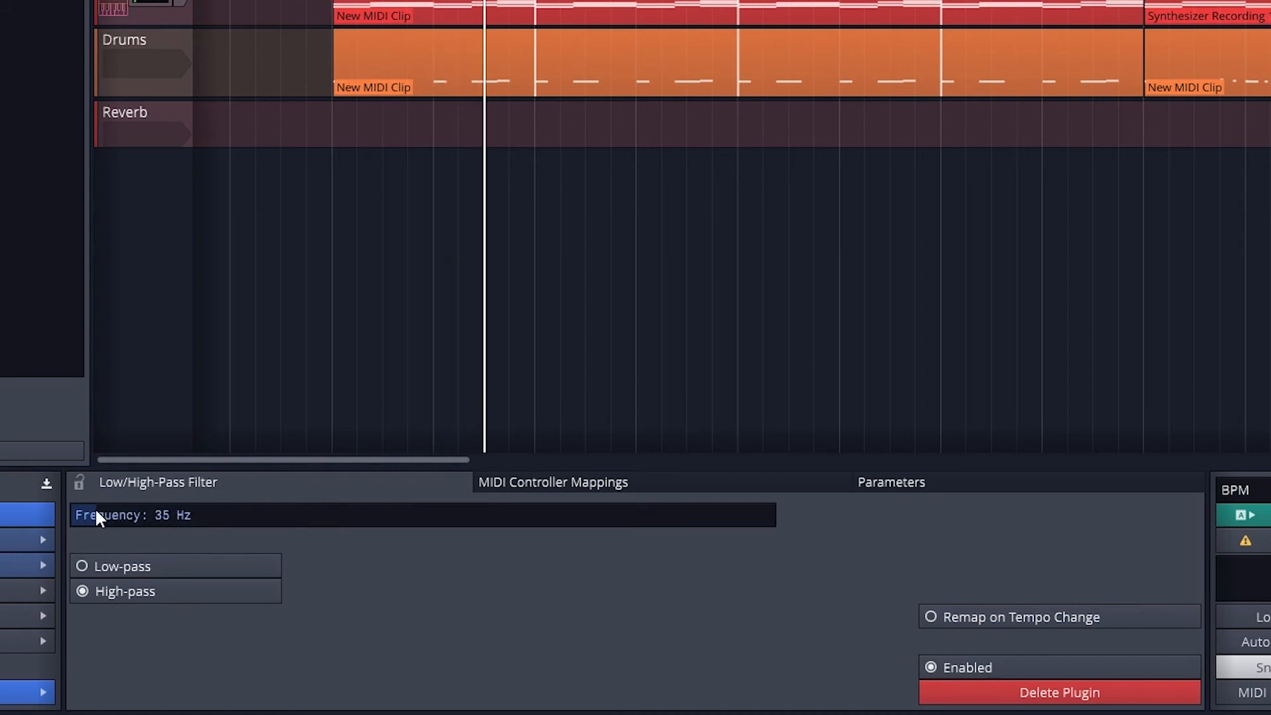
{"action": "left_click_drag", "start_coordinate": [96, 515], "coordinate": [142, 516]}
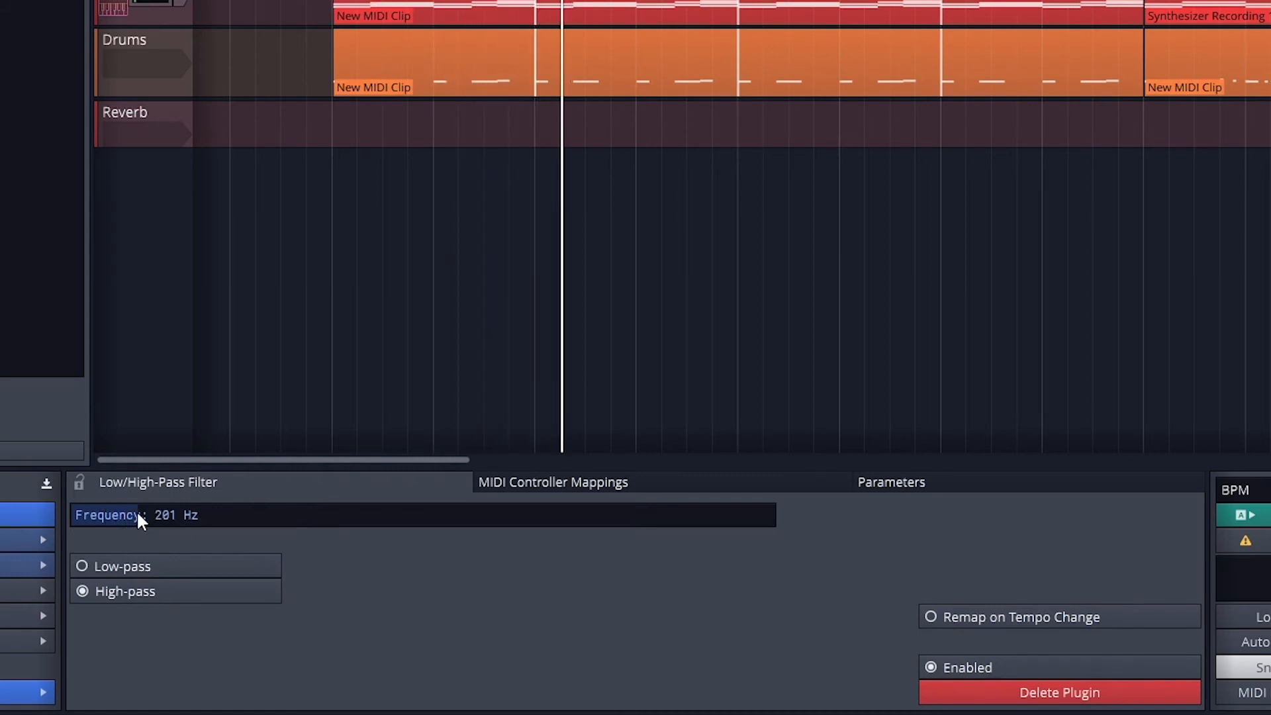
{"action": "left_click_drag", "start_coordinate": [137, 515], "coordinate": [226, 515]}
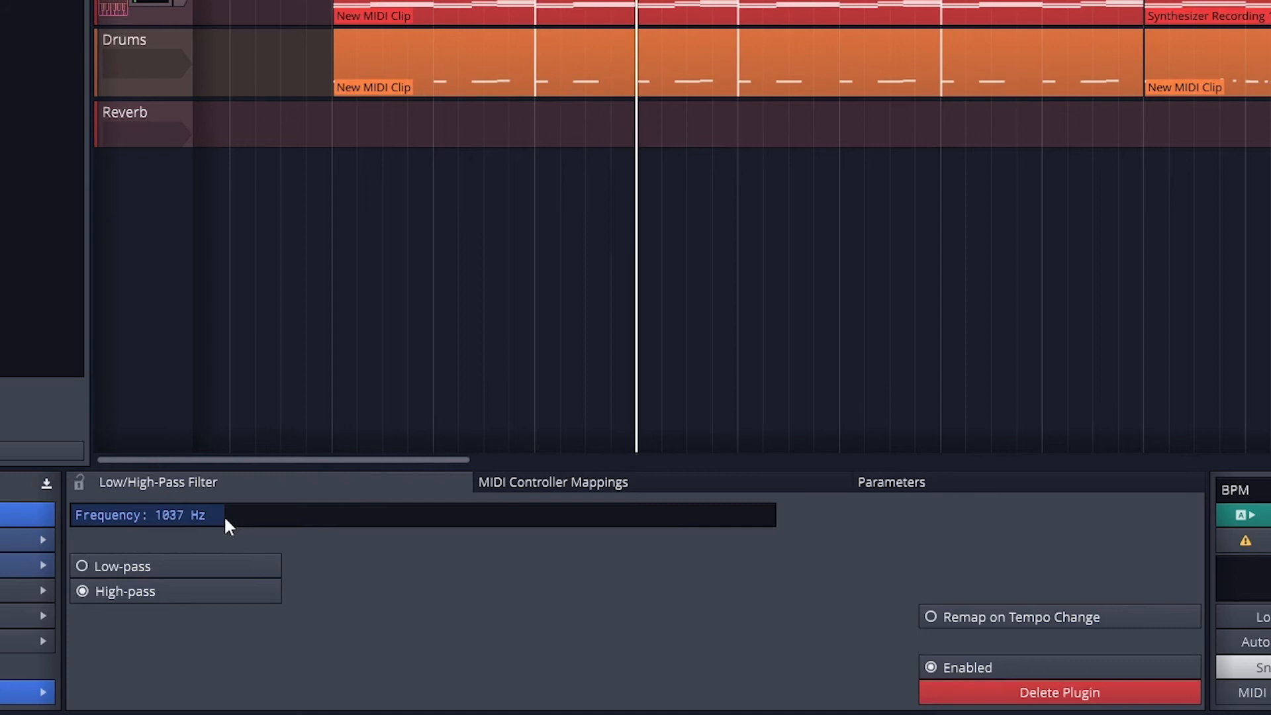
{"action": "left_click_drag", "start_coordinate": [226, 523], "coordinate": [167, 523]}
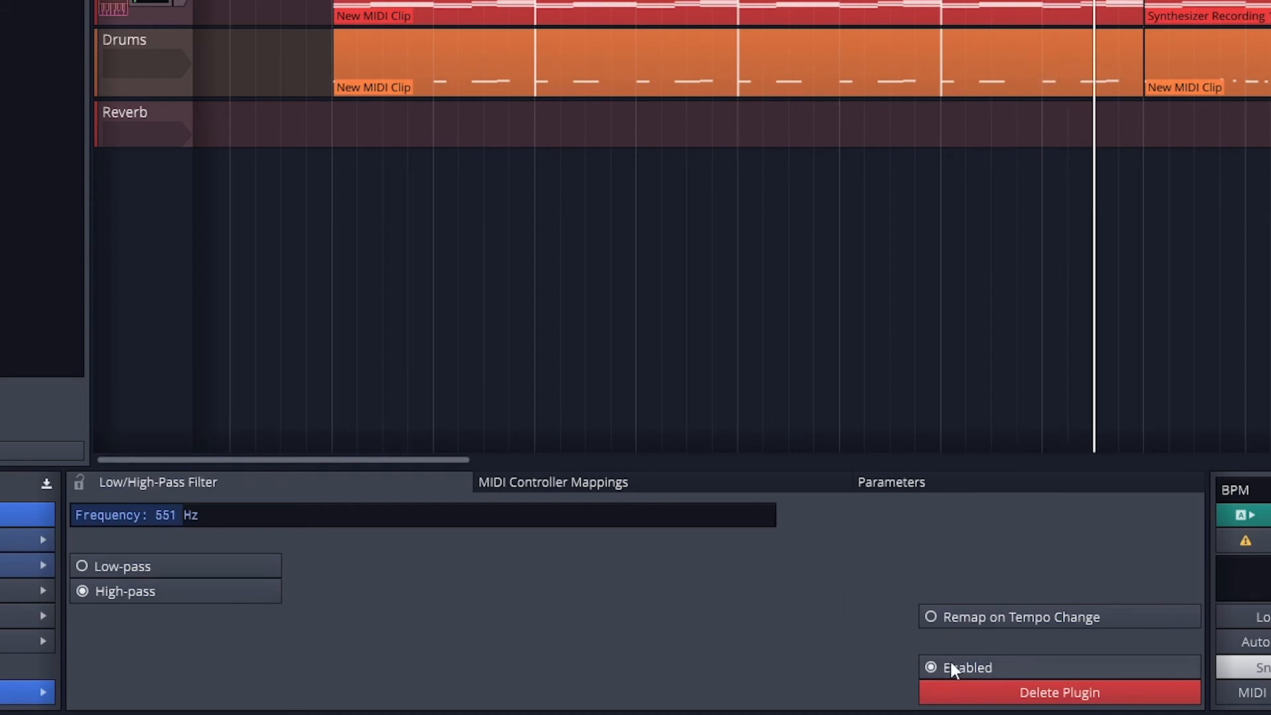
{"action": "left_click", "coordinate": [82, 567]}
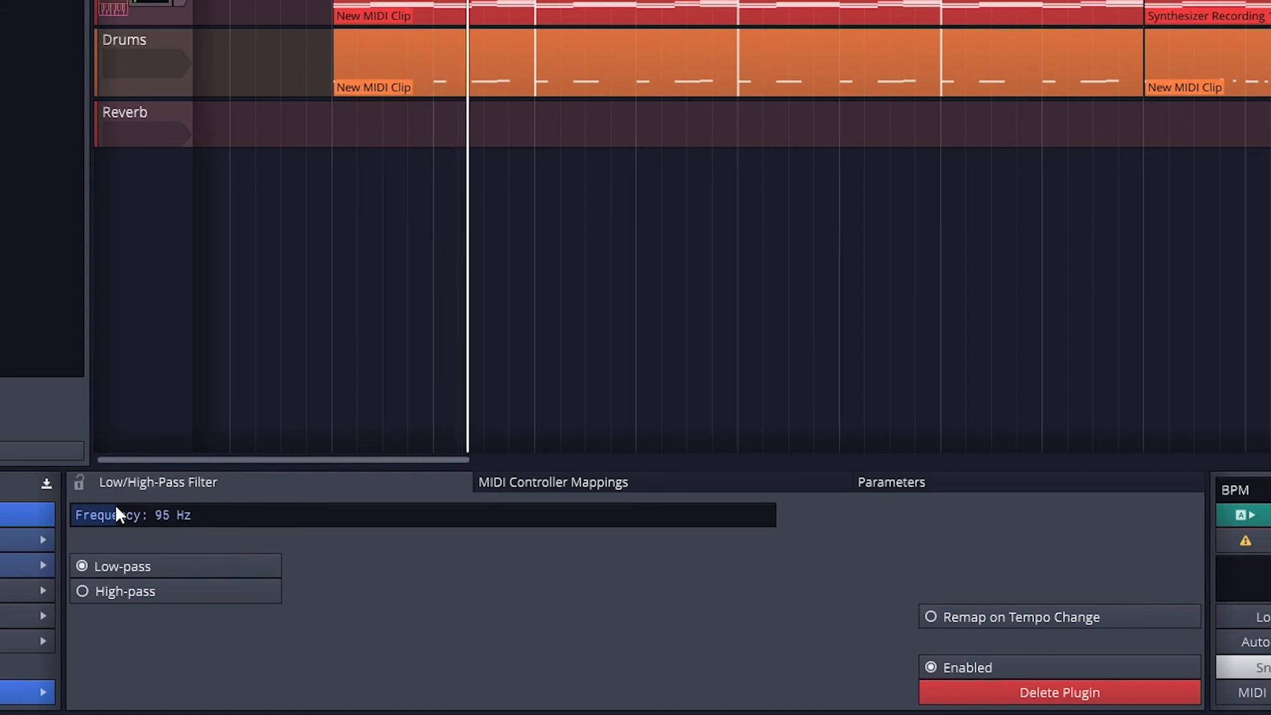
Return to low-pass with the cutoff around 2752 Hz.
{"action": "left_click_drag", "start_coordinate": [122, 515], "coordinate": [321, 515]}
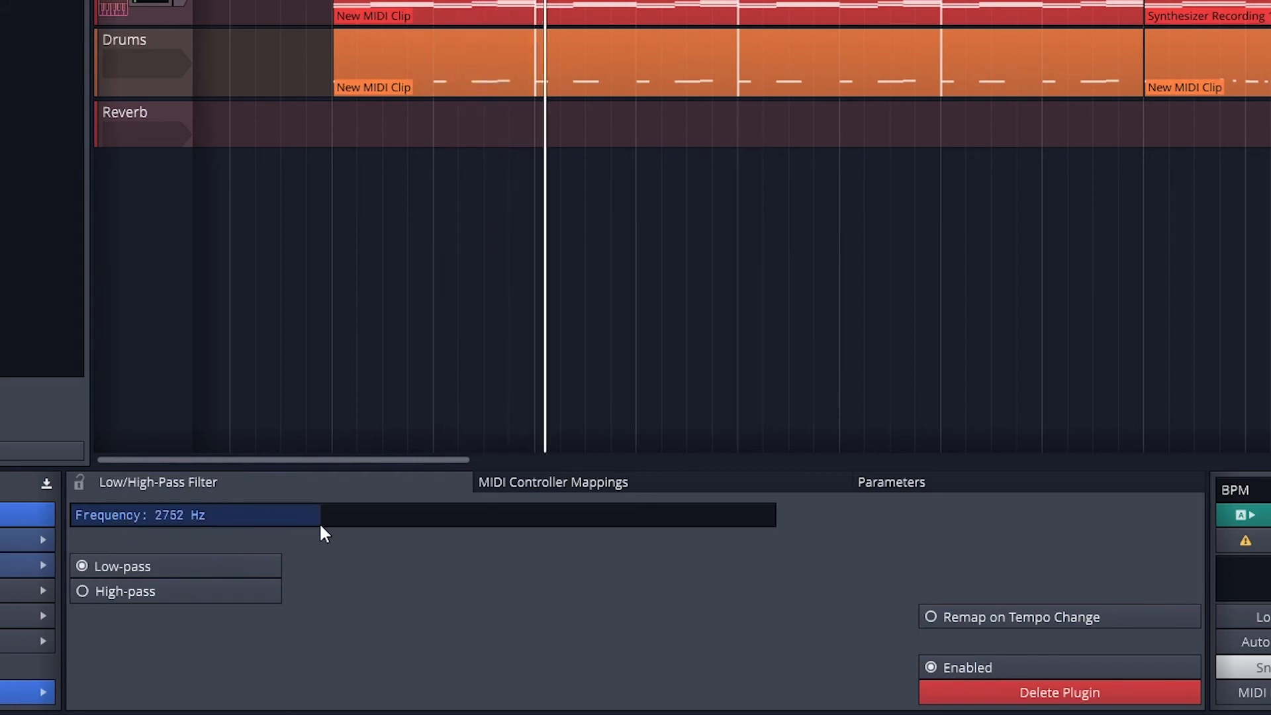
{"action": "left_click_drag", "start_coordinate": [323, 534], "coordinate": [306, 534]}
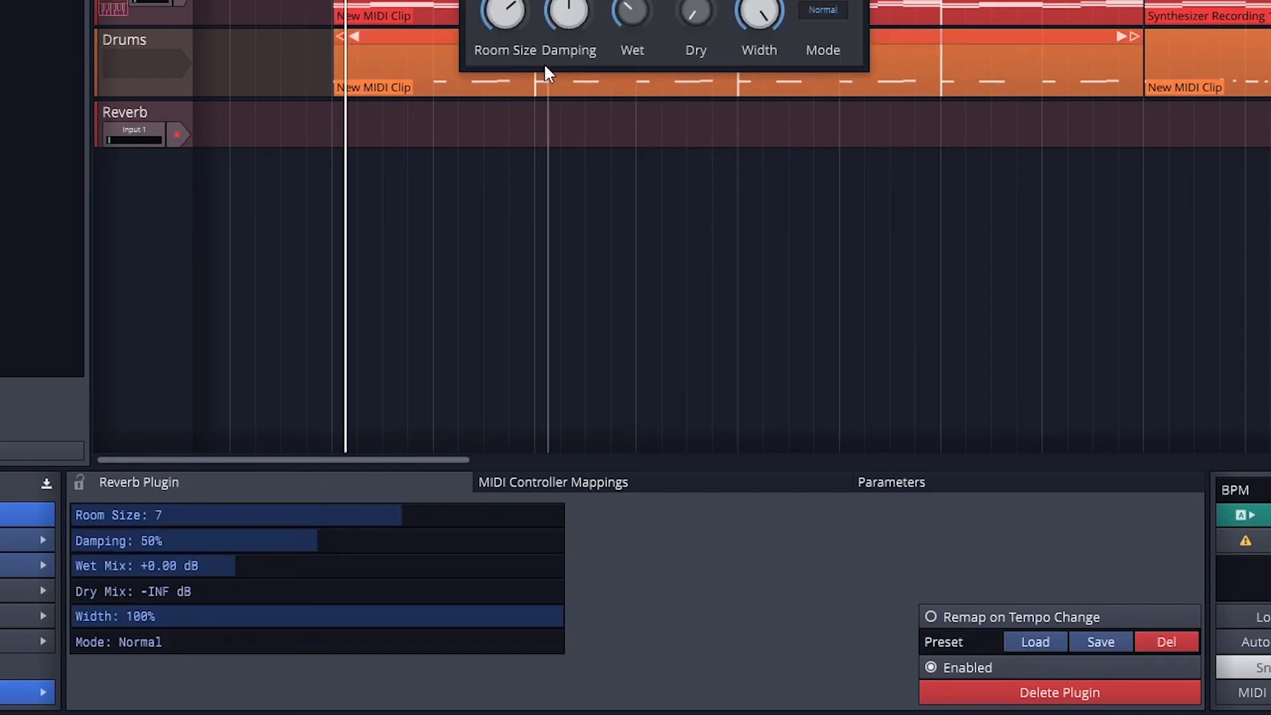
Adjust the reverb room size down then to 4, with damping raised around 66%.
{"action": "left_click_drag", "start_coordinate": [503, 12], "coordinate": [503, 0]}
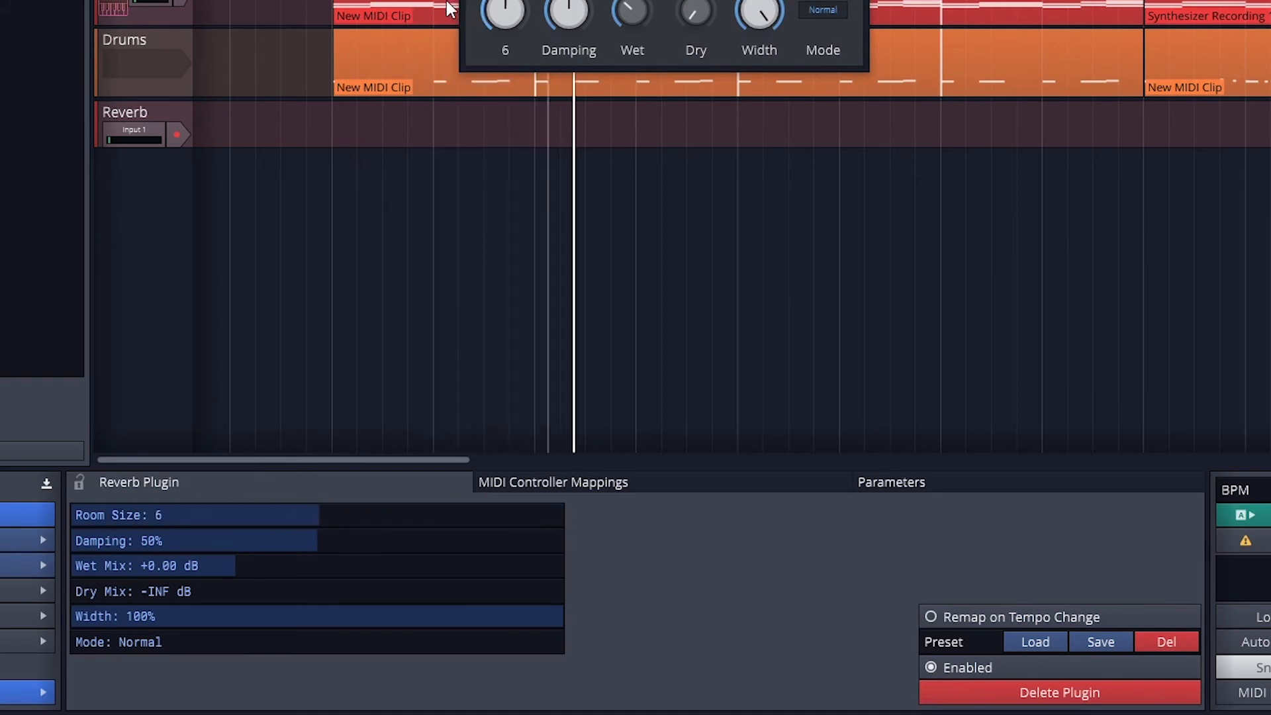
{"action": "left_click_drag", "start_coordinate": [505, 12], "coordinate": [505, 0]}
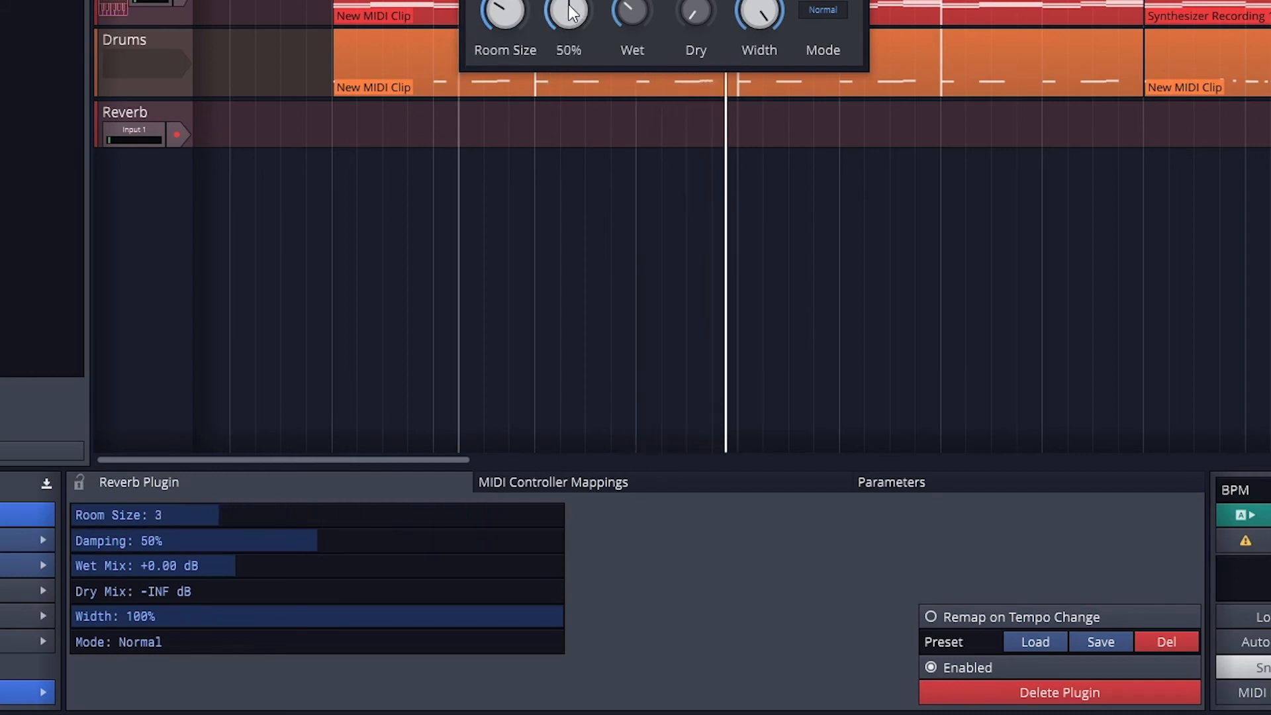
{"action": "left_click_drag", "start_coordinate": [568, 16], "coordinate": [568, 0]}
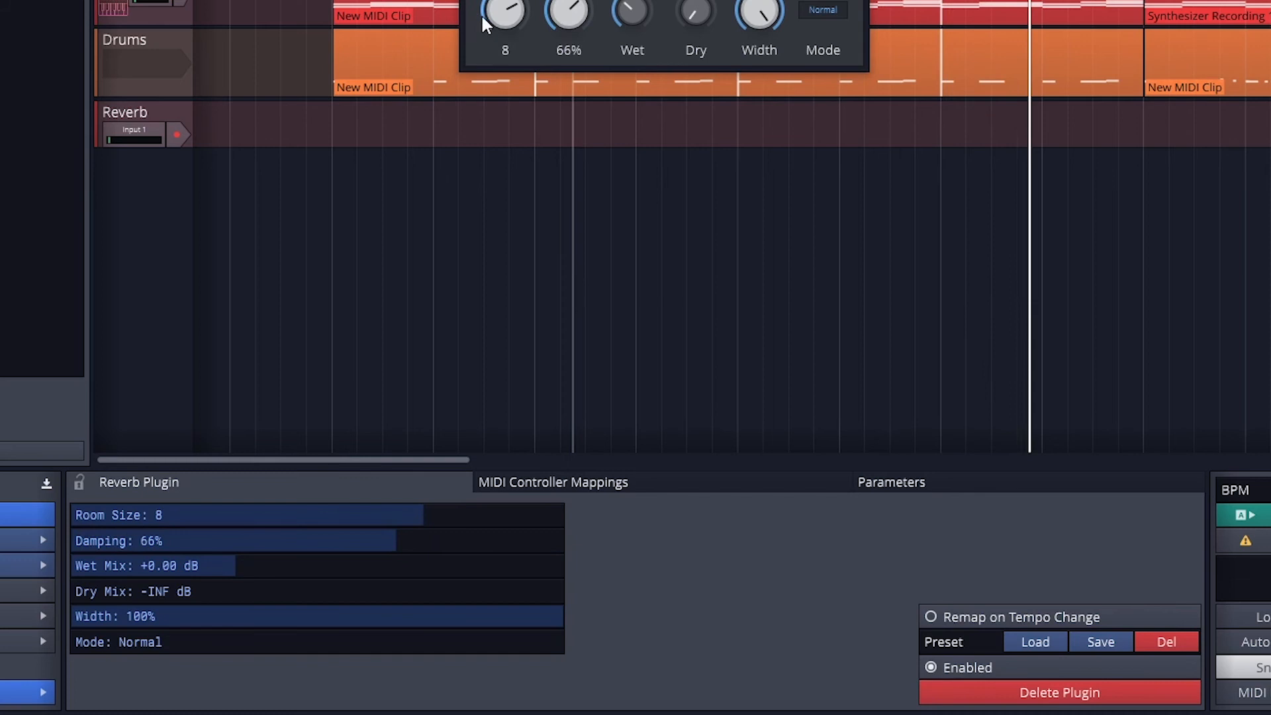
{"action": "left_click_drag", "start_coordinate": [505, 12], "coordinate": [504, 41]}
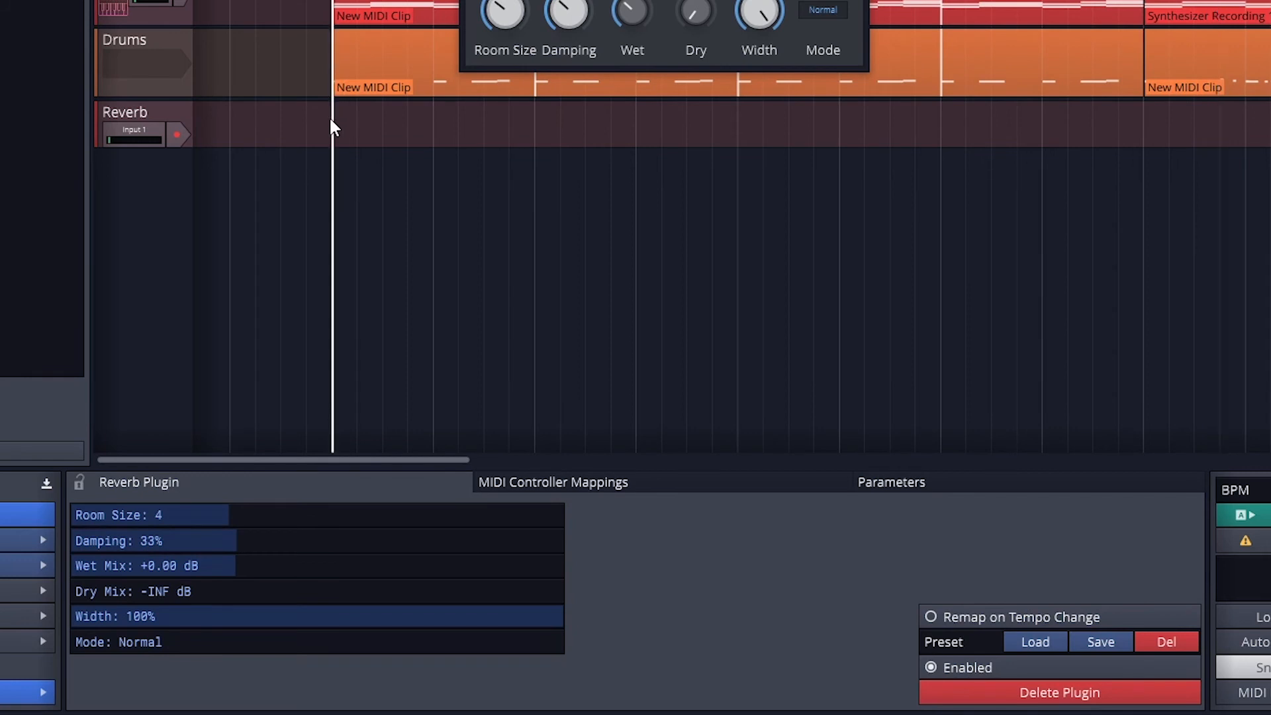
Tweak the wet and dry levels and narrow the reverb width to 0%.
{"action": "left_click_drag", "start_coordinate": [632, 11], "coordinate": [631, 49]}
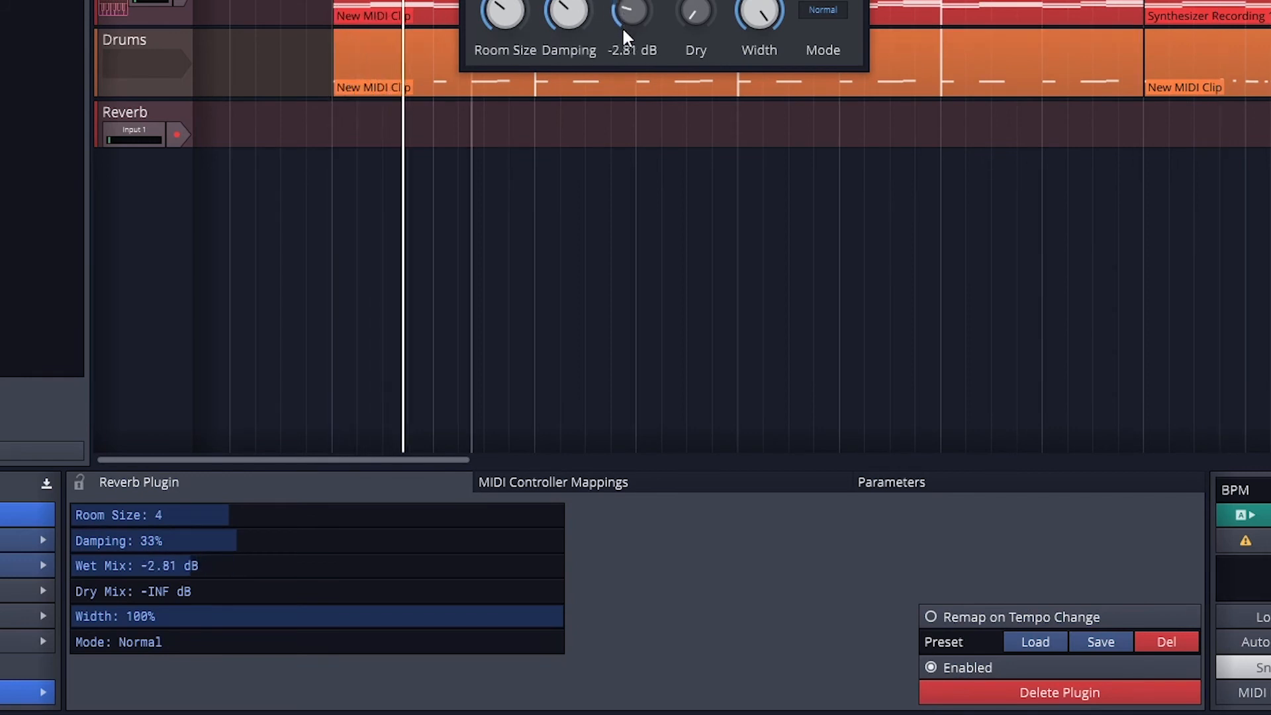
{"action": "left_click_drag", "start_coordinate": [632, 16], "coordinate": [632, 0]}
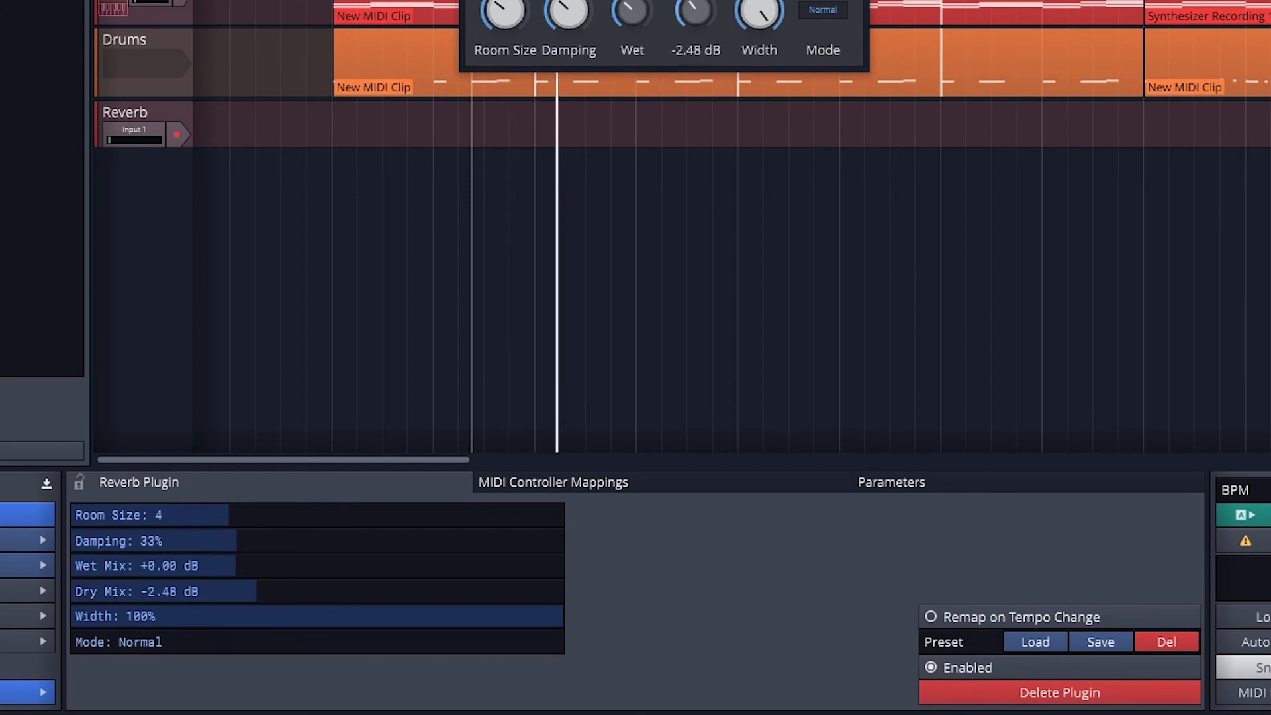
{"action": "left_click_drag", "start_coordinate": [695, 12], "coordinate": [695, 0]}
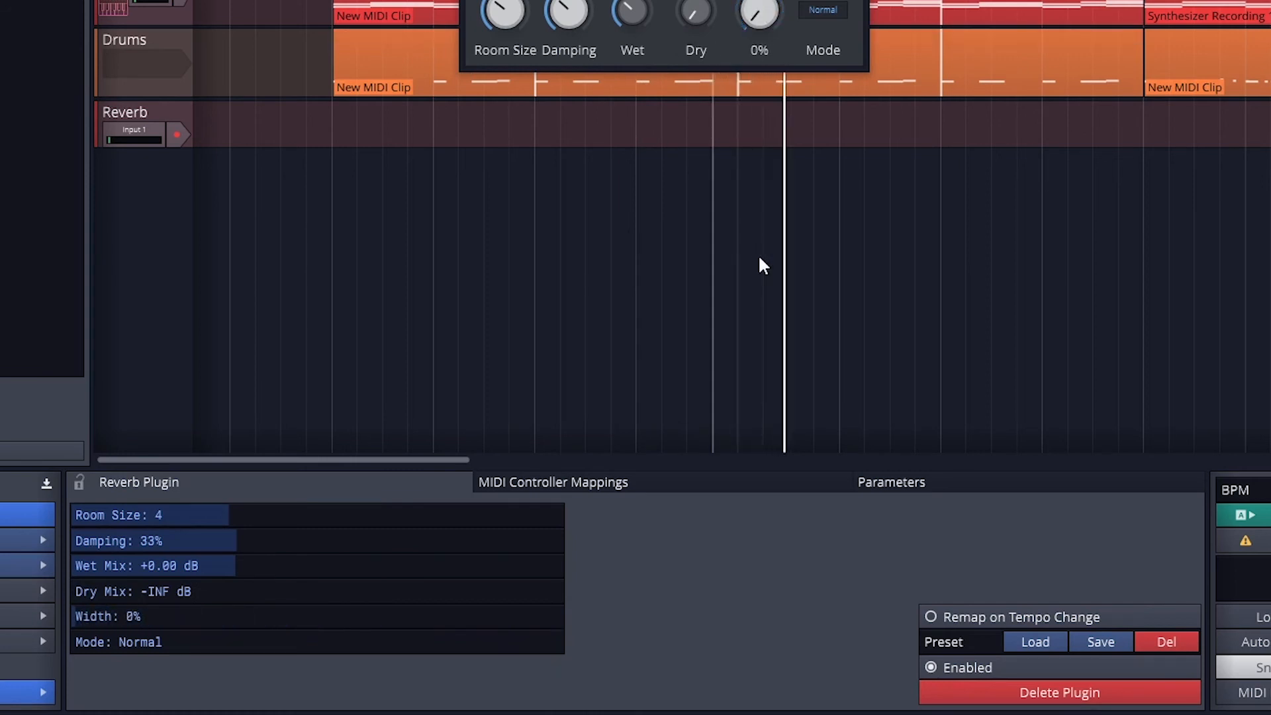
{"action": "left_click_drag", "start_coordinate": [759, 13], "coordinate": [759, 0]}
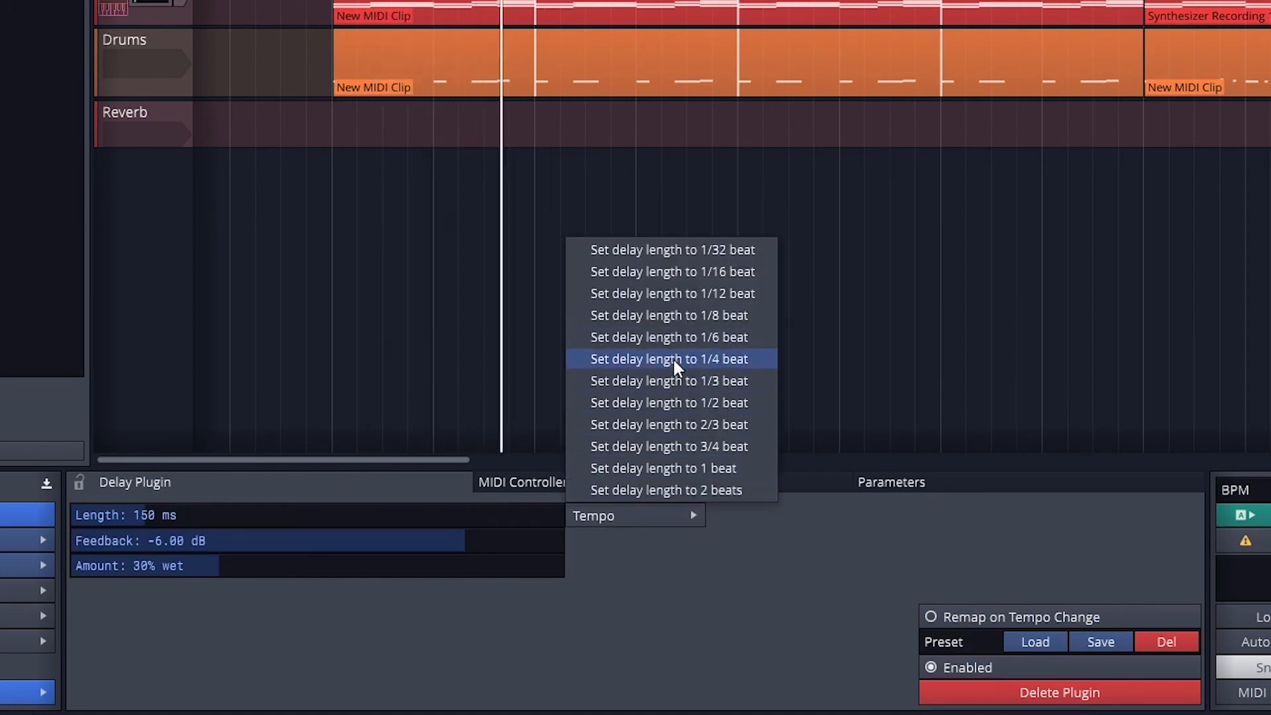
Sync the delay length to the tempo and settle the feedback around -12 dB.
{"action": "left_click", "coordinate": [669, 359]}
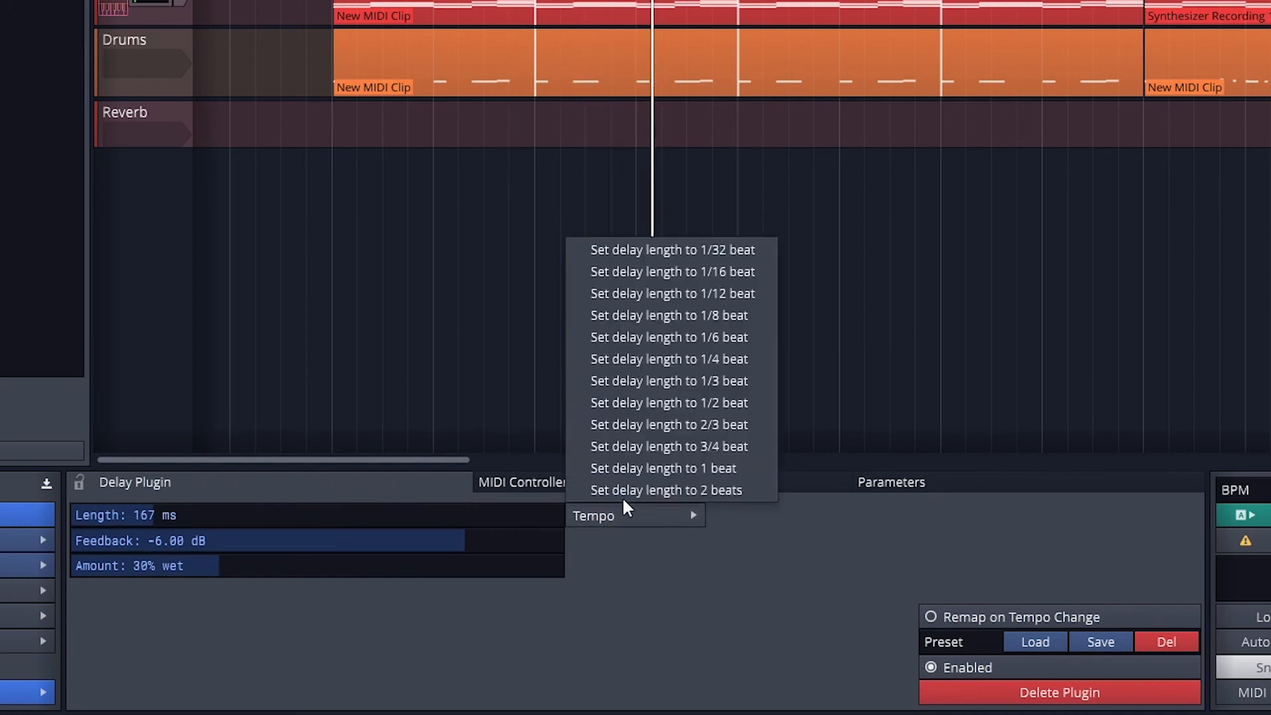
{"action": "mouse_move", "coordinate": [683, 305]}
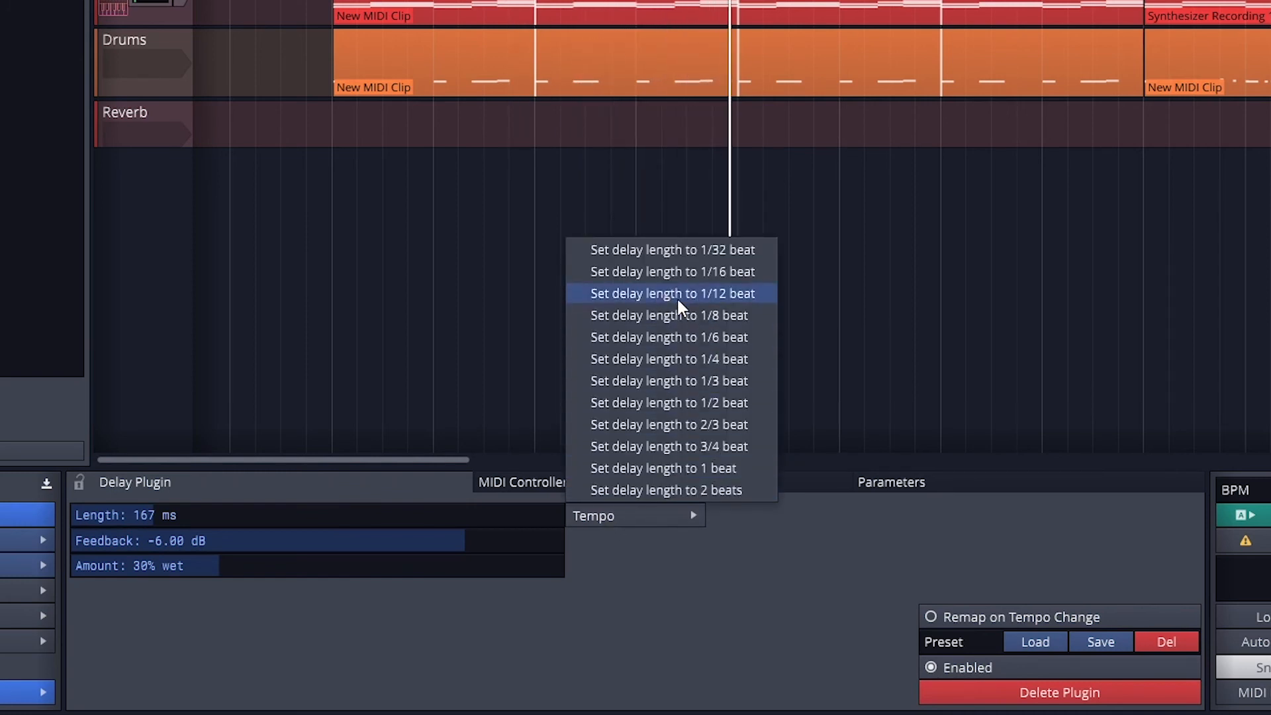
{"action": "mouse_move", "coordinate": [670, 409]}
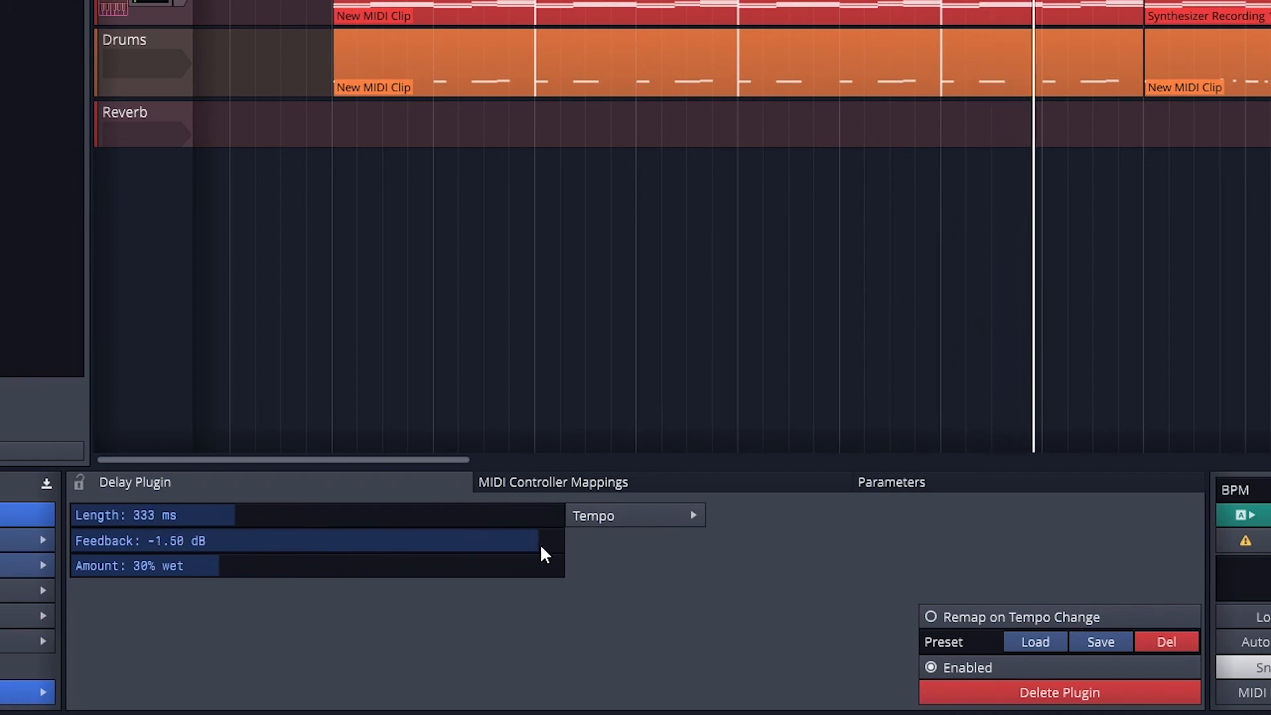
{"action": "left_click_drag", "start_coordinate": [543, 540], "coordinate": [544, 535]}
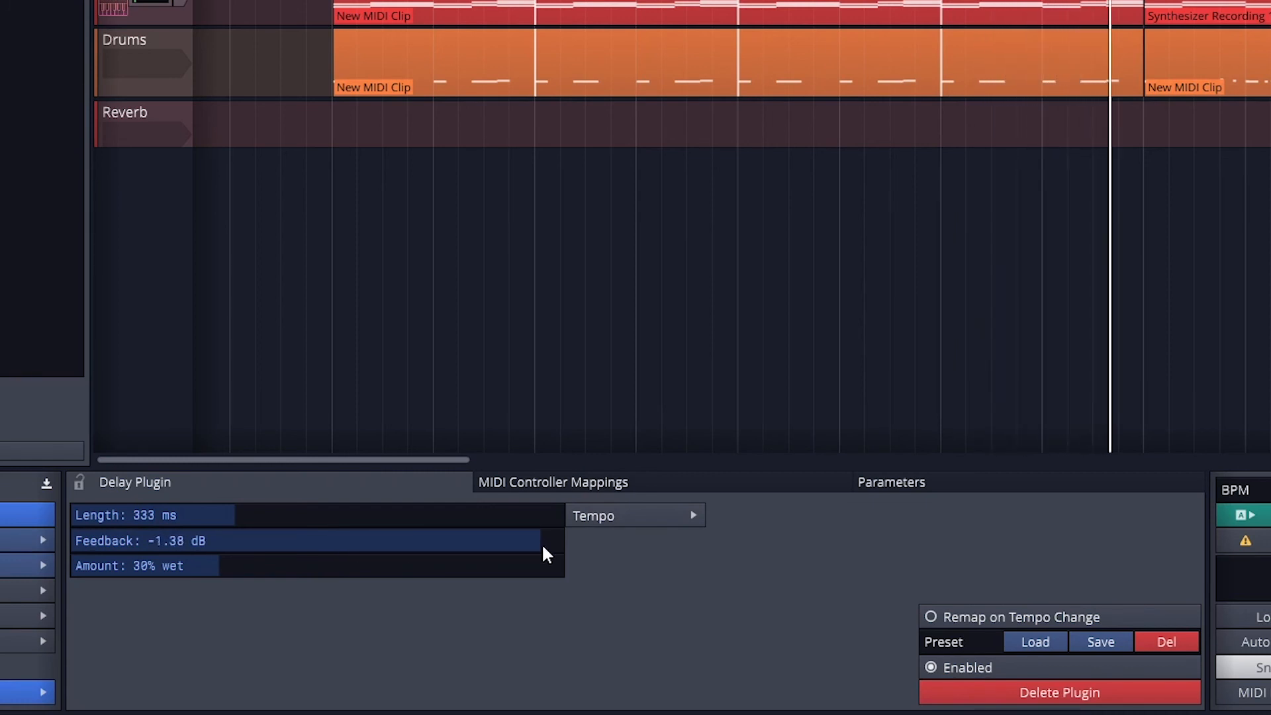
{"action": "left_click_drag", "start_coordinate": [543, 541], "coordinate": [187, 540]}
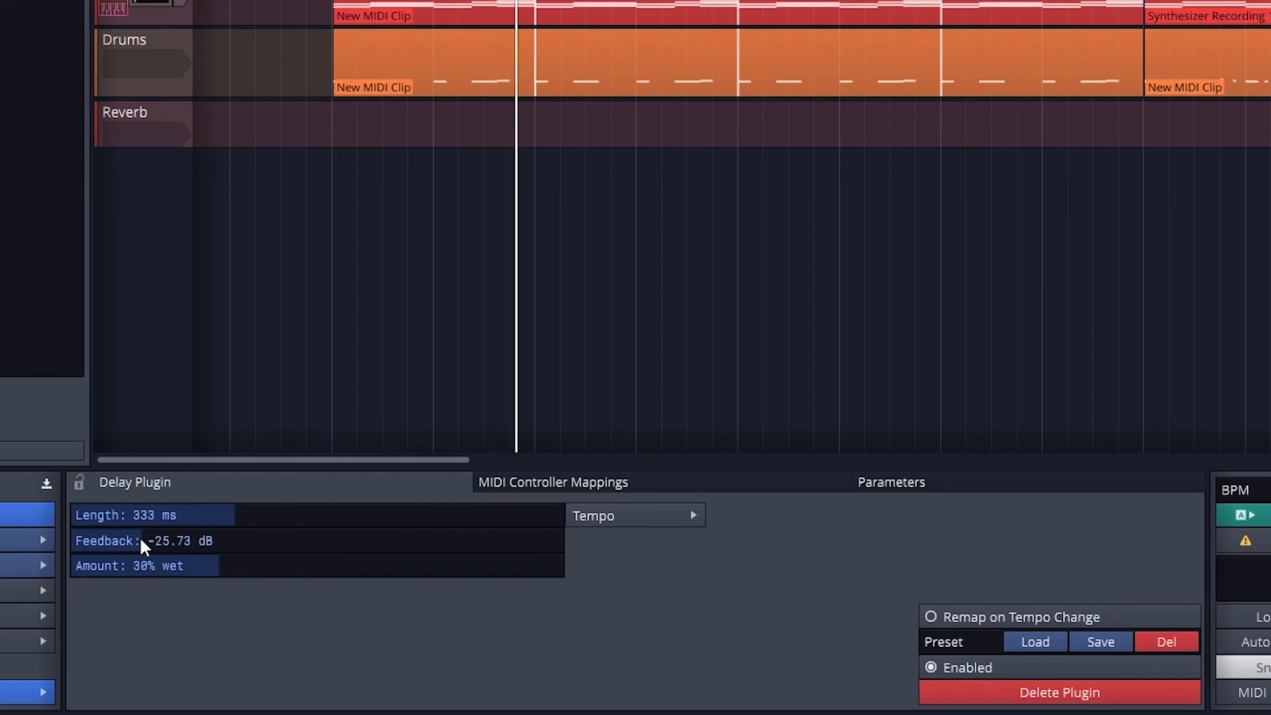
{"action": "left_click_drag", "start_coordinate": [141, 540], "coordinate": [365, 541]}
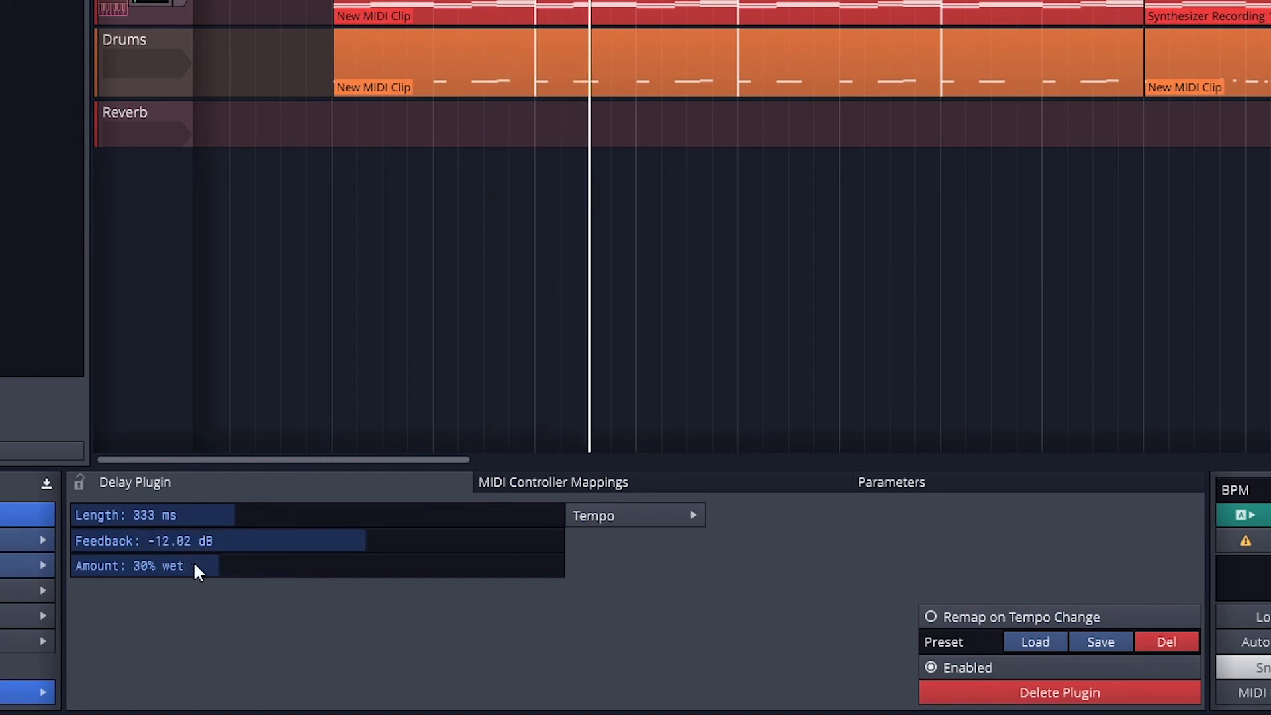
Sweep the delay mix and land near 29% wet, then fine-tune feedback to about -13.65 dB.
{"action": "left_click_drag", "start_coordinate": [199, 566], "coordinate": [446, 565]}
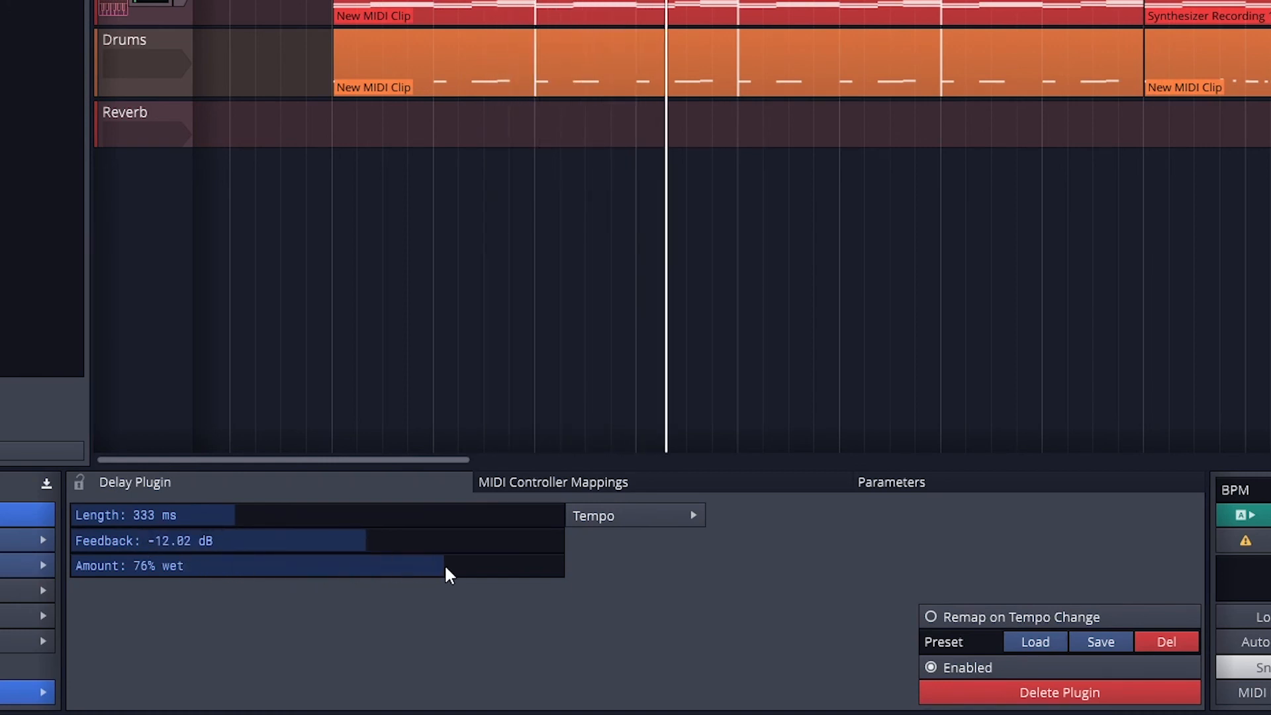
{"action": "left_click_drag", "start_coordinate": [447, 565], "coordinate": [106, 565]}
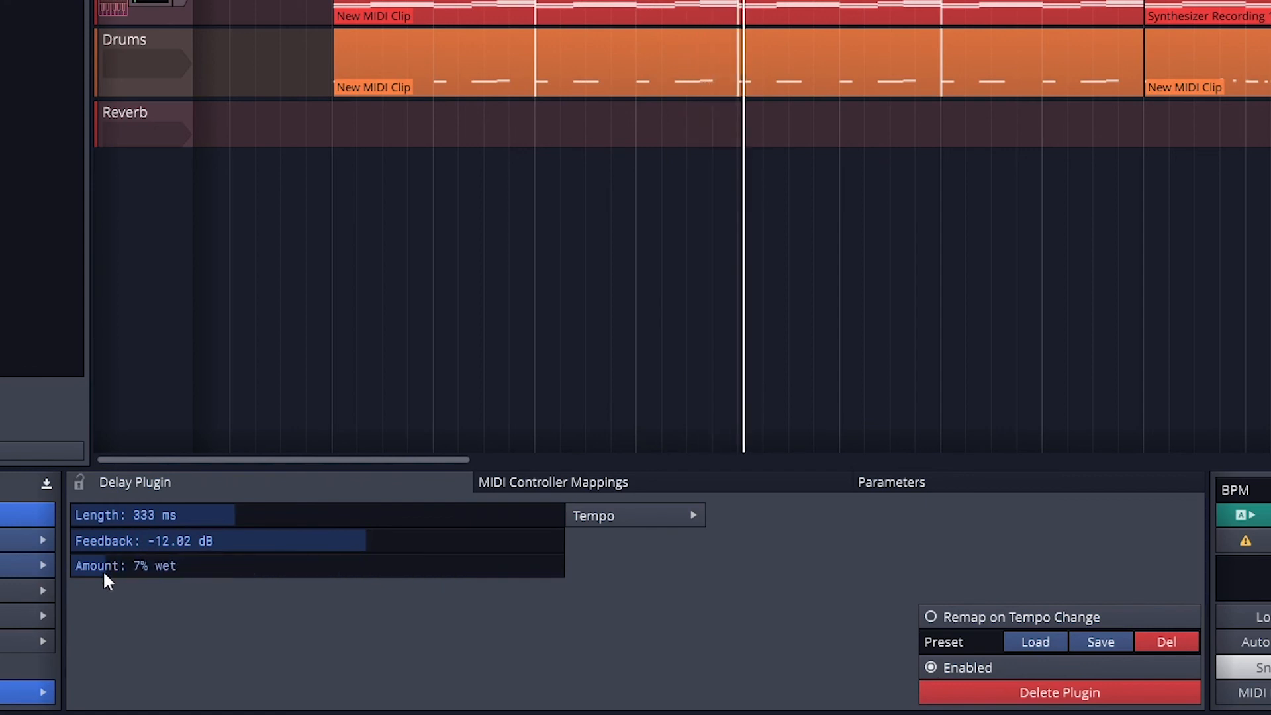
{"action": "left_click_drag", "start_coordinate": [110, 565], "coordinate": [158, 565]}
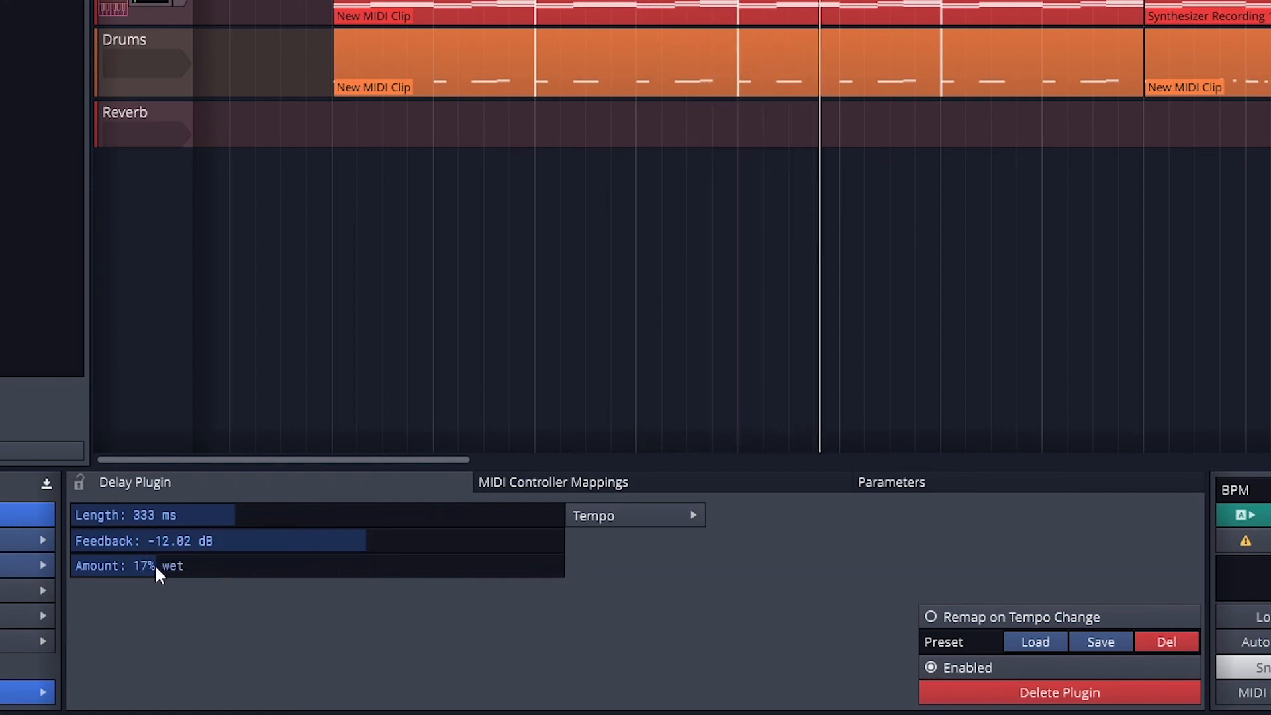
{"action": "left_click_drag", "start_coordinate": [156, 565], "coordinate": [270, 565]}
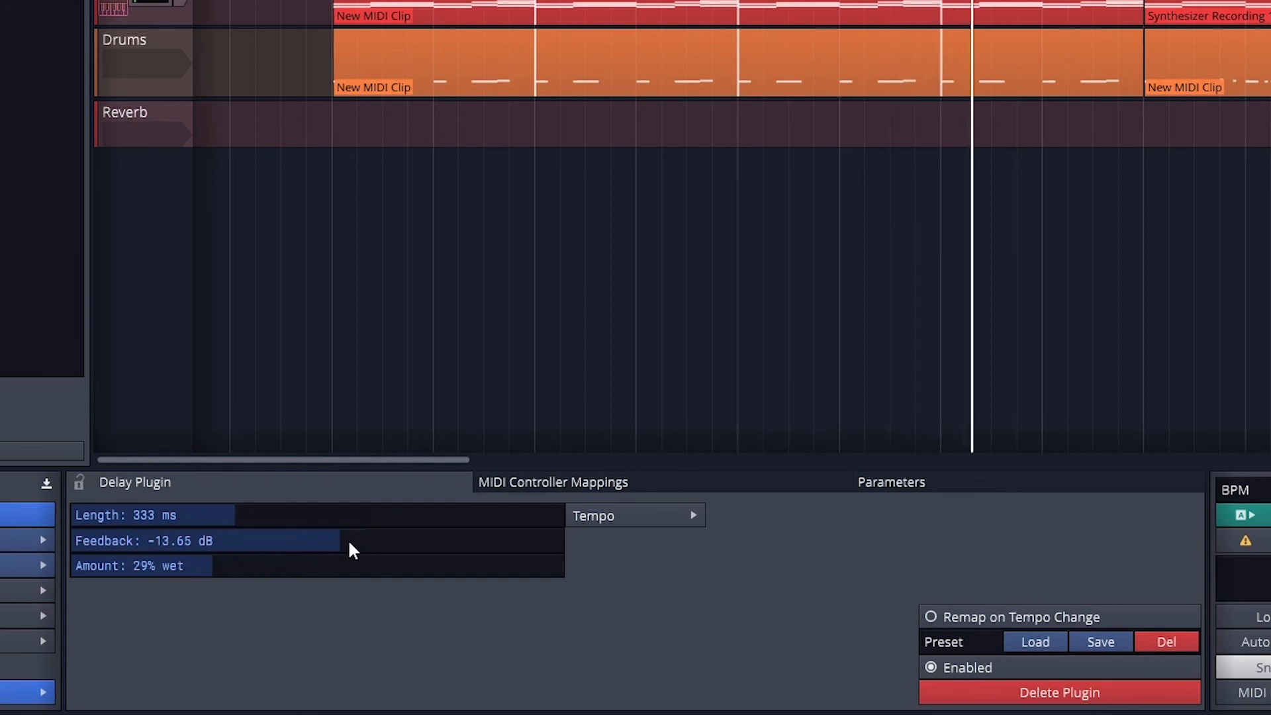
{"action": "left_click_drag", "start_coordinate": [332, 540], "coordinate": [451, 540]}
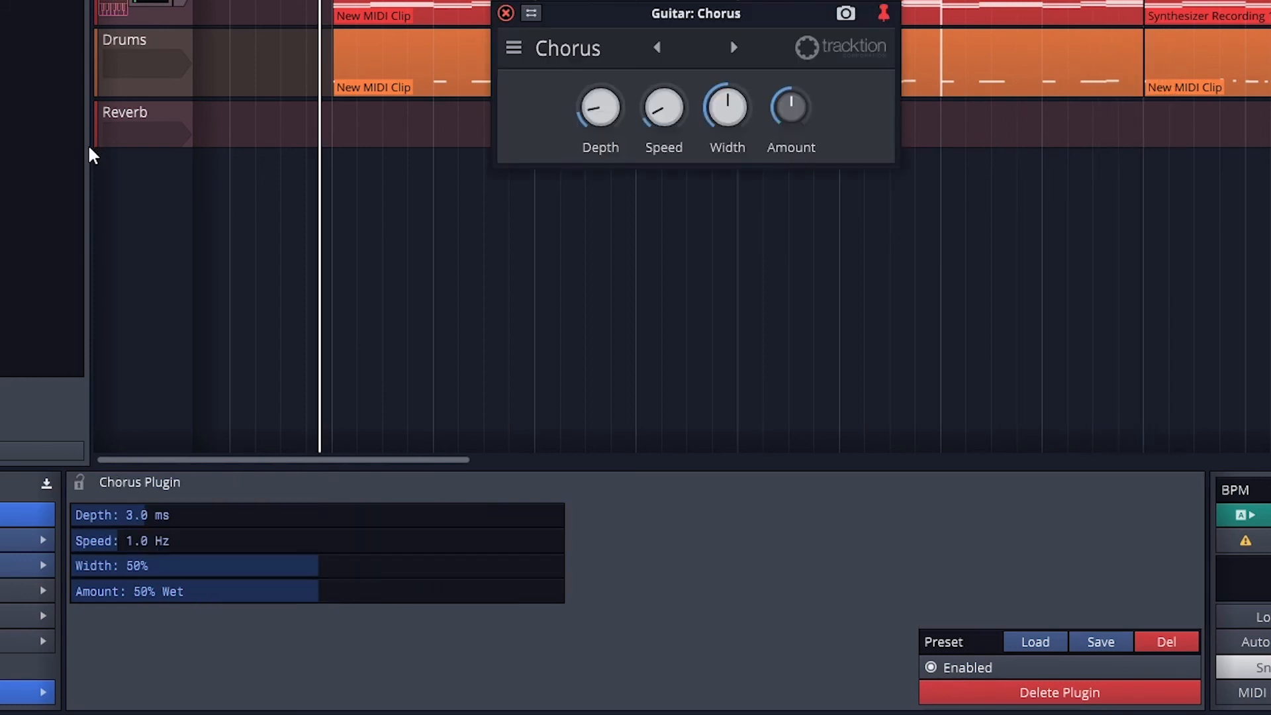
Settle the chorus depth at 1.8 ms, speed at 3.1 Hz, and nudge the stereo width.
{"action": "left_click_drag", "start_coordinate": [599, 106], "coordinate": [598, 93]}
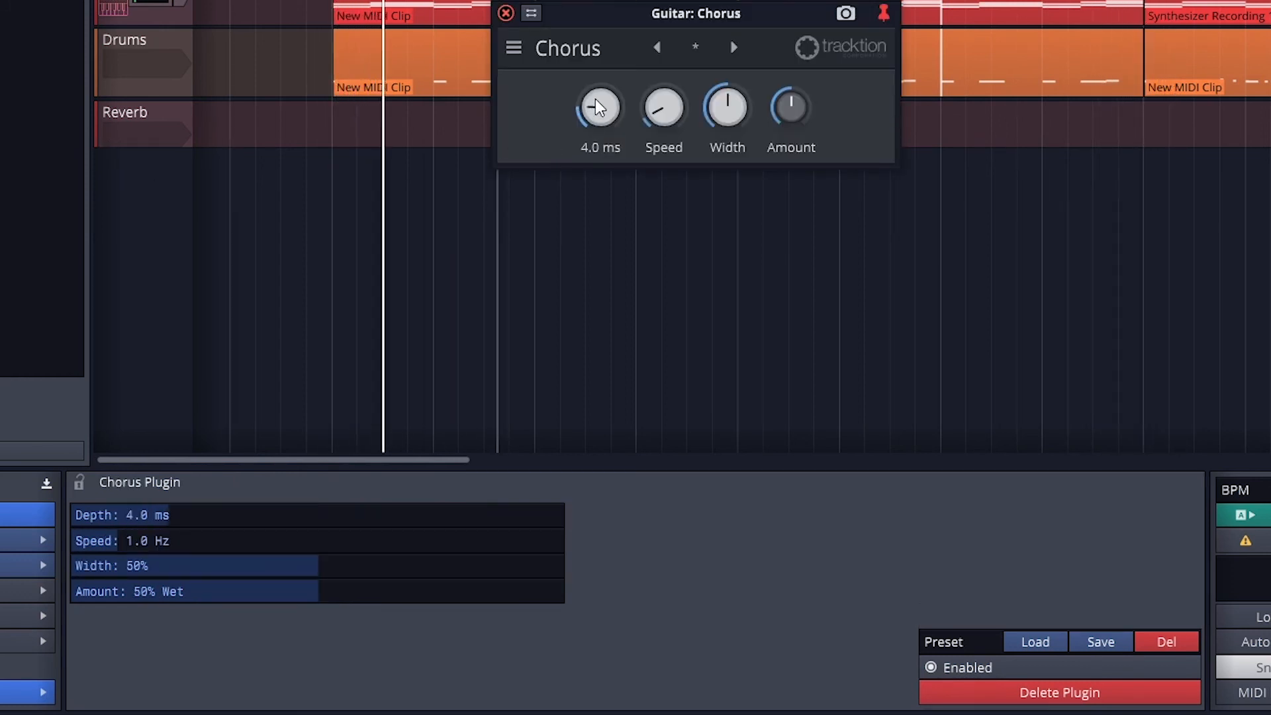
{"action": "left_click_drag", "start_coordinate": [599, 106], "coordinate": [598, 81]}
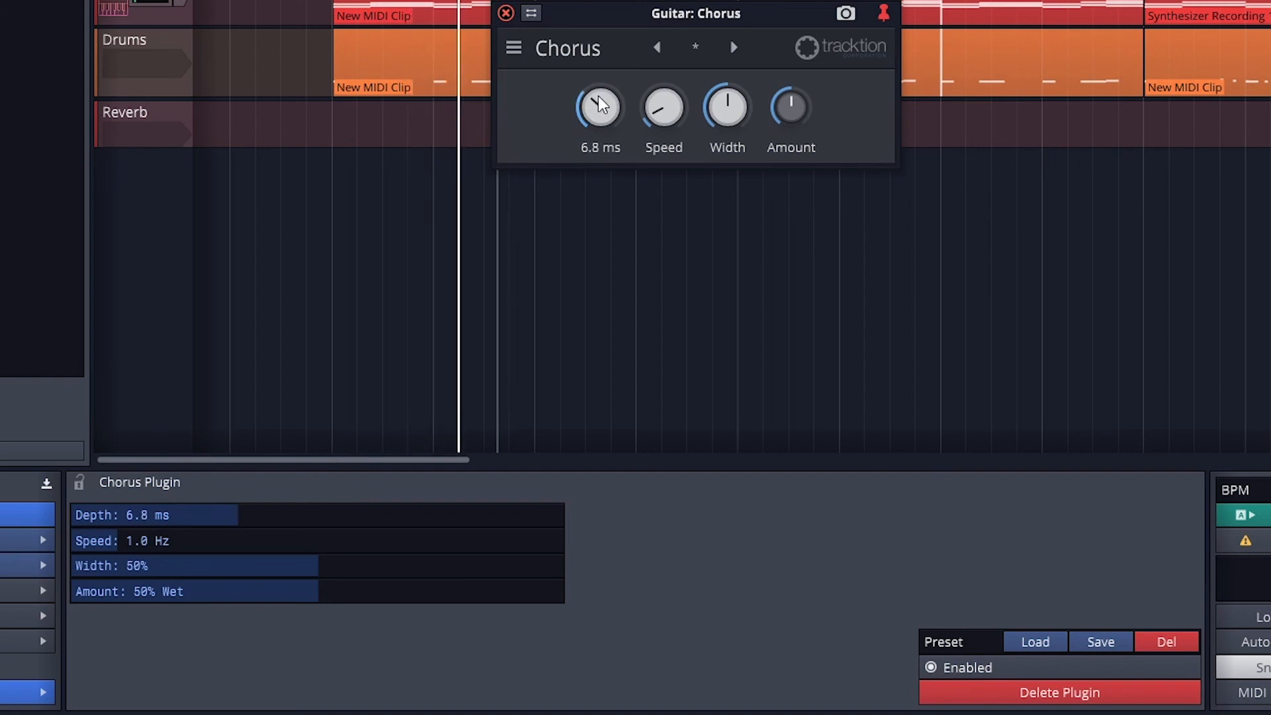
{"action": "left_click_drag", "start_coordinate": [600, 106], "coordinate": [603, 81]}
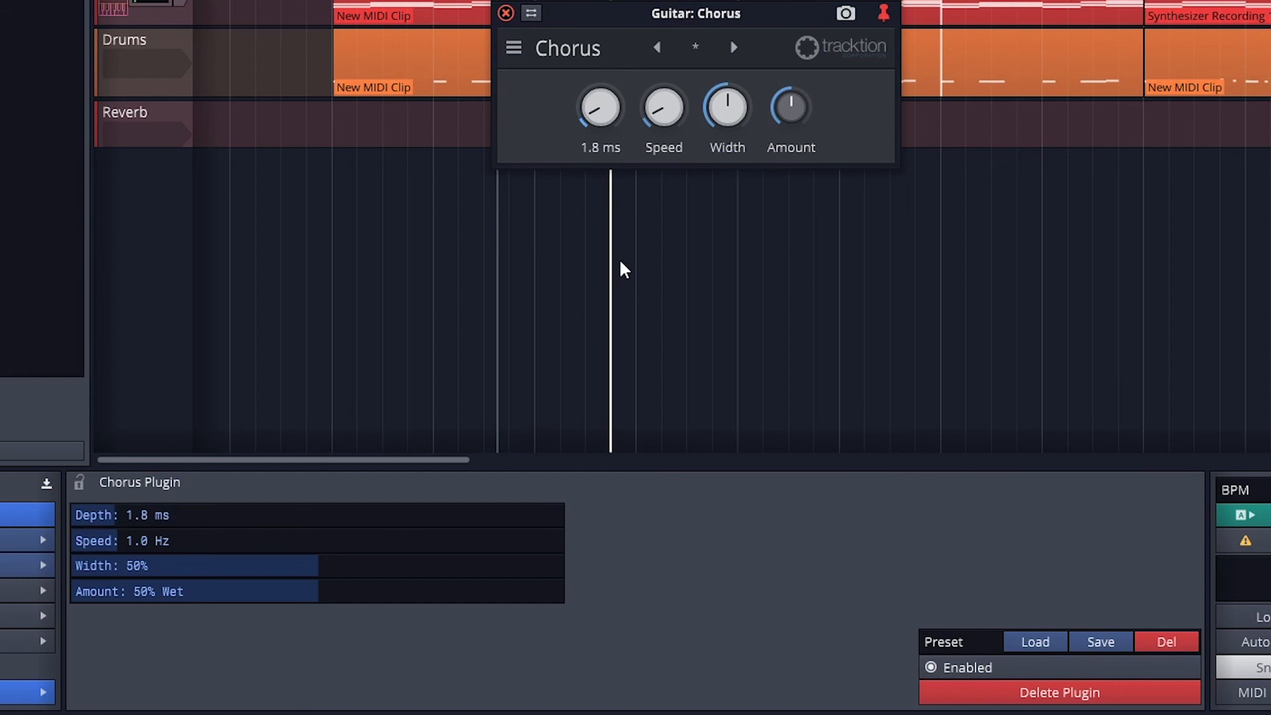
{"action": "left_click_drag", "start_coordinate": [662, 107], "coordinate": [664, 89]}
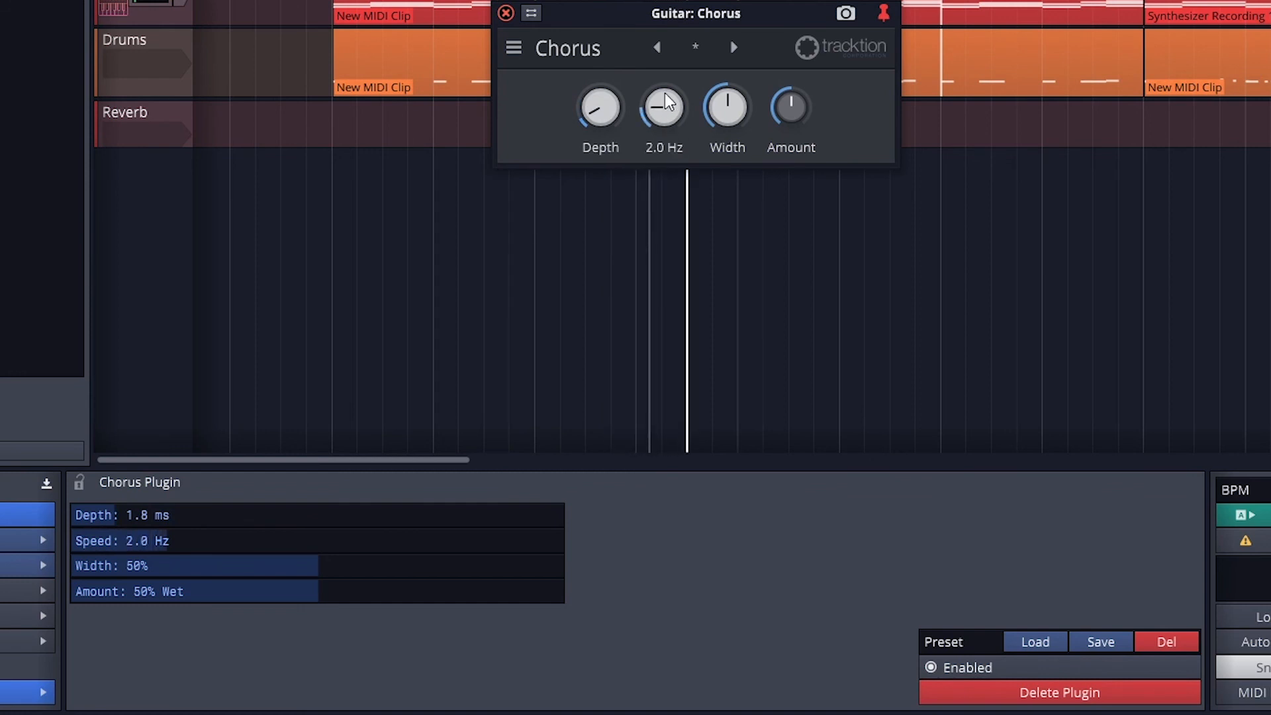
{"action": "left_click_drag", "start_coordinate": [663, 105], "coordinate": [663, 81]}
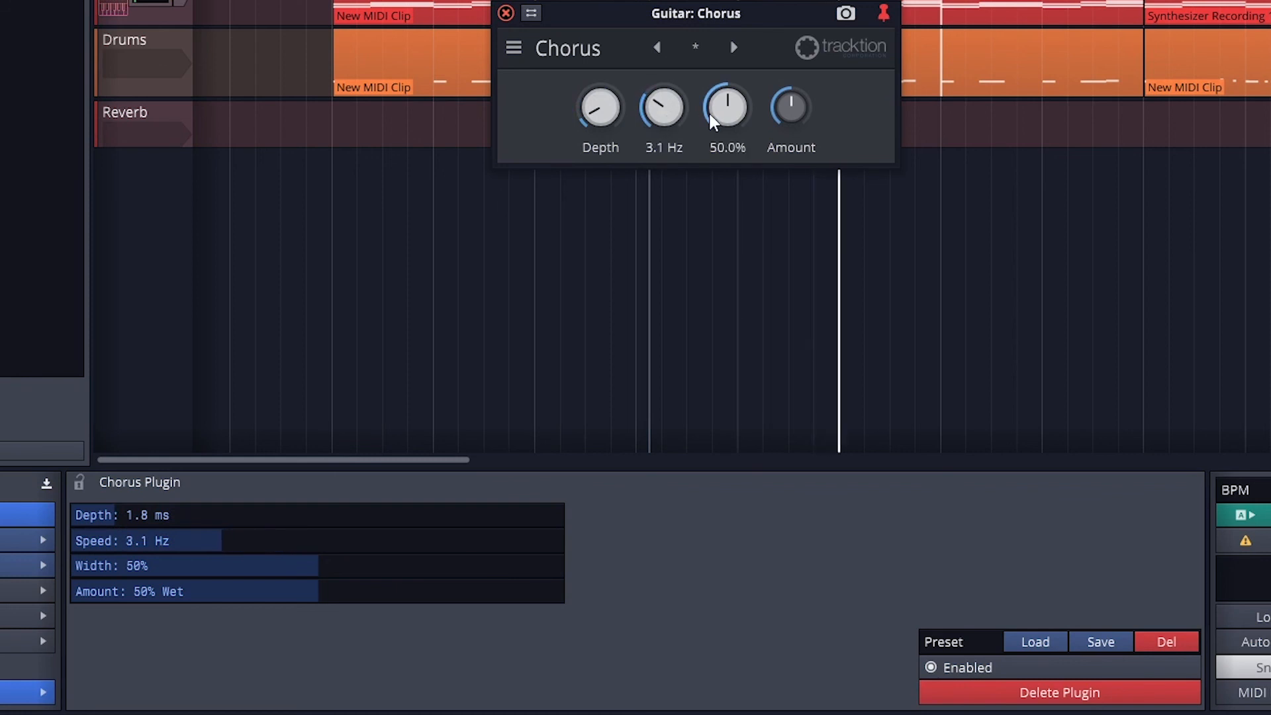
{"action": "left_click_drag", "start_coordinate": [727, 106], "coordinate": [726, 96]}
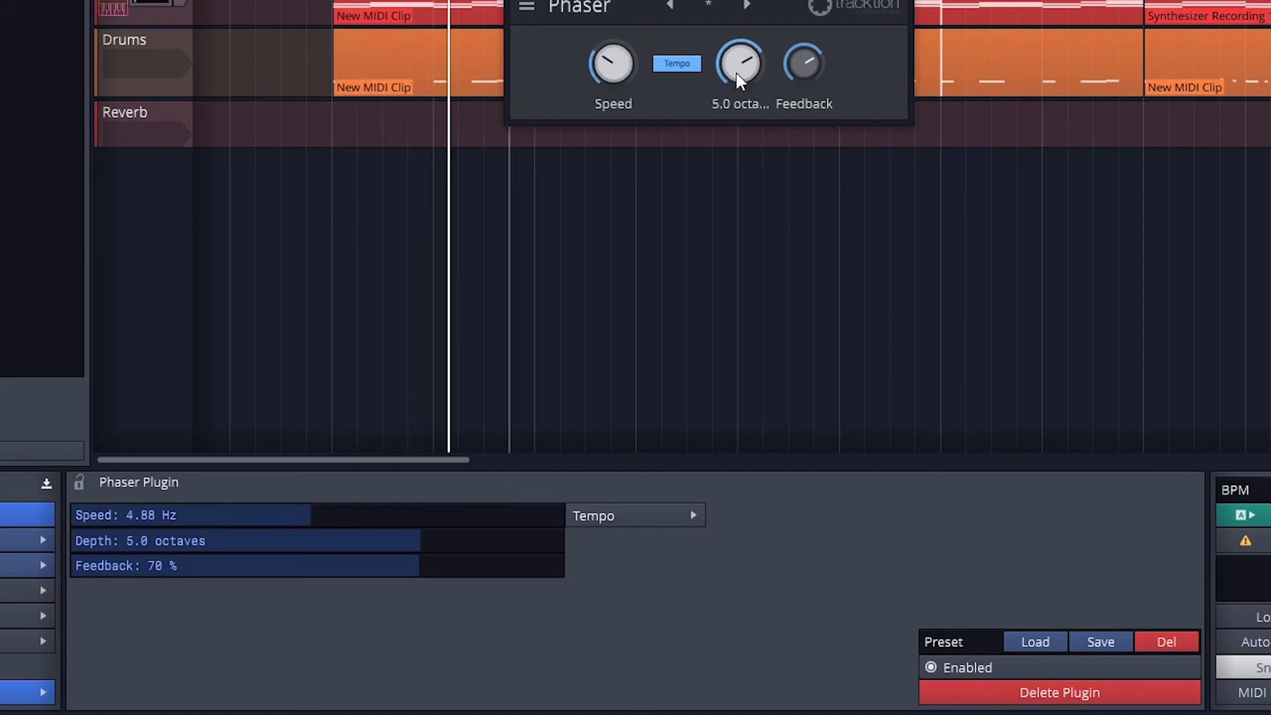
Set the phaser depth to 4.6 octaves, speed to 1.50 Hz and feedback near 26%.
{"action": "left_click_drag", "start_coordinate": [739, 64], "coordinate": [734, 114]}
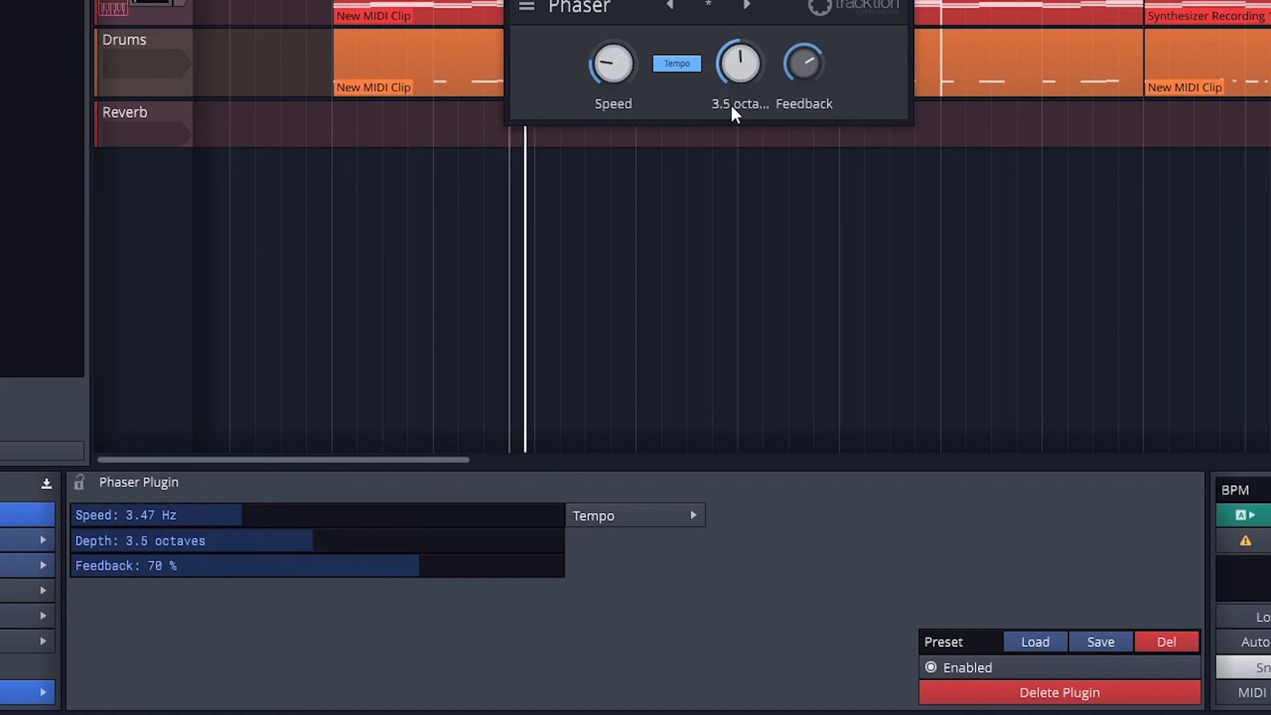
{"action": "left_click_drag", "start_coordinate": [739, 64], "coordinate": [739, 89]}
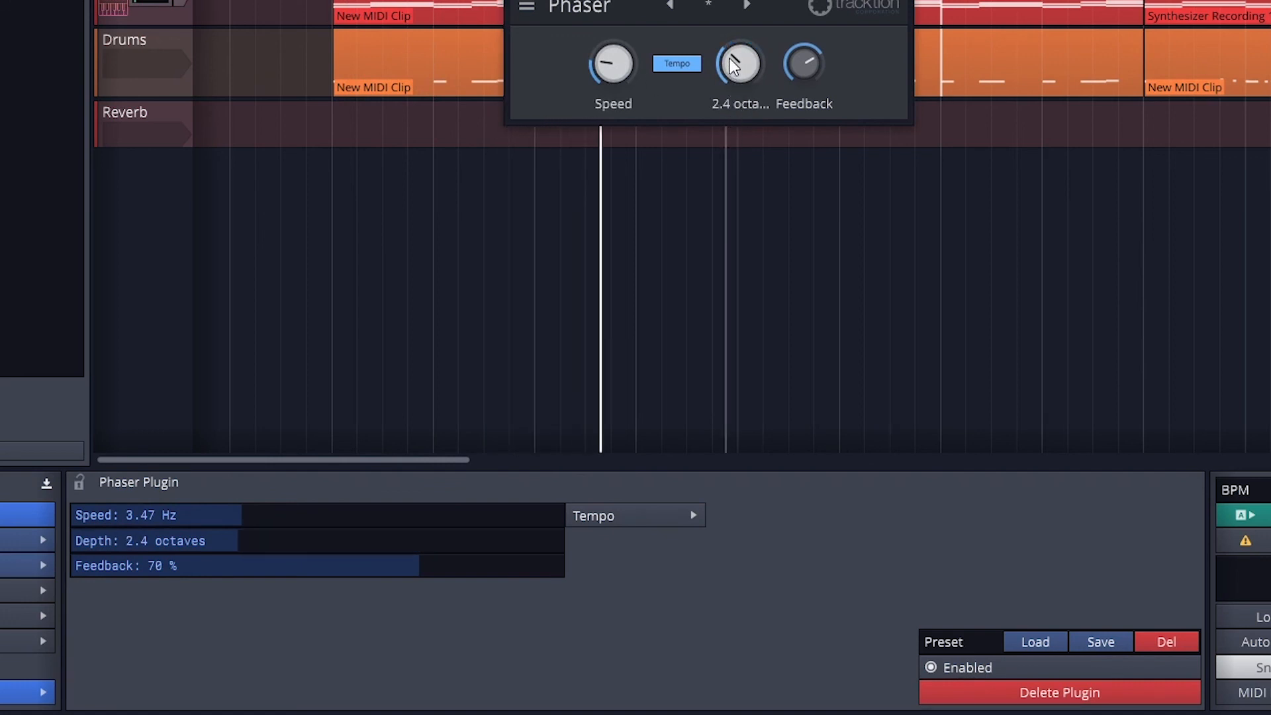
{"action": "left_click_drag", "start_coordinate": [739, 64], "coordinate": [736, 80]}
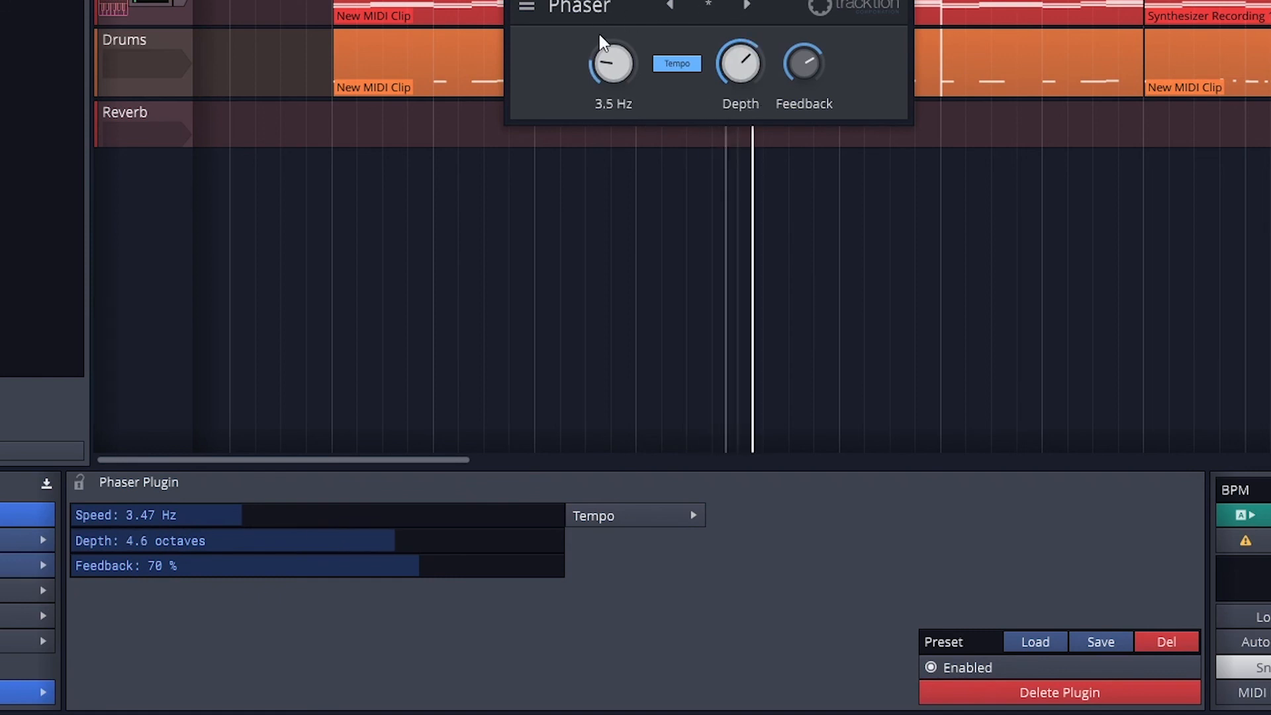
{"action": "left_click", "coordinate": [677, 62]}
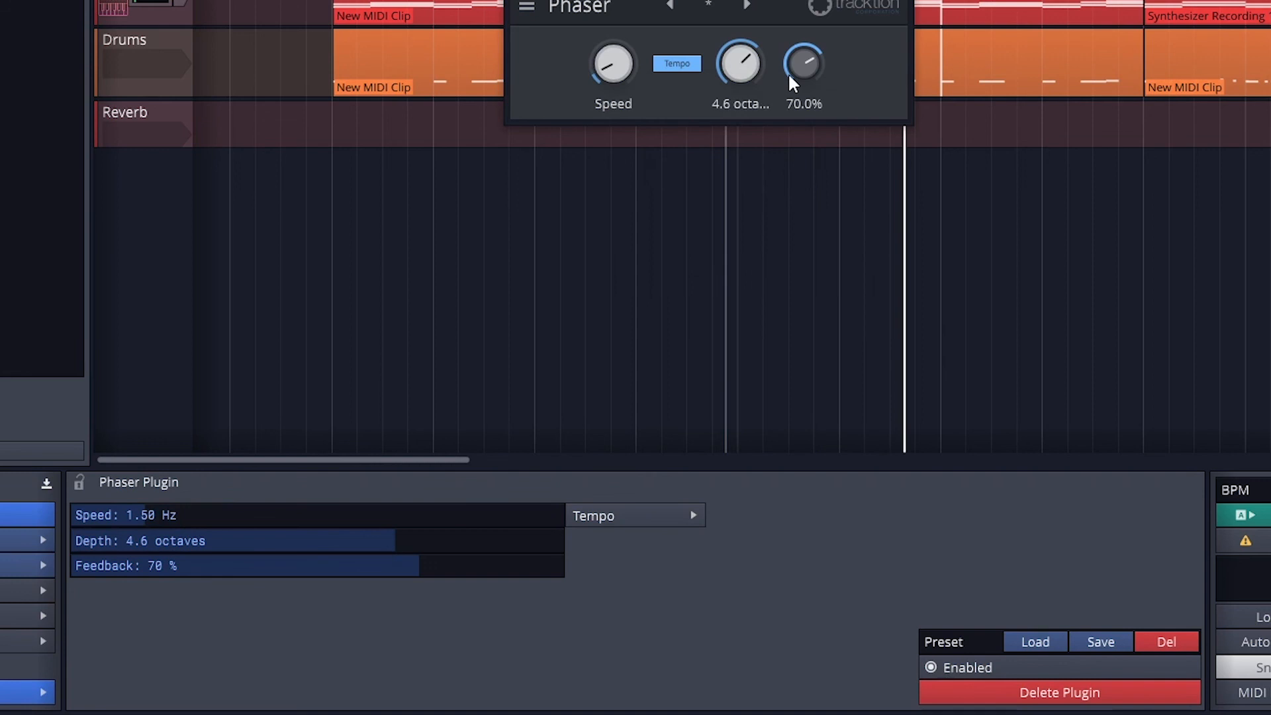
{"action": "left_click_drag", "start_coordinate": [802, 73], "coordinate": [802, 53]}
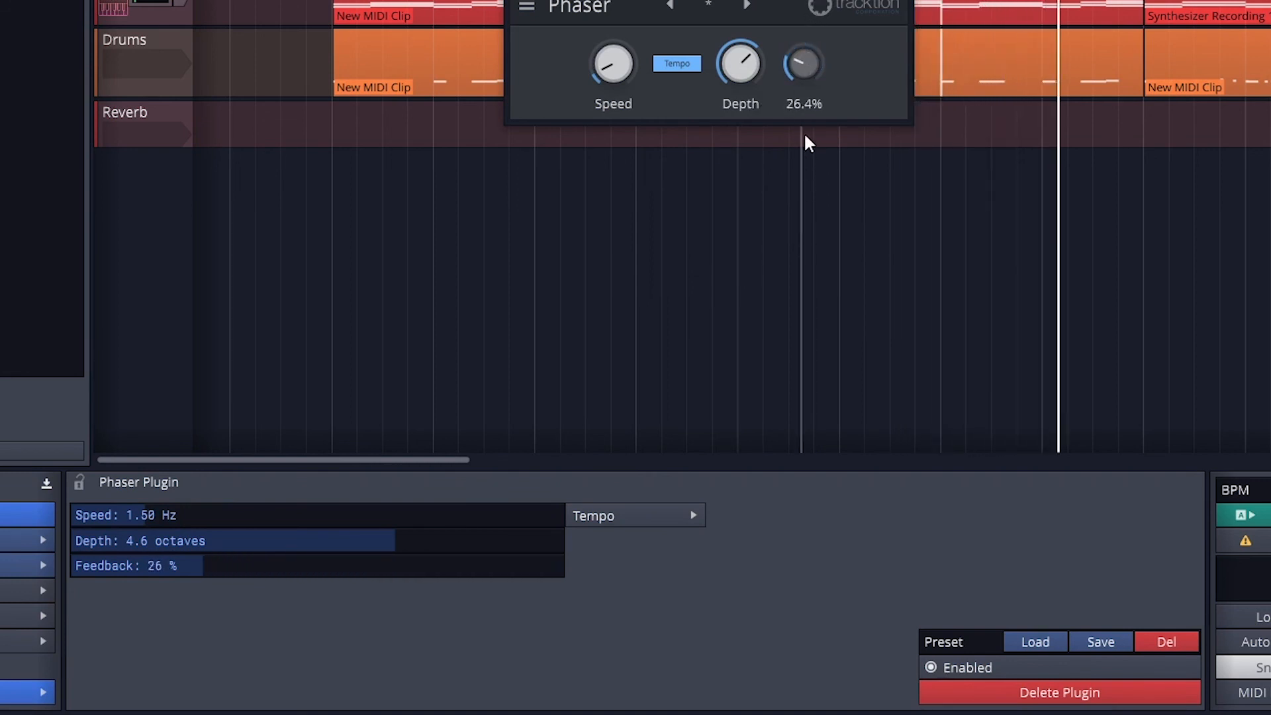
{"action": "left_click_drag", "start_coordinate": [802, 62], "coordinate": [815, 34]}
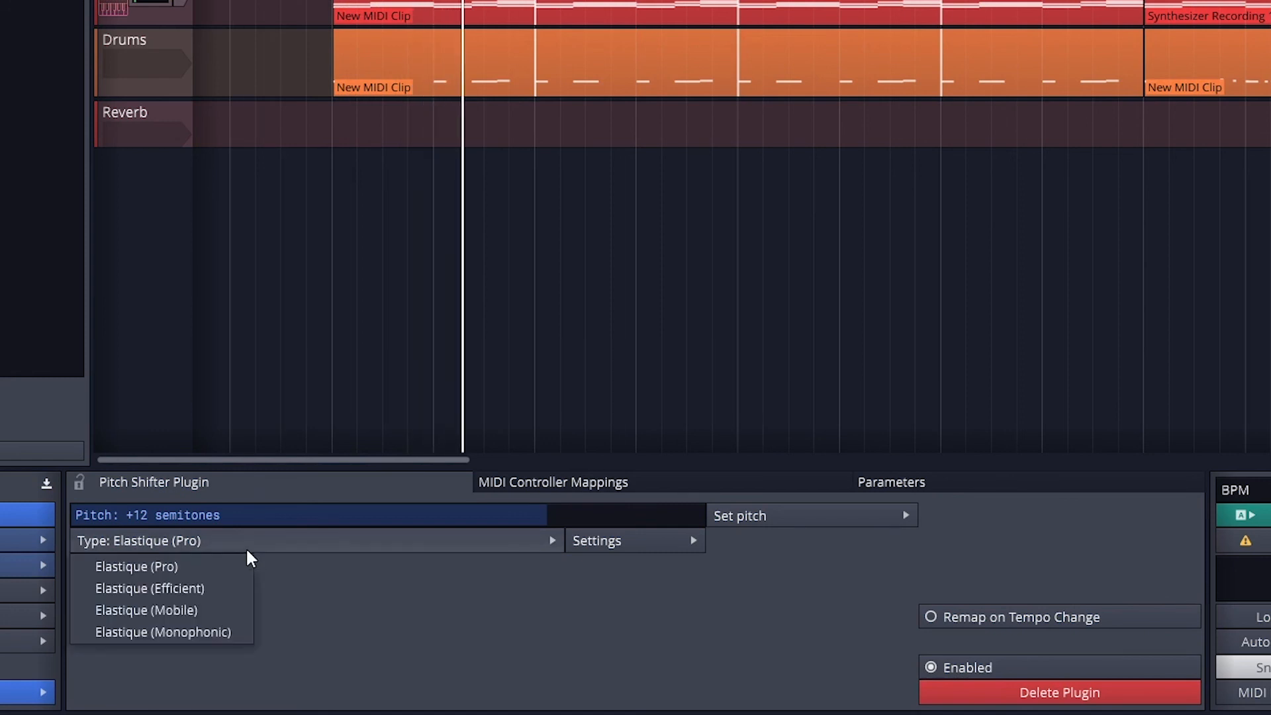
Choose an Elastique algorithm type for the +12 semitone pitch shift.
{"action": "left_click", "coordinate": [164, 631]}
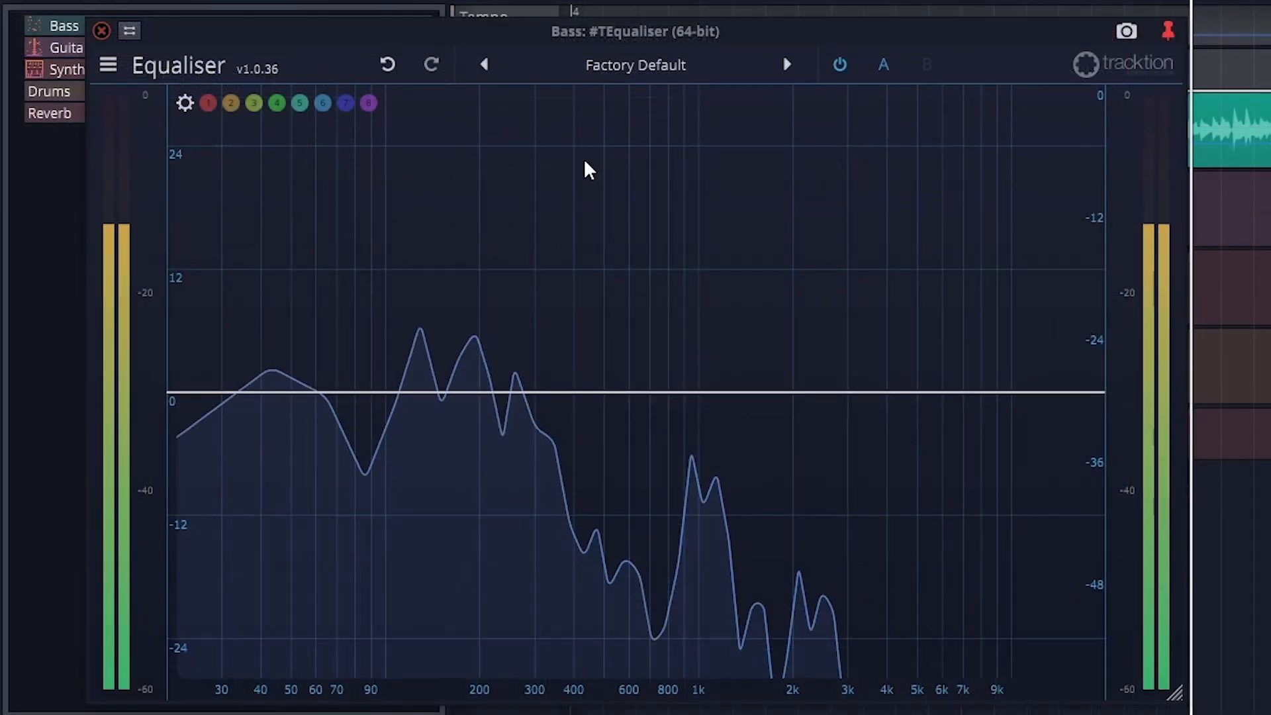
Load the Bass Boost EQ preset from the 03 - Guitars category.
{"action": "left_click", "coordinate": [635, 65]}
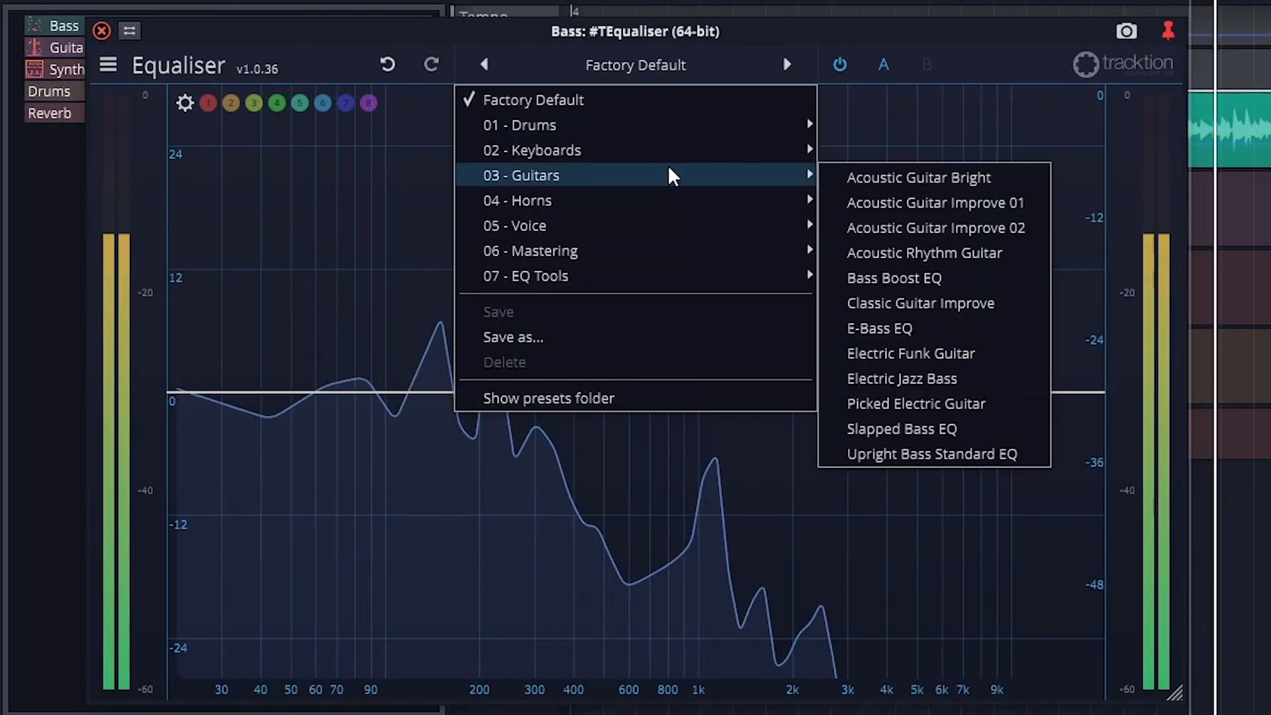
{"action": "left_click", "coordinate": [911, 278]}
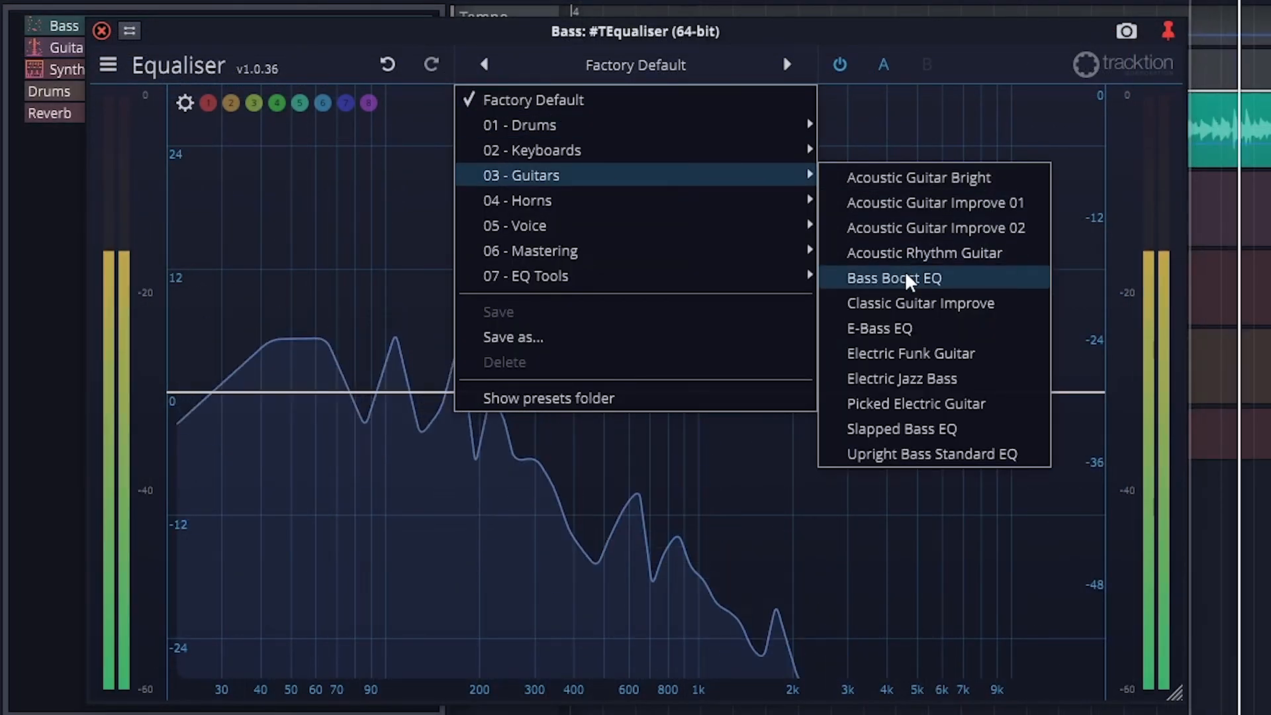
{"action": "left_click", "coordinate": [893, 278]}
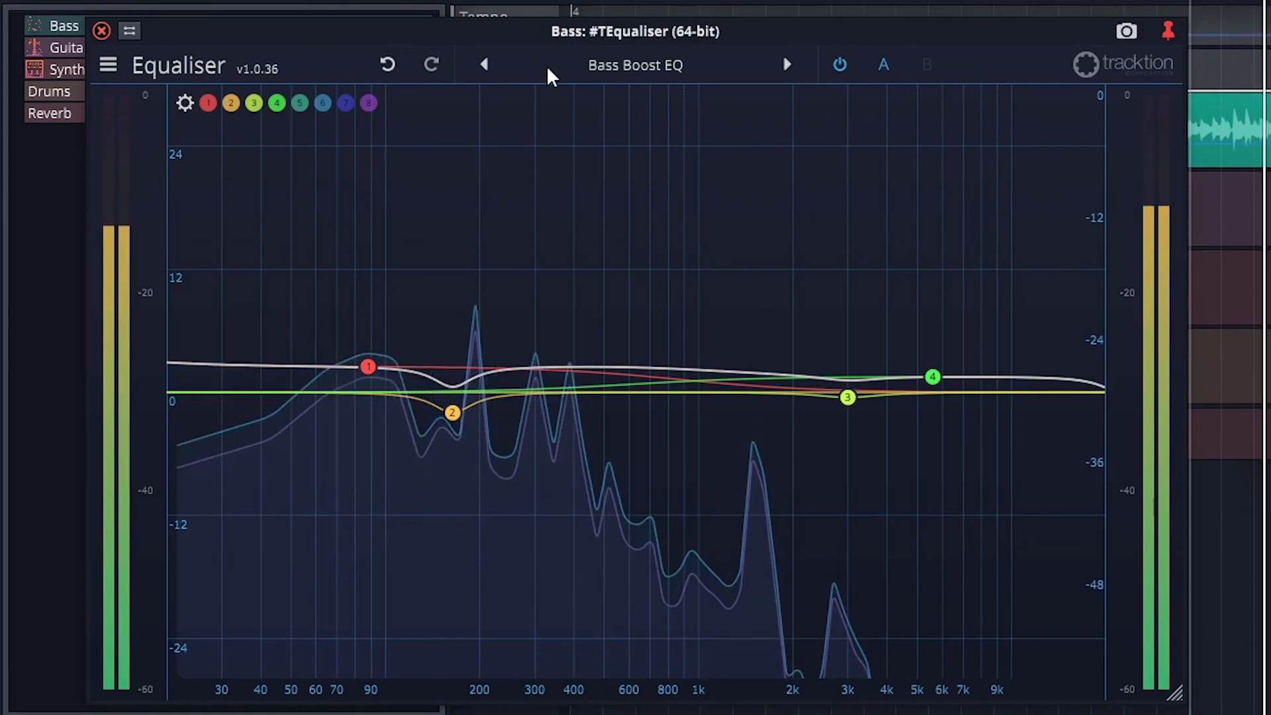